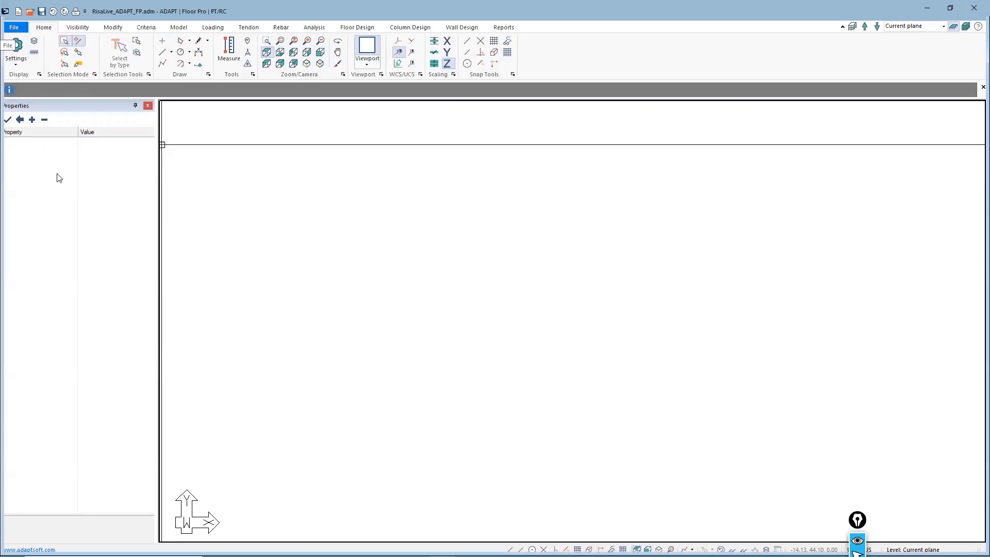
pyautogui.moveTo(132, 198)
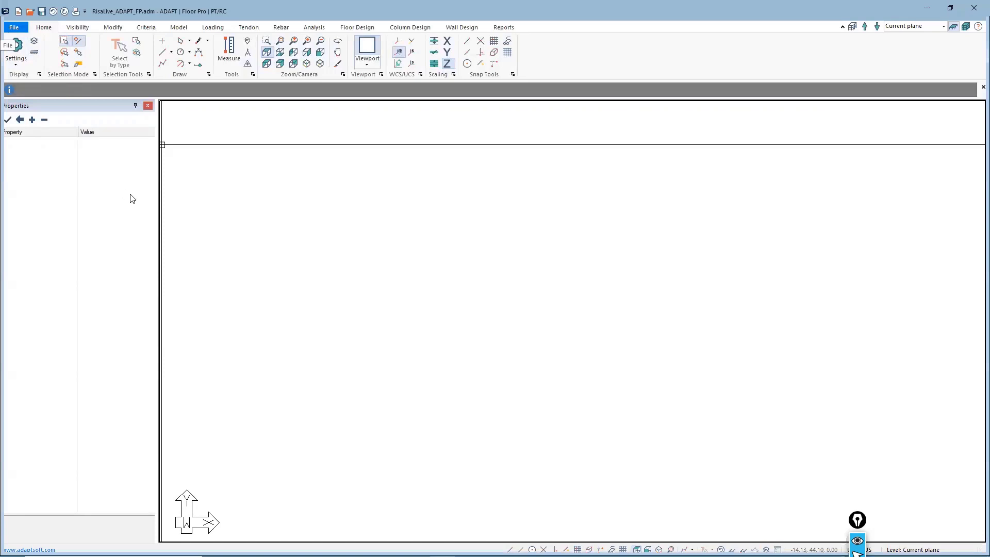
# Step: Start a DWG/DXF import from the File menu so the import options appear
pyautogui.click(14, 27)
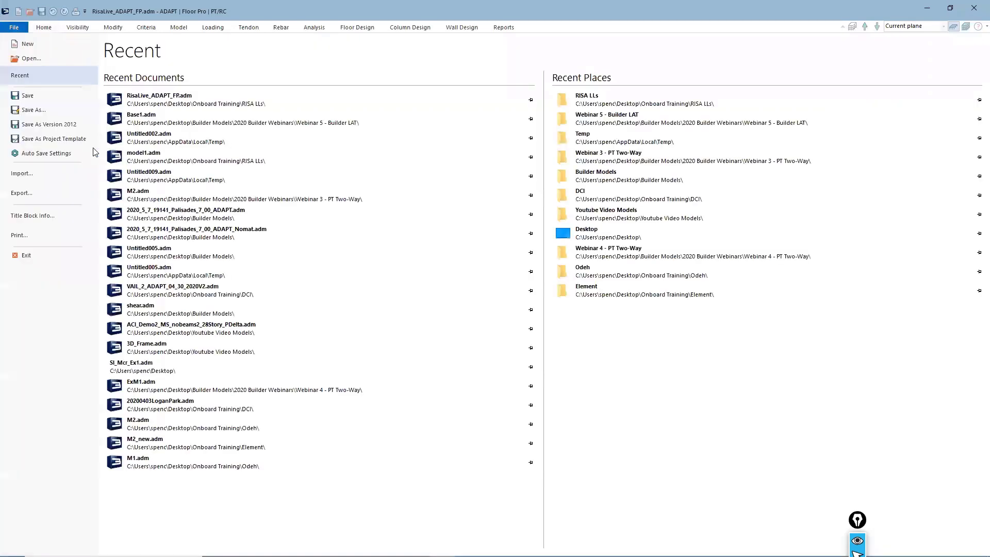
pyautogui.moveTo(414, 250)
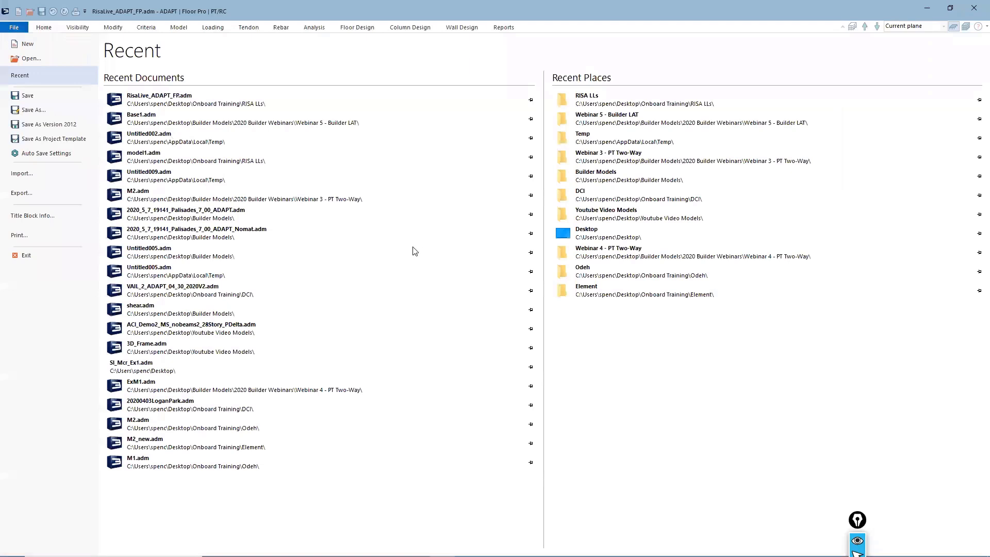
pyautogui.click(21, 173)
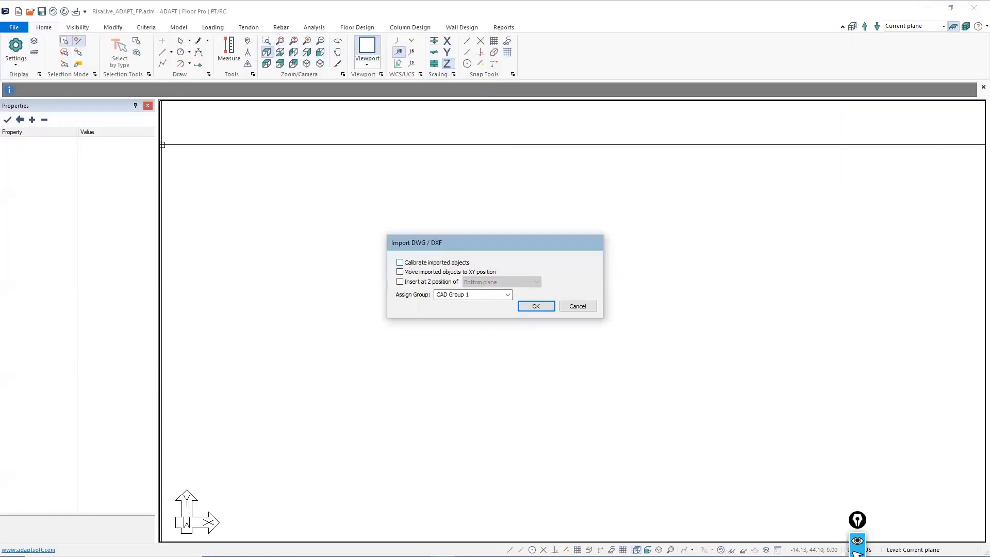
# Step: Import the floor plan with calibration and set the picked reference line to 20 ft
pyautogui.click(536, 305)
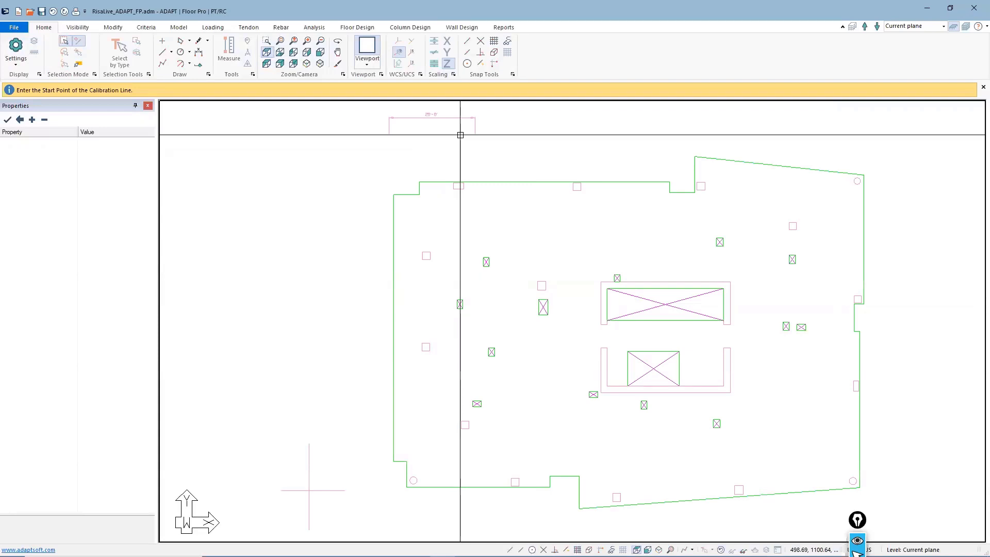
pyautogui.click(460, 134)
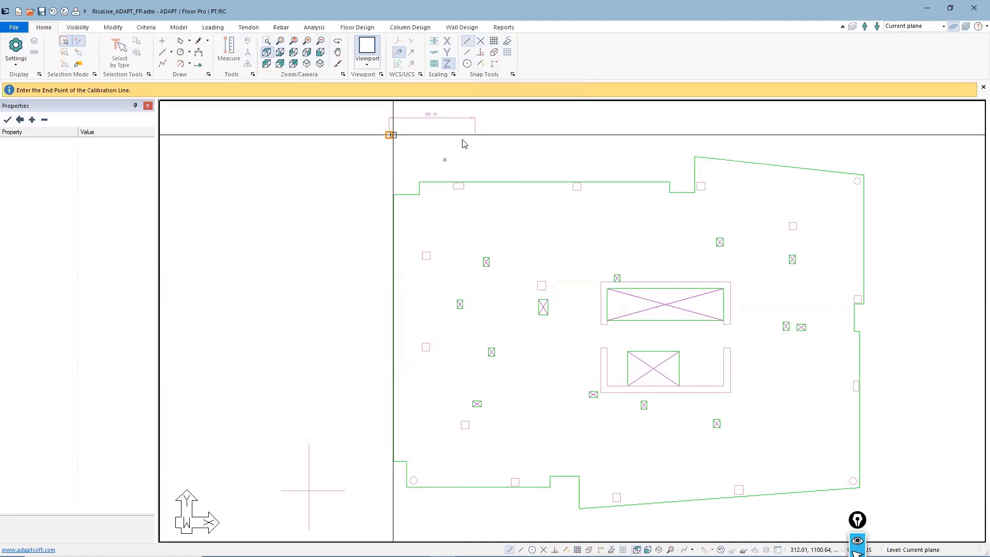
pyautogui.click(457, 152)
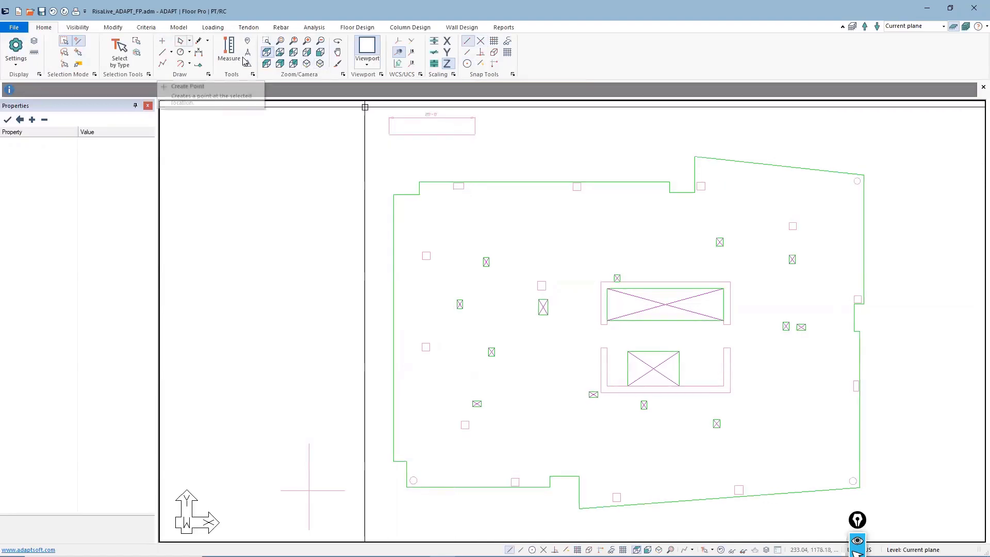
pyautogui.click(387, 134)
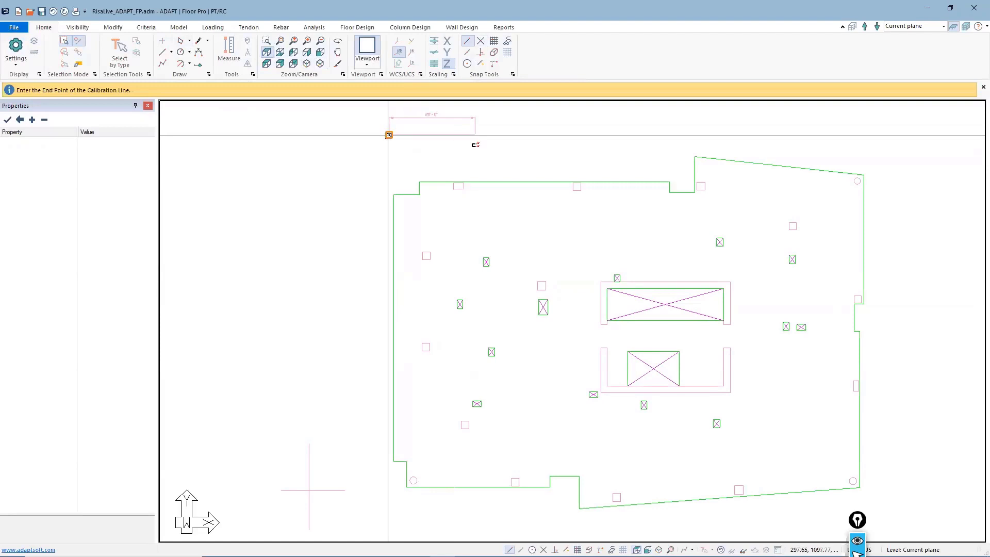
pyautogui.click(474, 136)
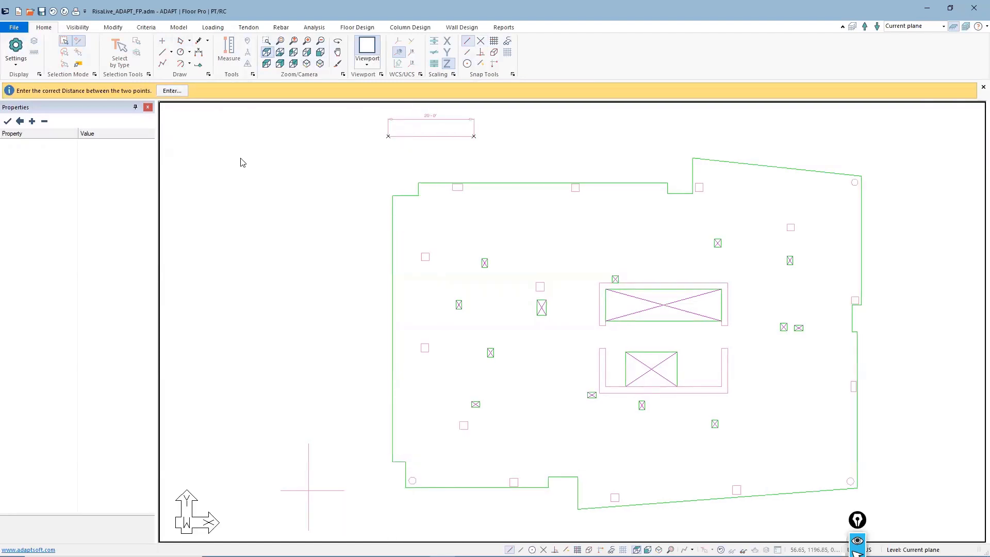
pyautogui.click(171, 91)
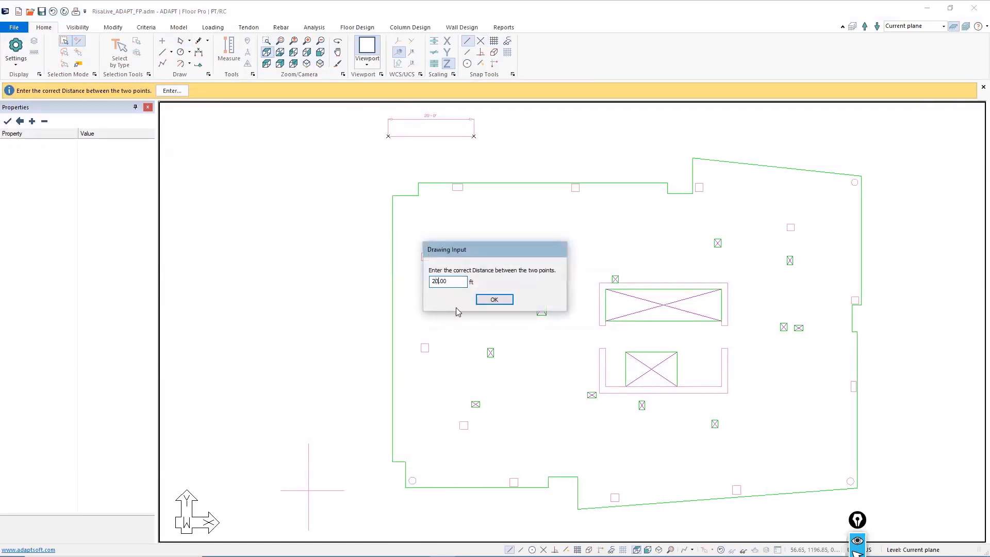
pyautogui.click(494, 299)
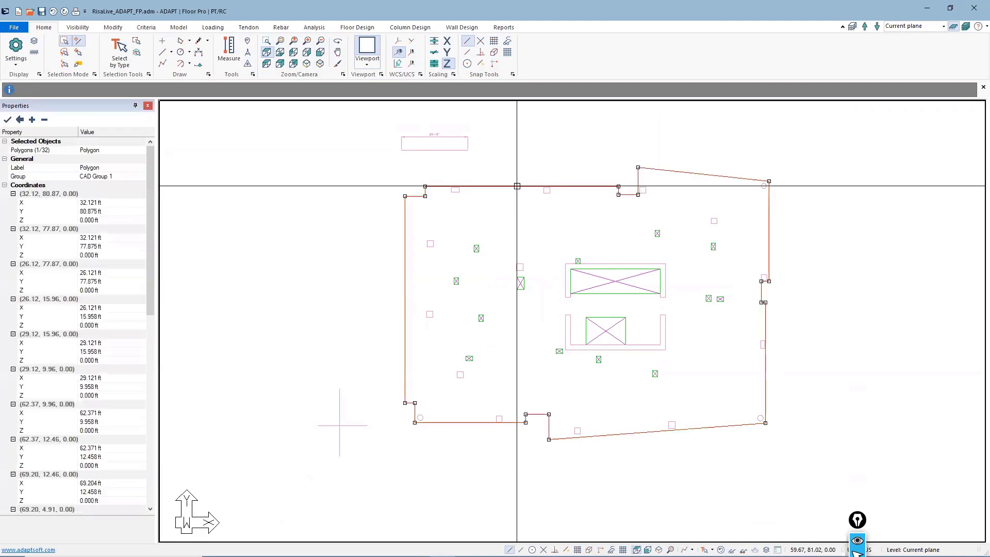
# Step: Convert the selected CAD slab outline and core polygons into slab region and walls
pyautogui.click(178, 26)
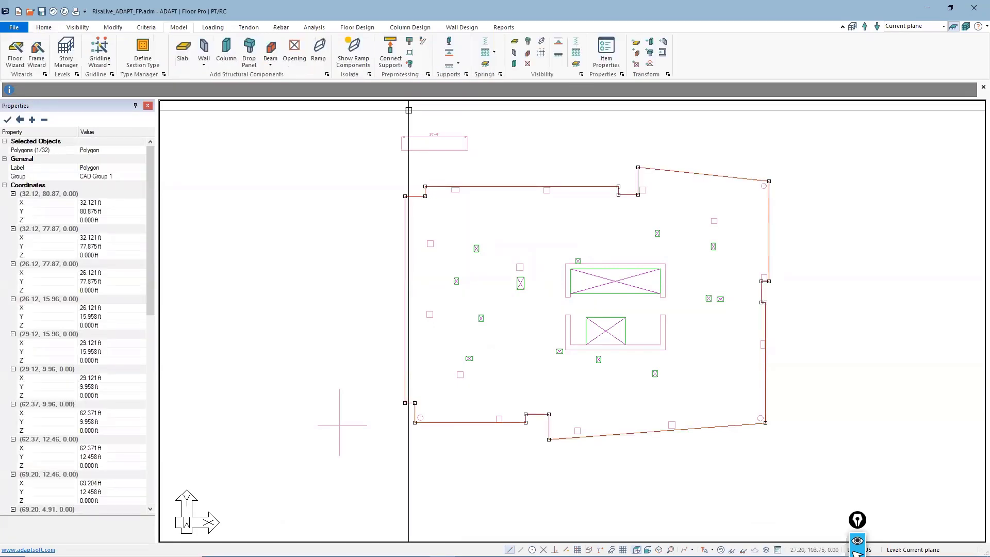
pyautogui.moveTo(606, 46)
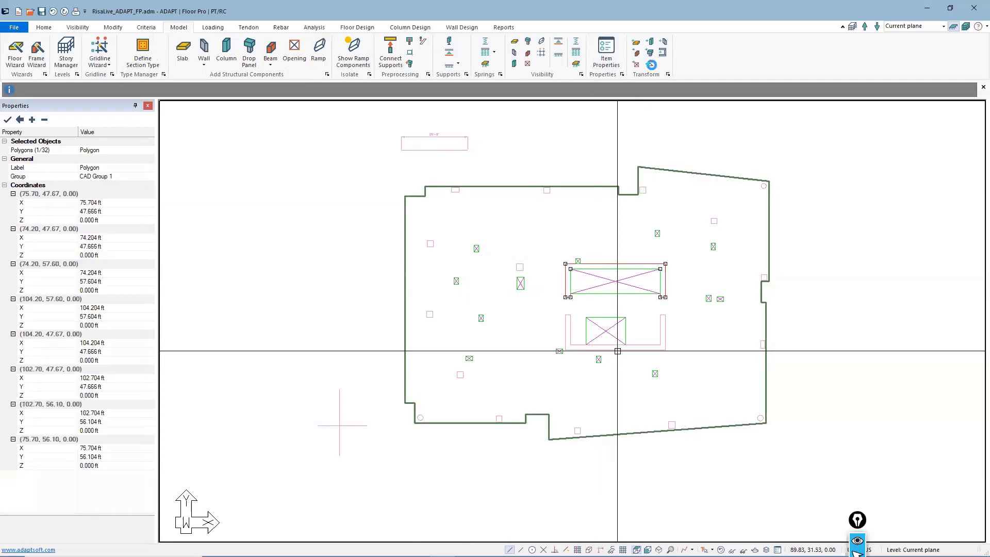
pyautogui.click(596, 293)
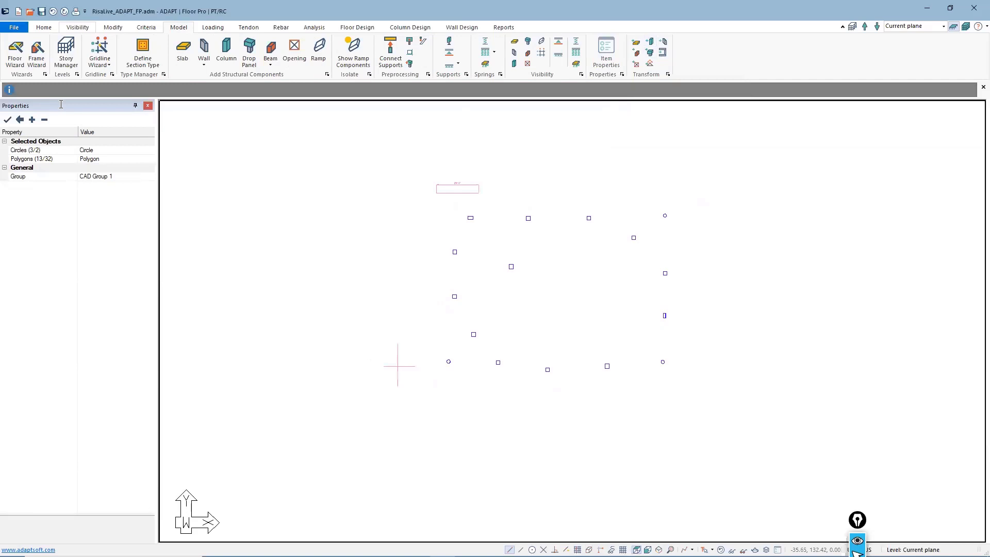
# Step: Transform the CAD shapes into columns and apply Concrete 1, 8 in thickness to the slab region
pyautogui.click(75, 27)
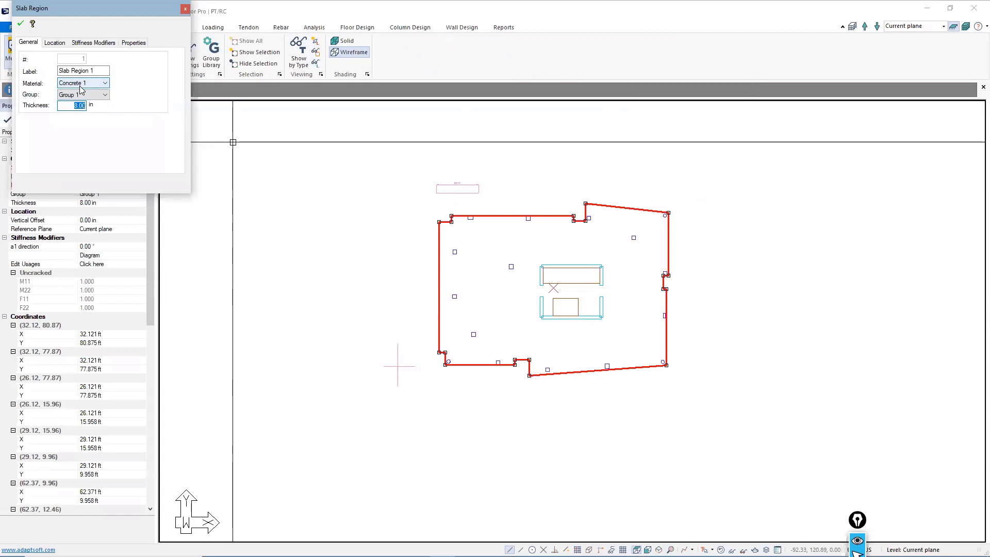
pyautogui.click(19, 23)
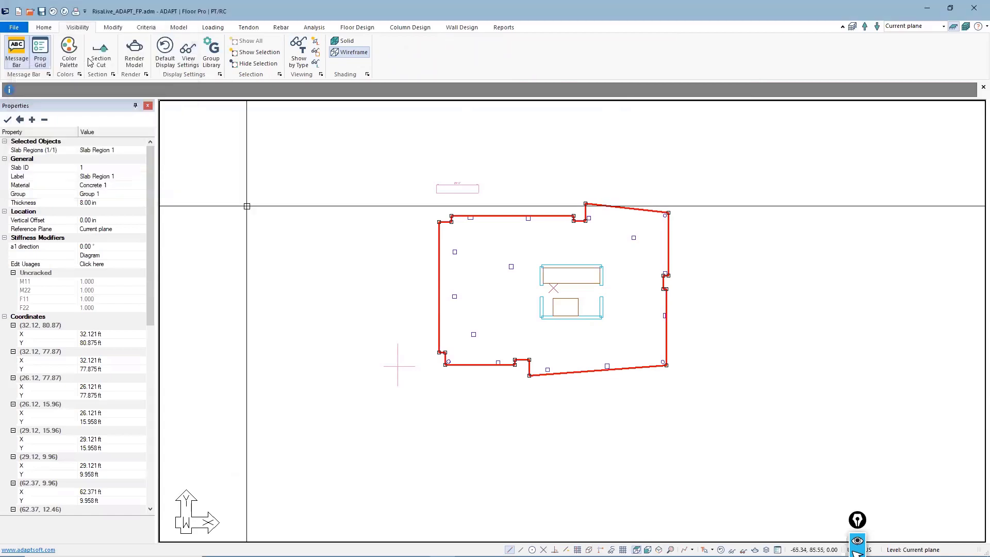
pyautogui.click(146, 26)
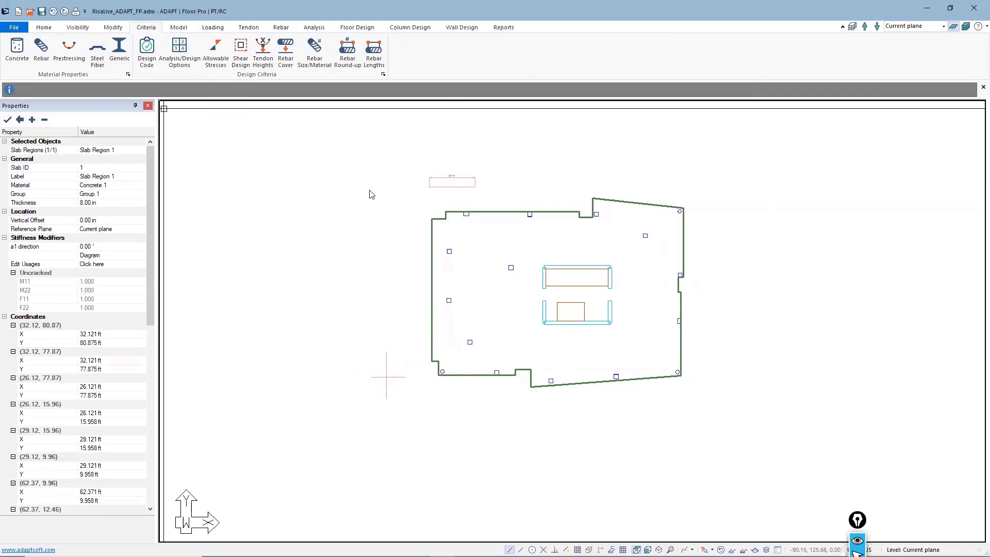
# Step: Hide CAD Group 1 in the Group Library so only structural components show
pyautogui.click(76, 27)
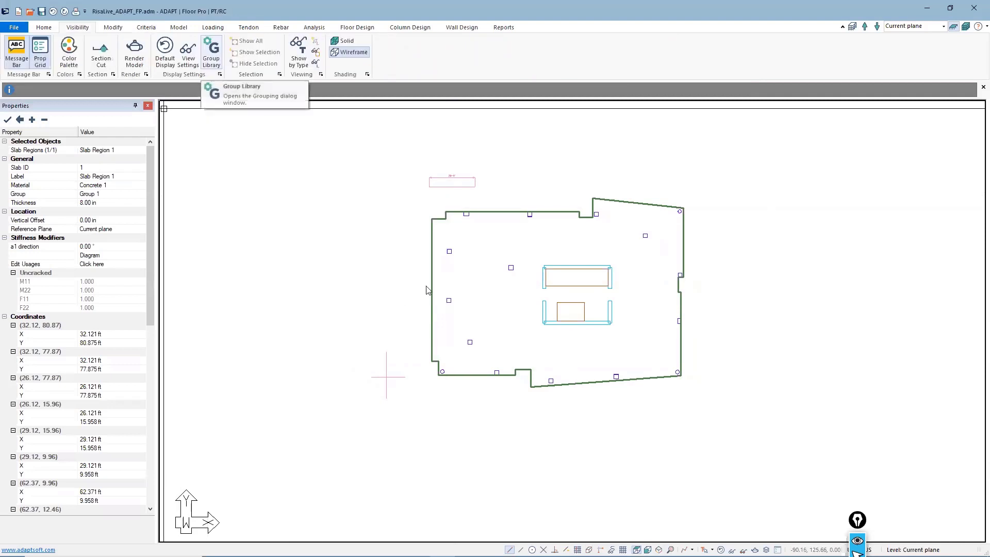
pyautogui.click(211, 49)
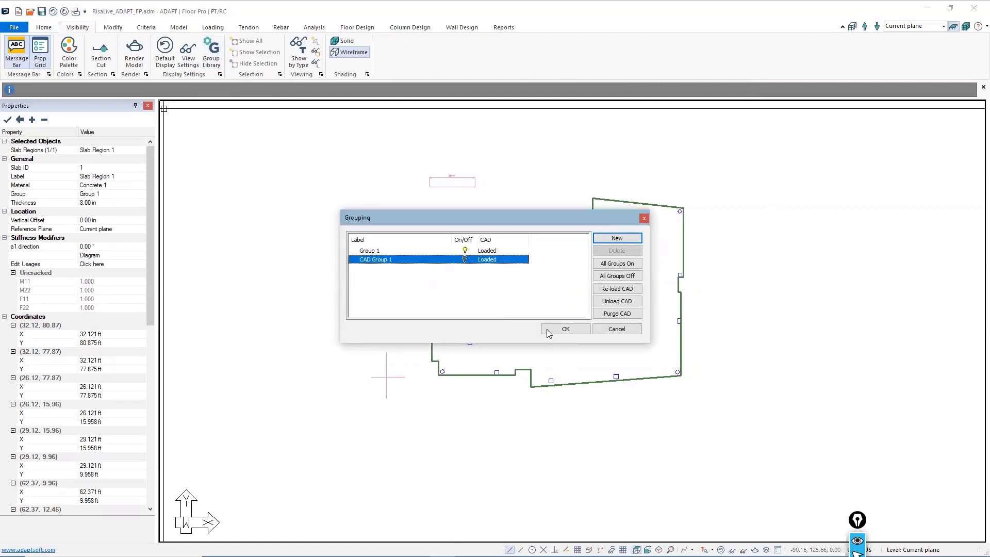
pyautogui.click(566, 329)
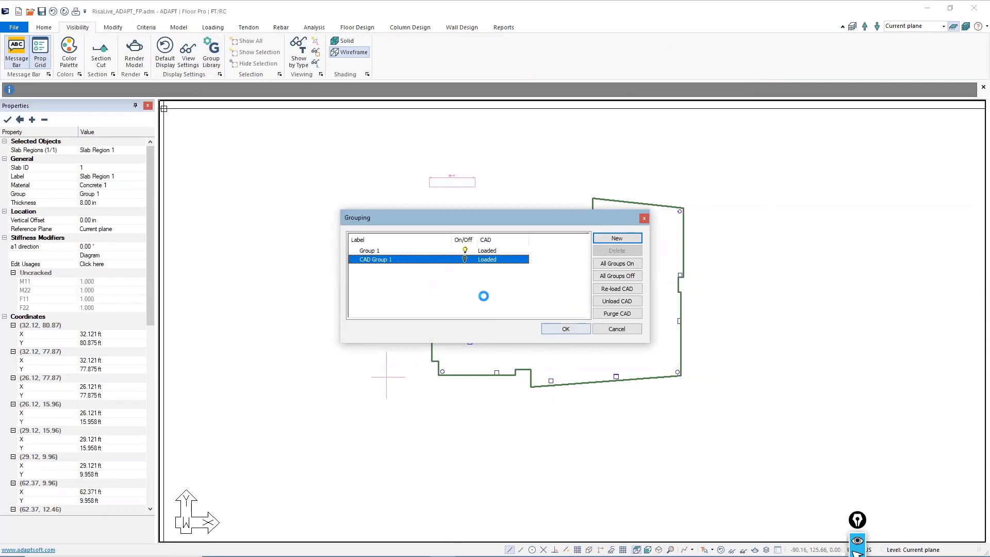
pyautogui.click(565, 329)
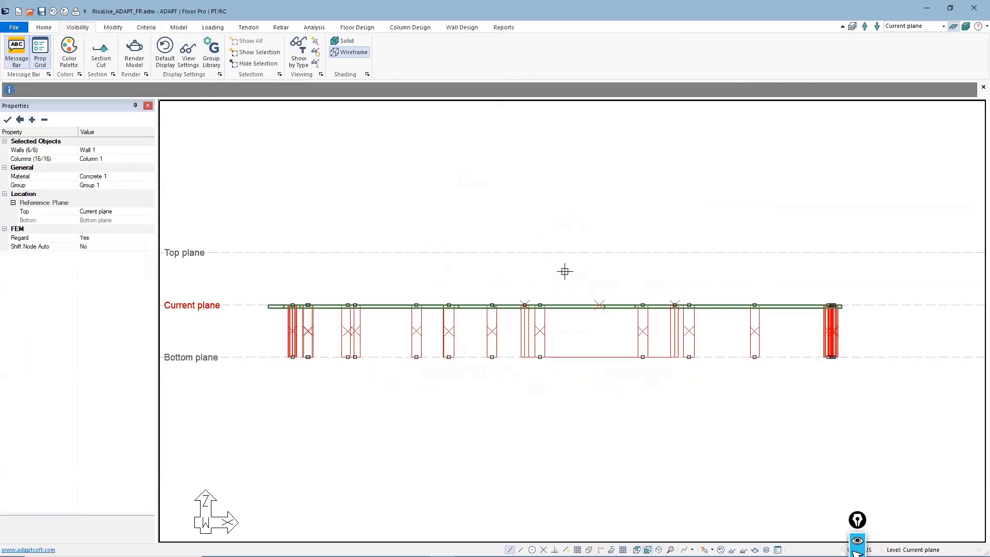
# Step: Copy the selected walls and columns to the top plane via Modify > Vertical
pyautogui.click(267, 48)
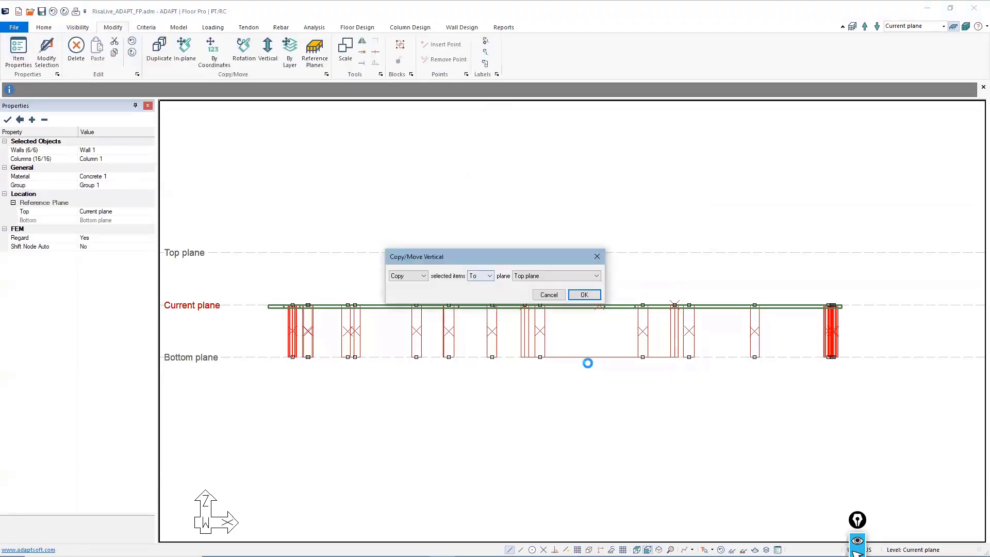
pyautogui.click(584, 295)
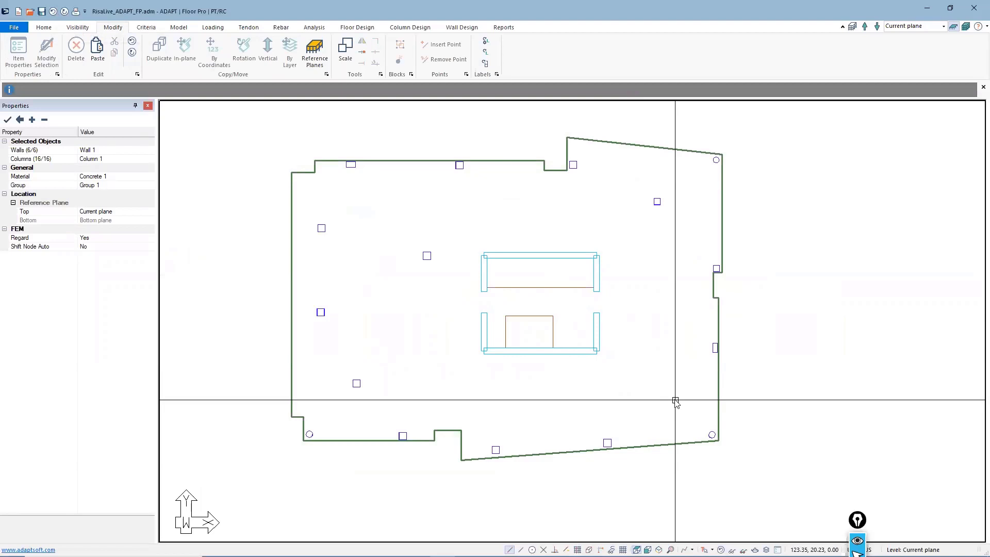
pyautogui.moveTo(409, 157)
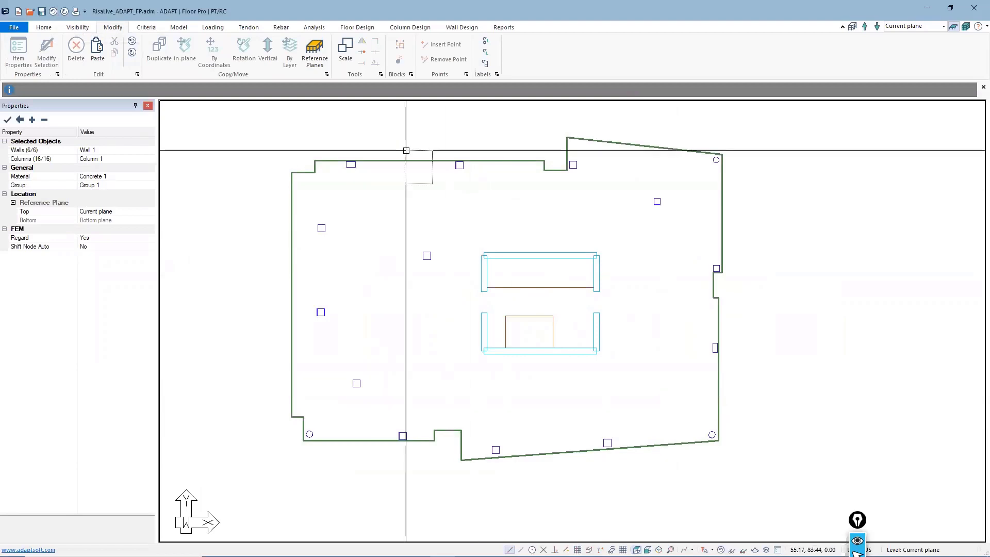
# Step: Create automatic dead-load and live-load patch loads covering the slab region
pyautogui.click(507, 297)
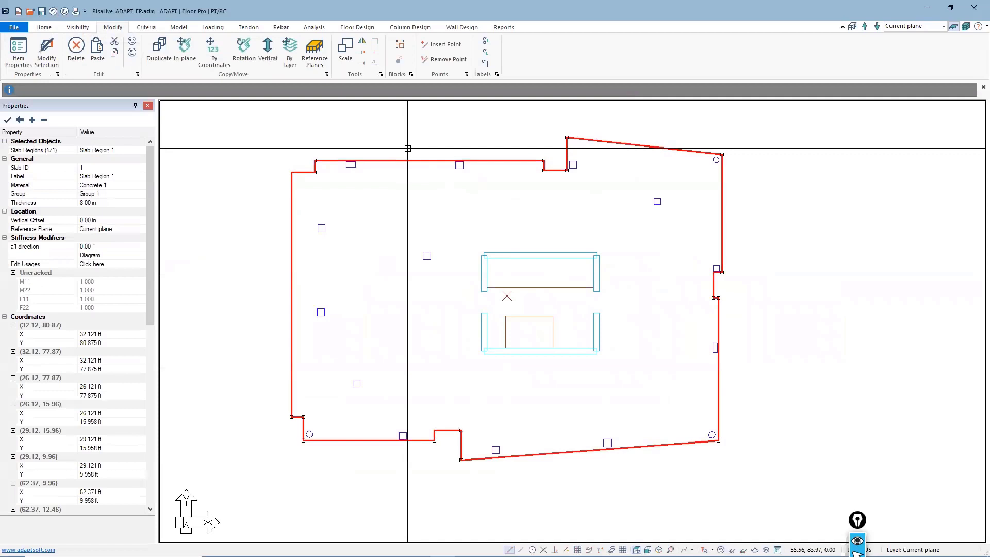
pyautogui.click(213, 26)
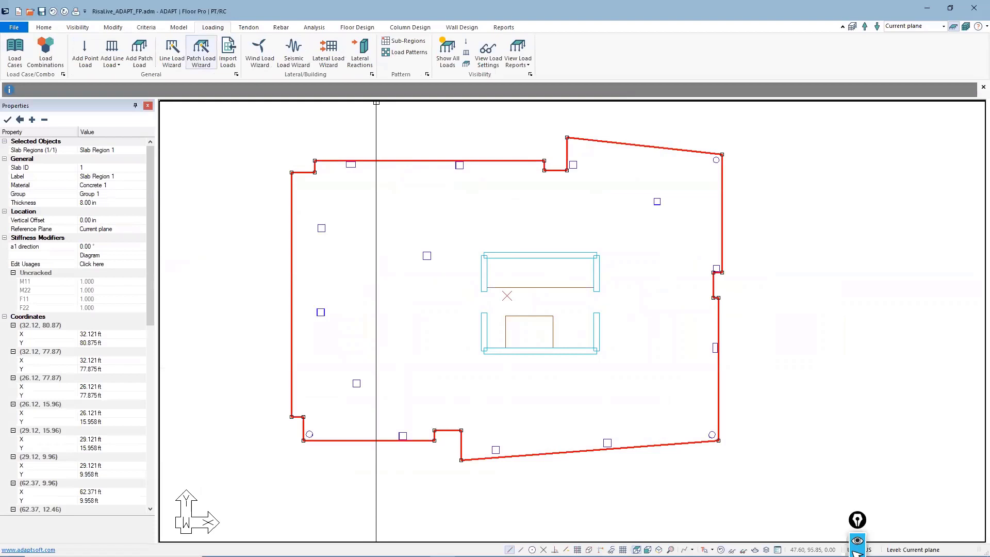
pyautogui.moveTo(200, 51)
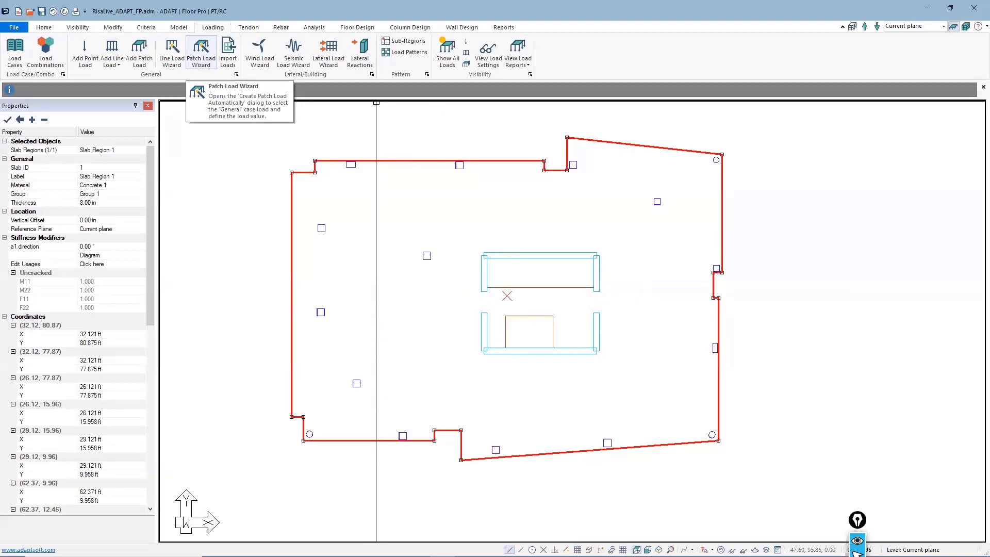
pyautogui.click(200, 51)
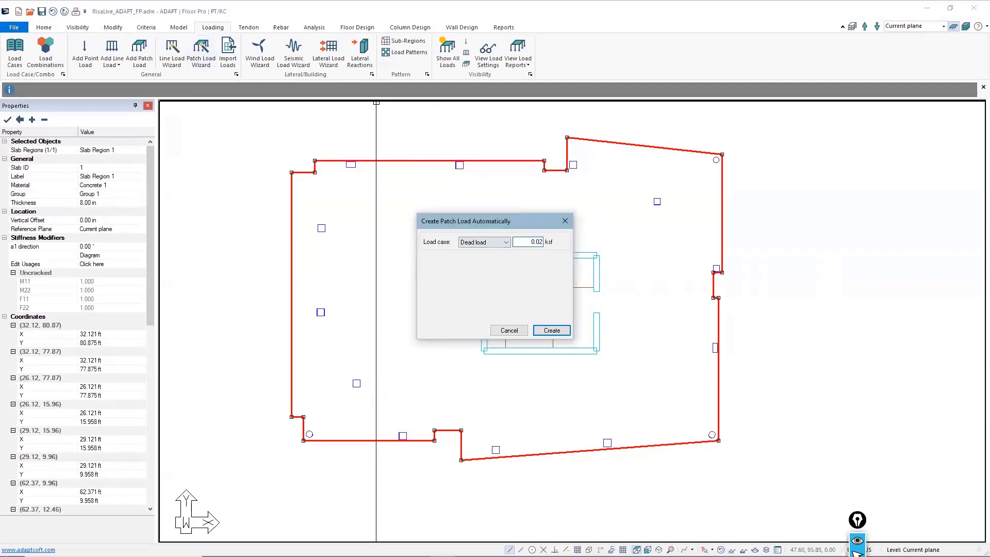
pyautogui.click(551, 330)
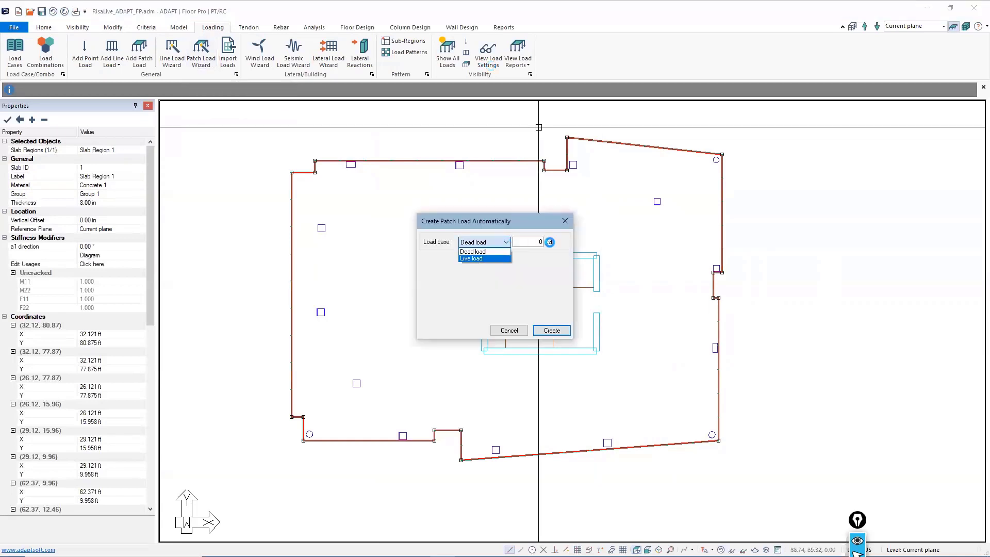
pyautogui.click(470, 257)
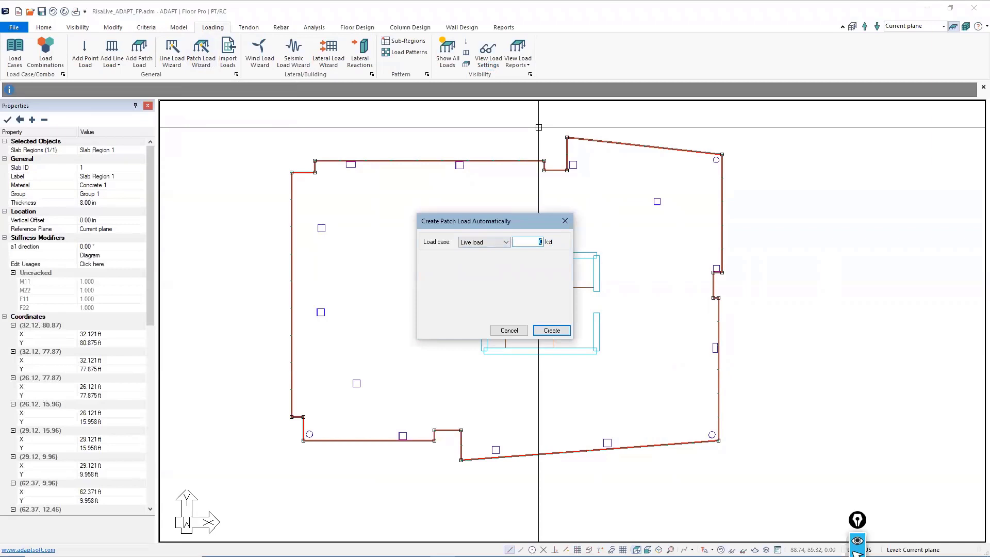
pyautogui.click(551, 330)
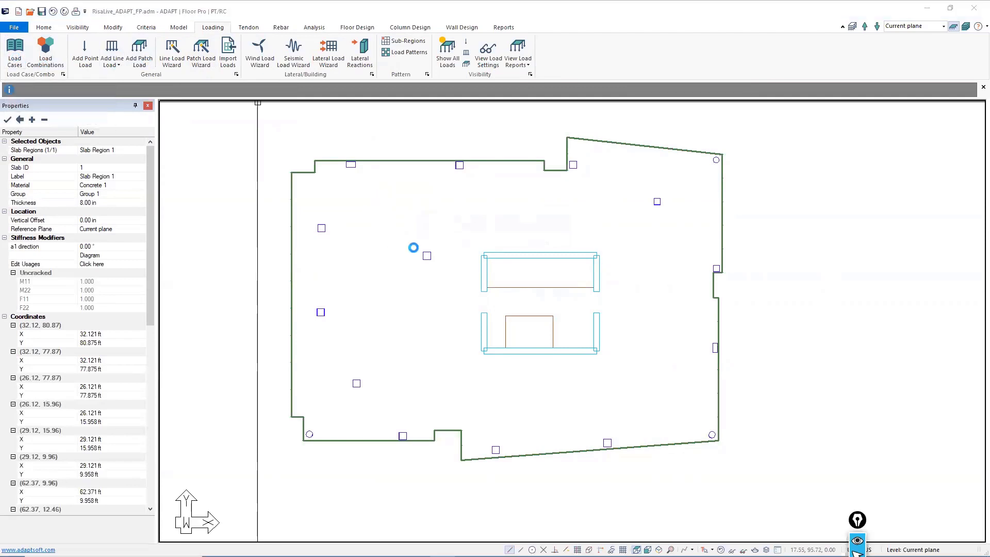
pyautogui.click(20, 46)
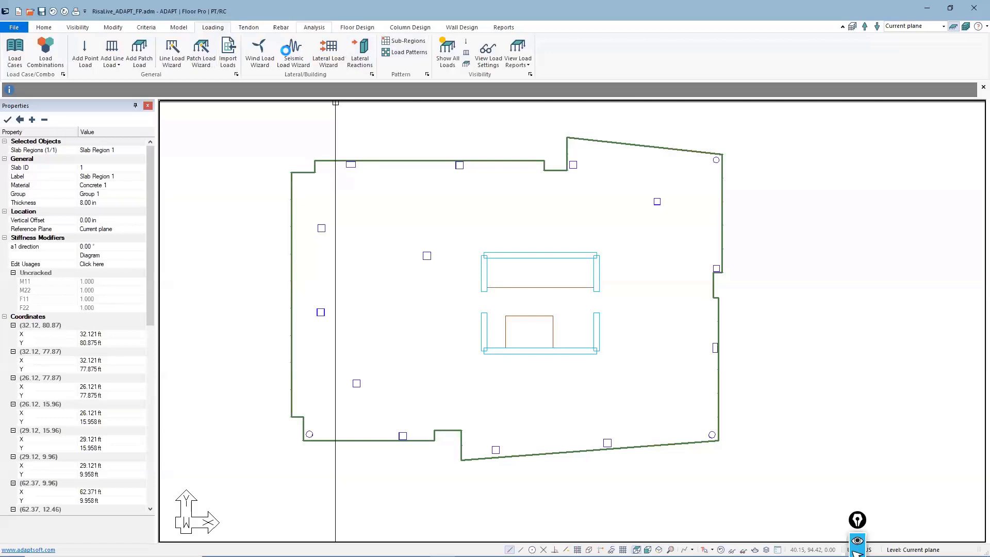
pyautogui.click(328, 49)
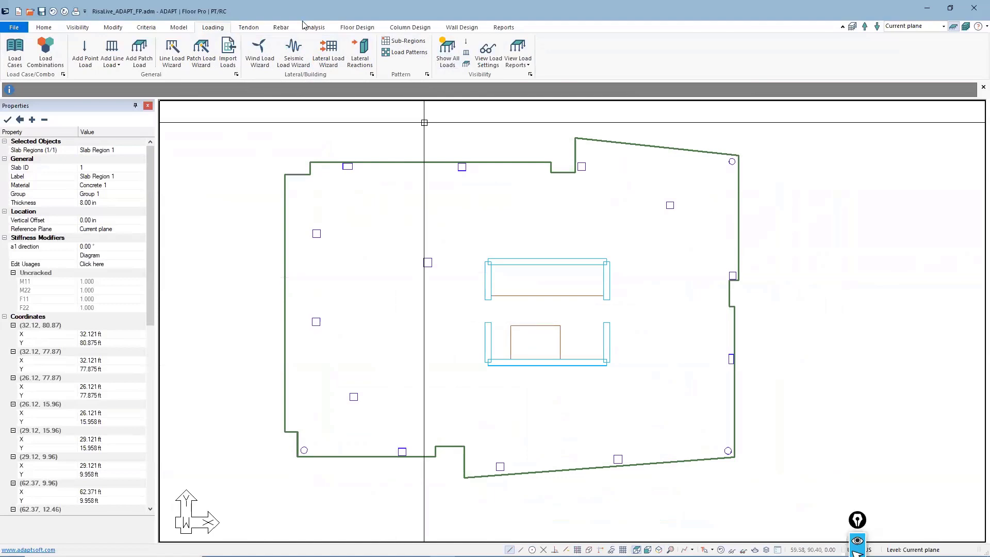
# Step: Mesh the slab with Simplified meshing at 3 ft cells via Save & Mesh Slabs
pyautogui.click(314, 27)
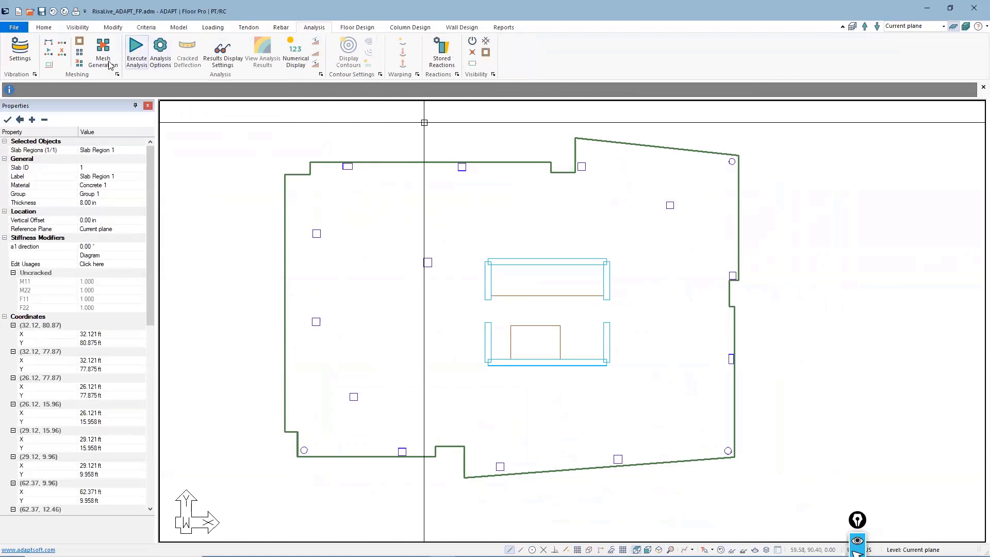
pyautogui.click(95, 49)
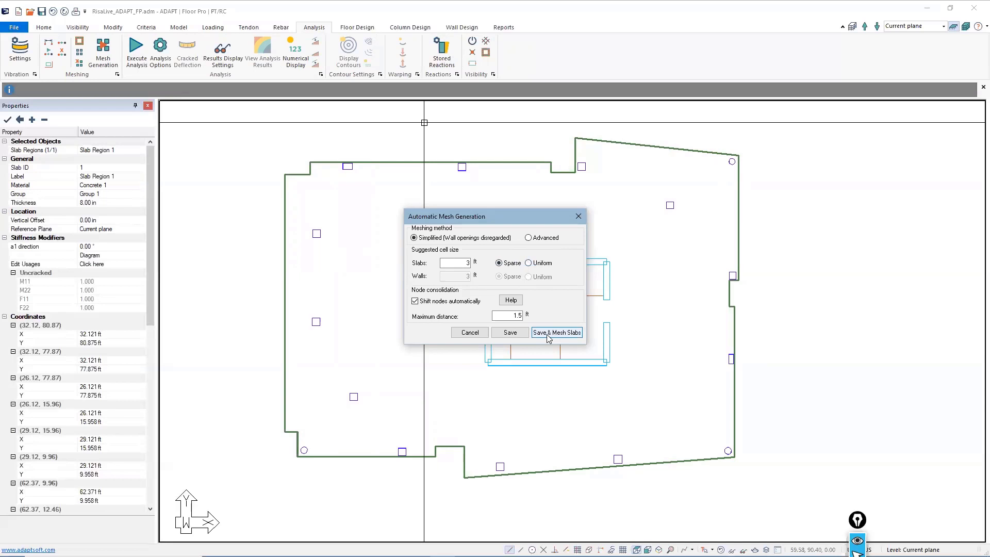
pyautogui.click(556, 332)
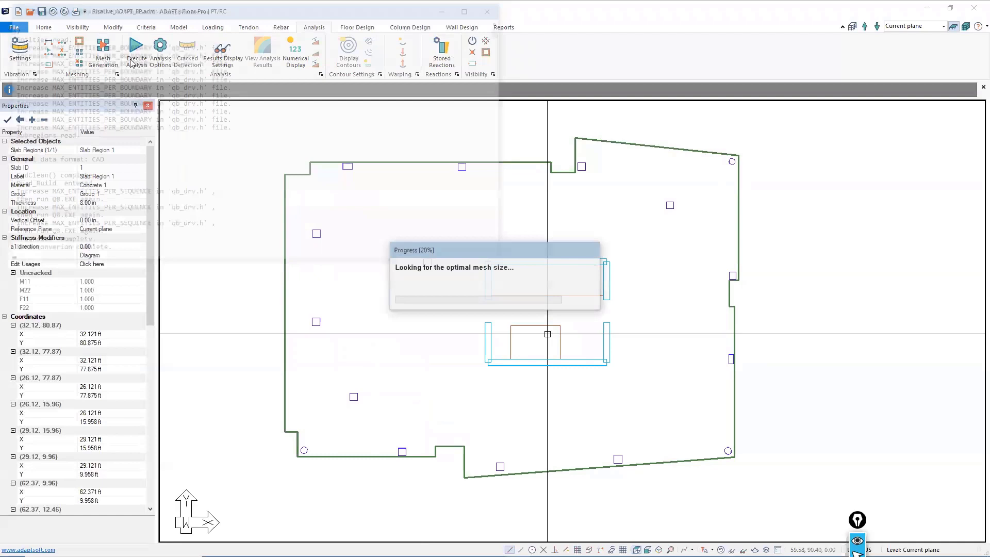
pyautogui.click(112, 47)
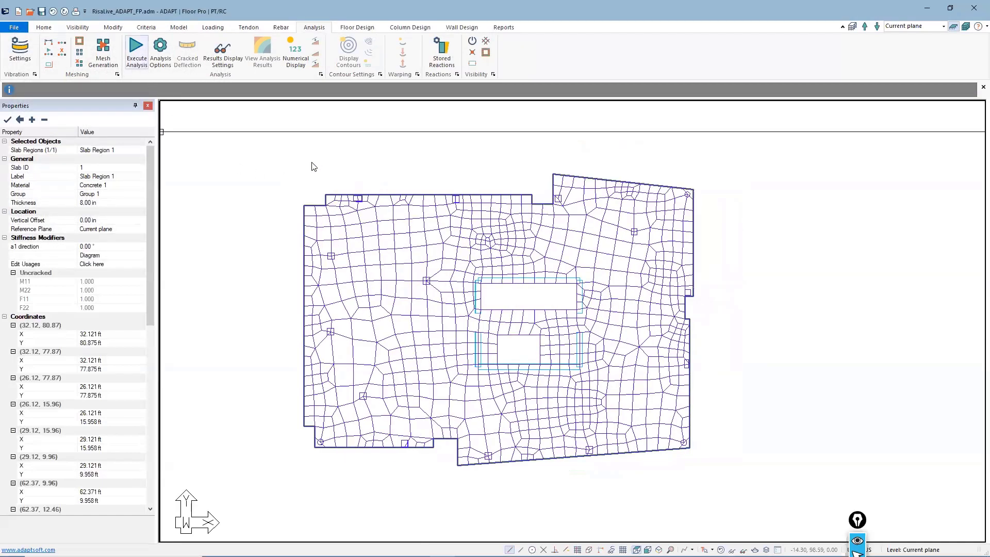
pyautogui.click(160, 49)
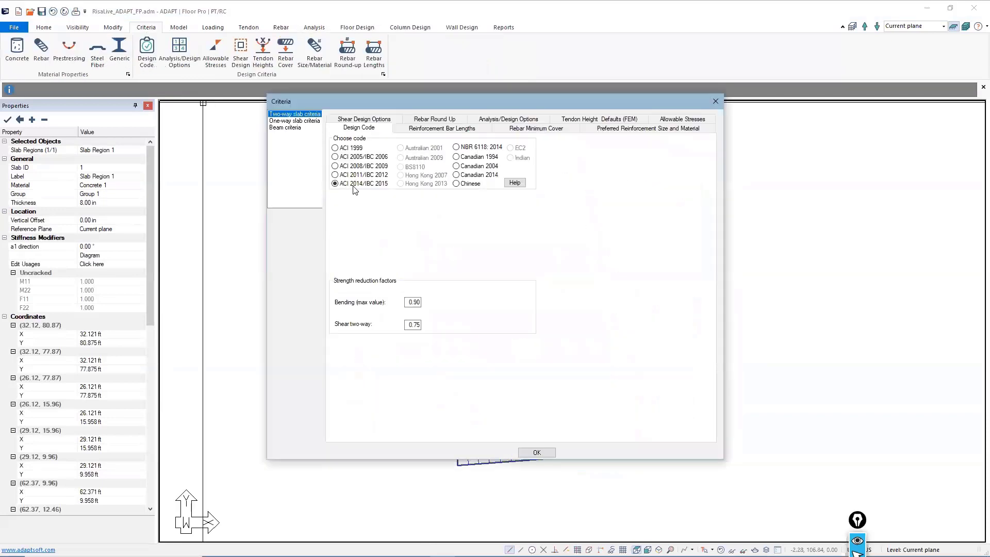
pyautogui.moveTo(363, 193)
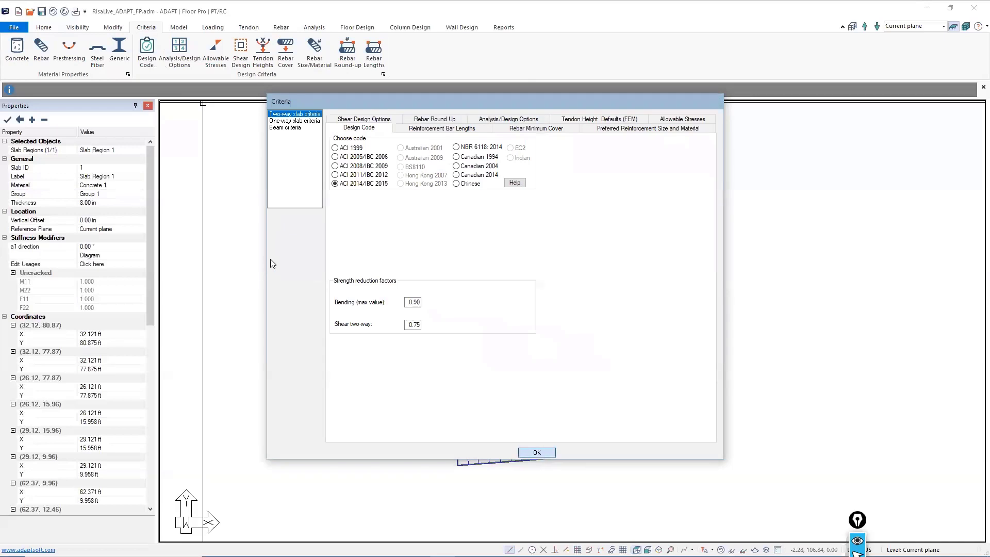
pyautogui.click(537, 453)
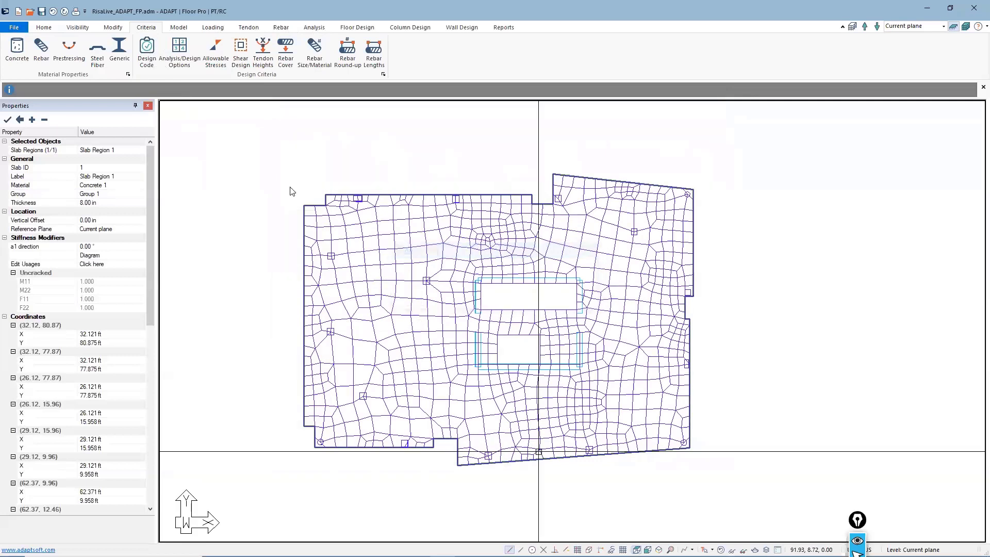
pyautogui.moveTo(490, 411)
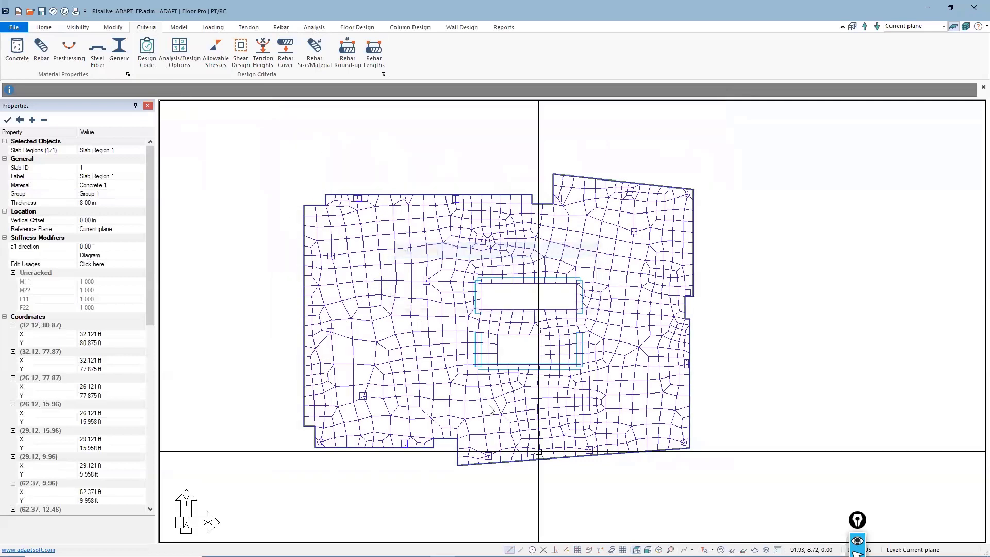
pyautogui.moveTo(487, 415)
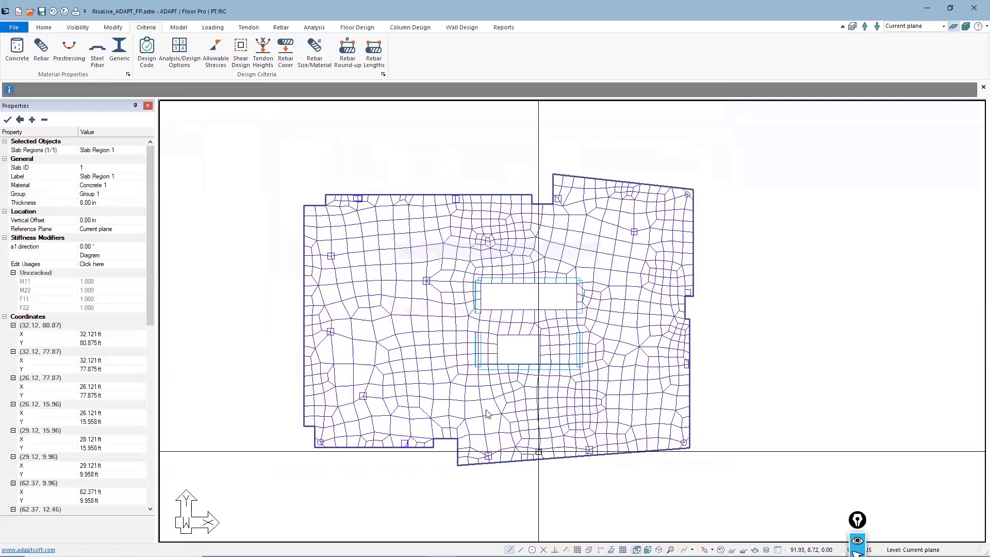
# Step: Run the analysis for all 5 load combinations and save the completed solution
pyautogui.click(160, 49)
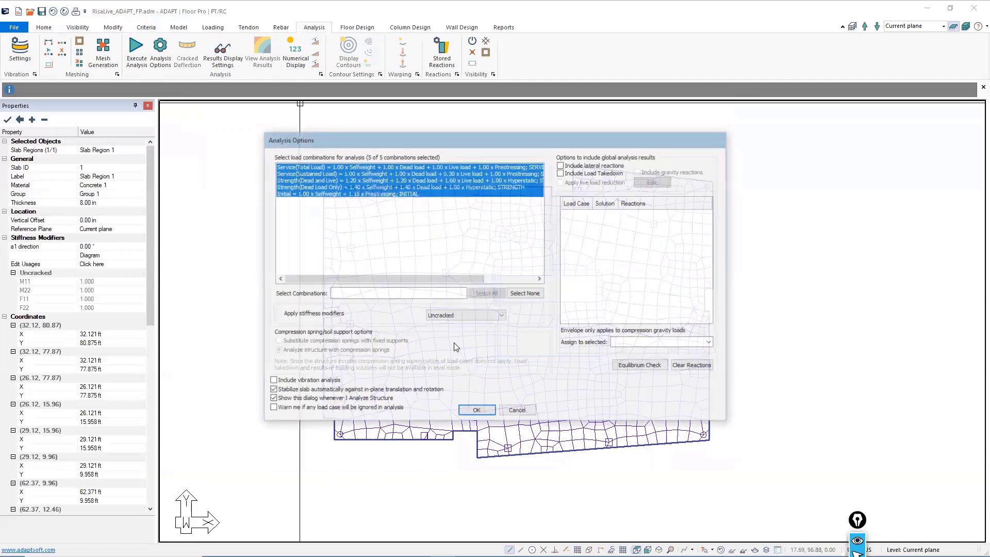
pyautogui.click(476, 411)
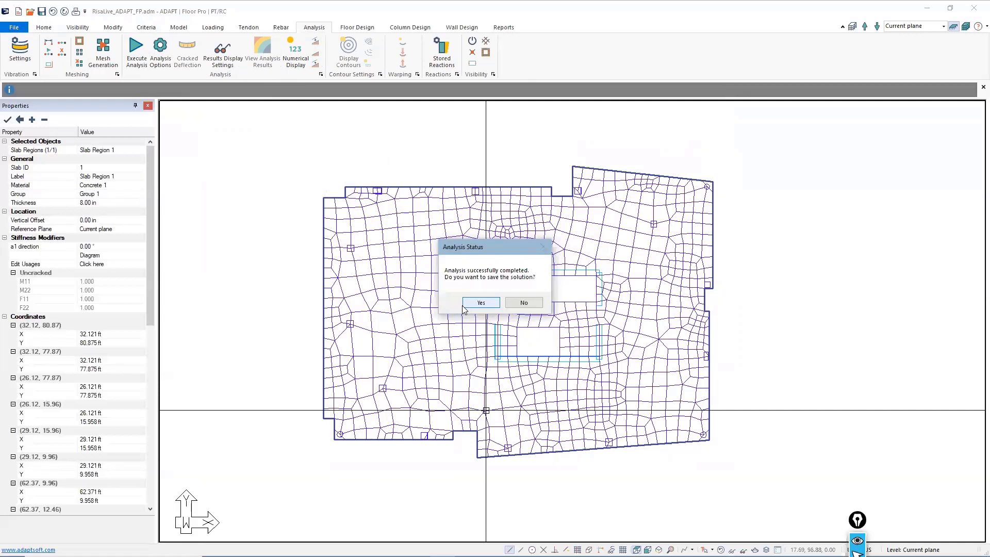
pyautogui.click(481, 303)
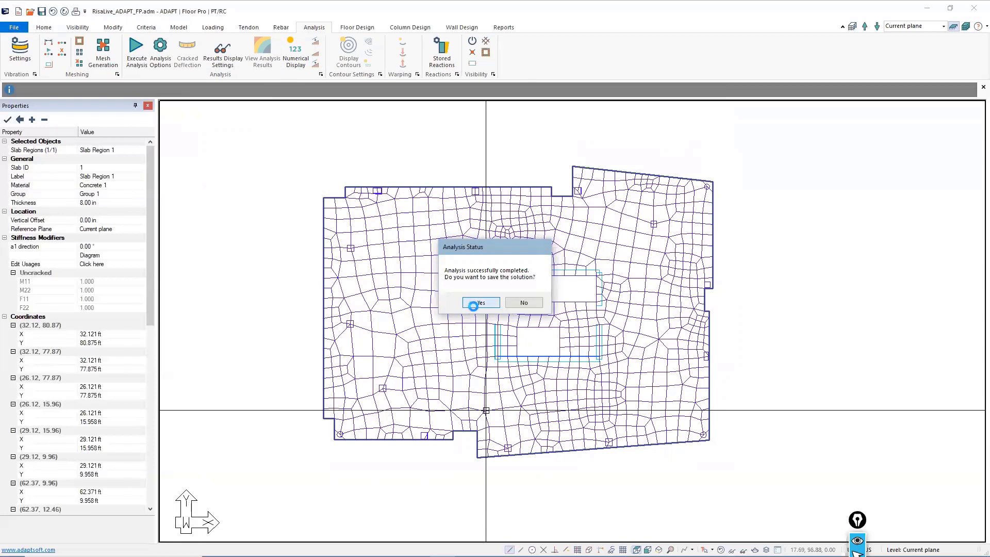
pyautogui.click(481, 302)
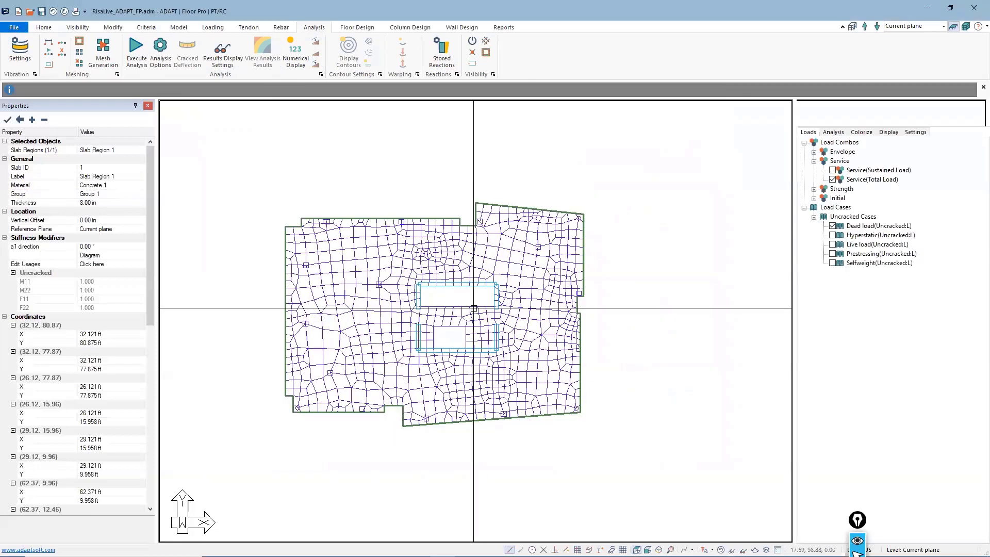
# Step: Select Service(Total Load) results and expand the Slab's Deformation result types
pyautogui.click(262, 49)
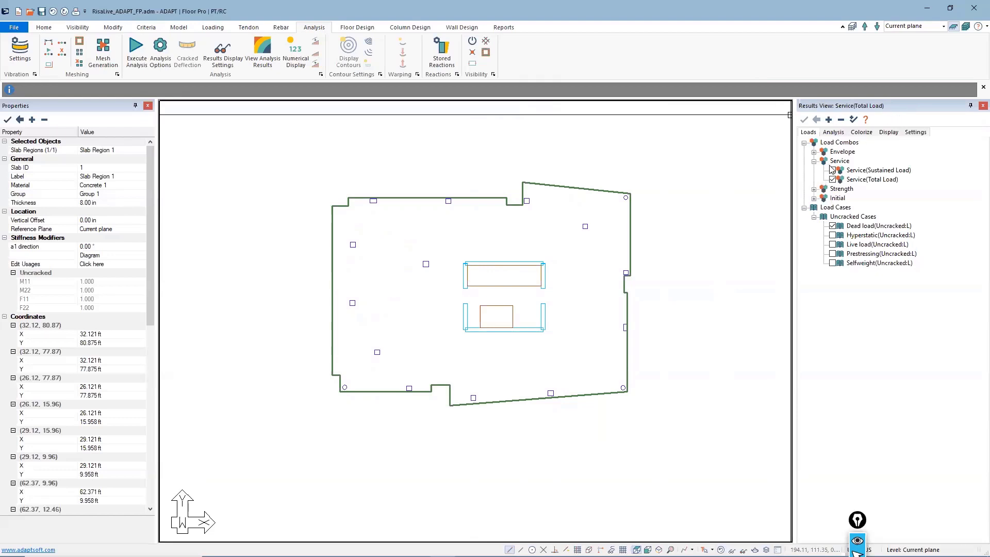
pyautogui.click(831, 169)
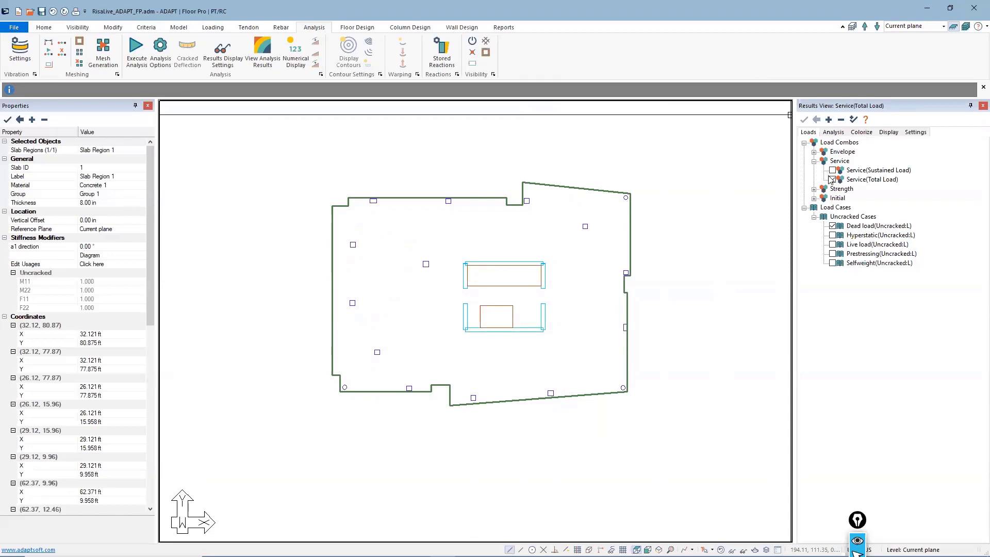
pyautogui.click(833, 132)
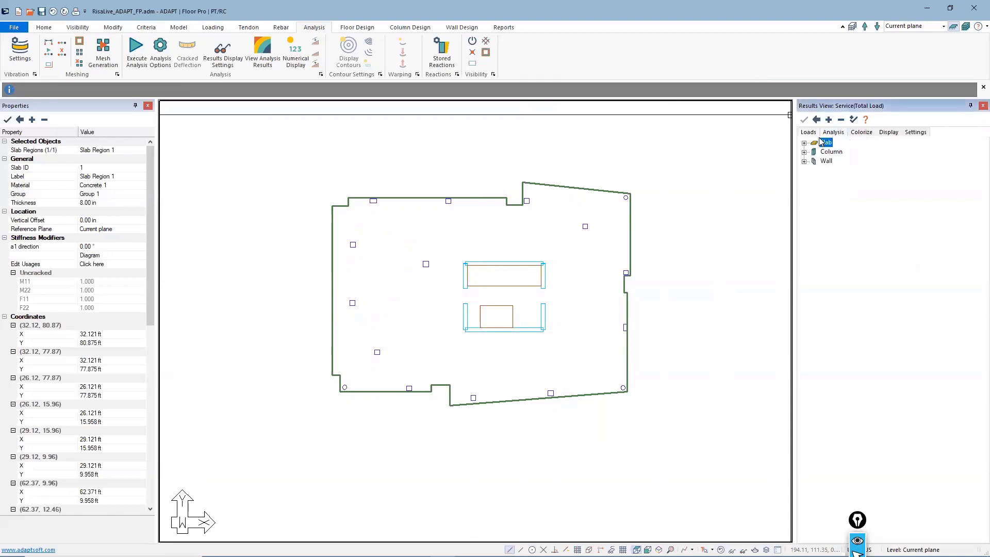
pyautogui.click(804, 143)
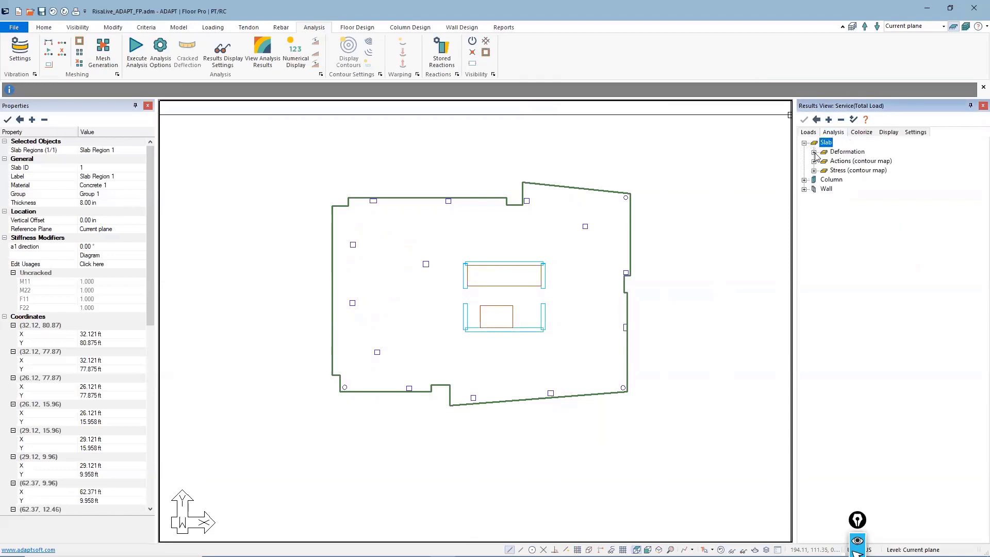
pyautogui.click(814, 151)
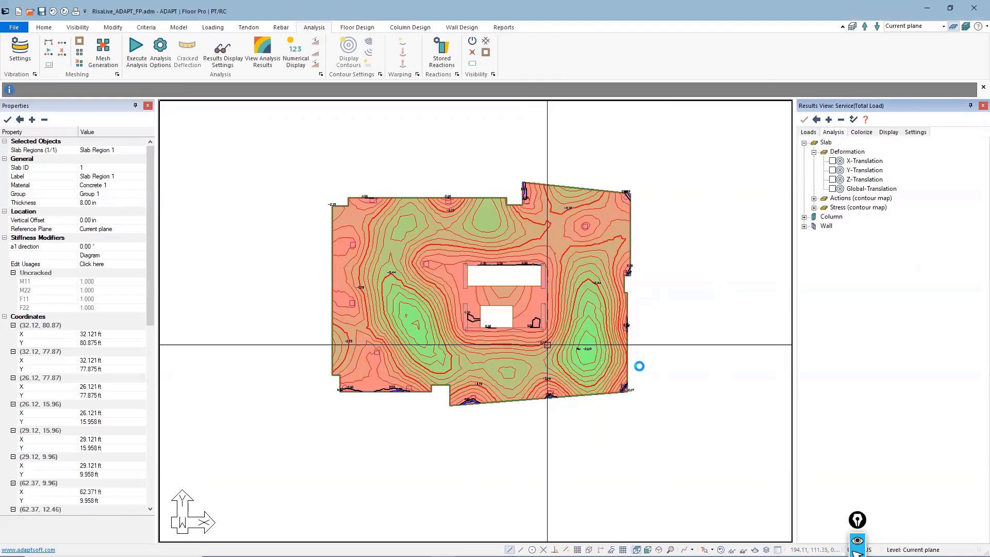
# Step: Display Z-Translation deflection contours (0.07 to -0.69 in) using a Fixed colour range
pyautogui.click(832, 180)
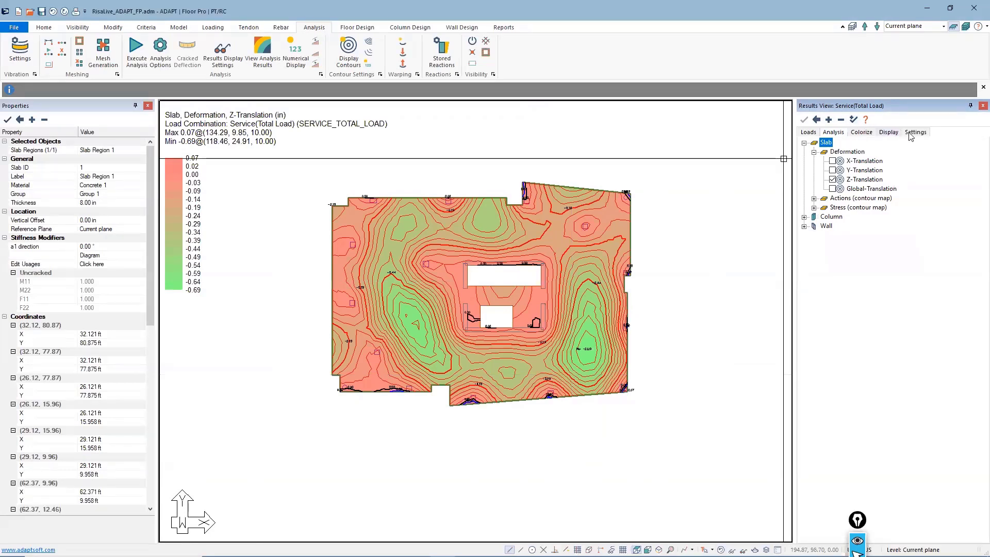
pyautogui.click(916, 132)
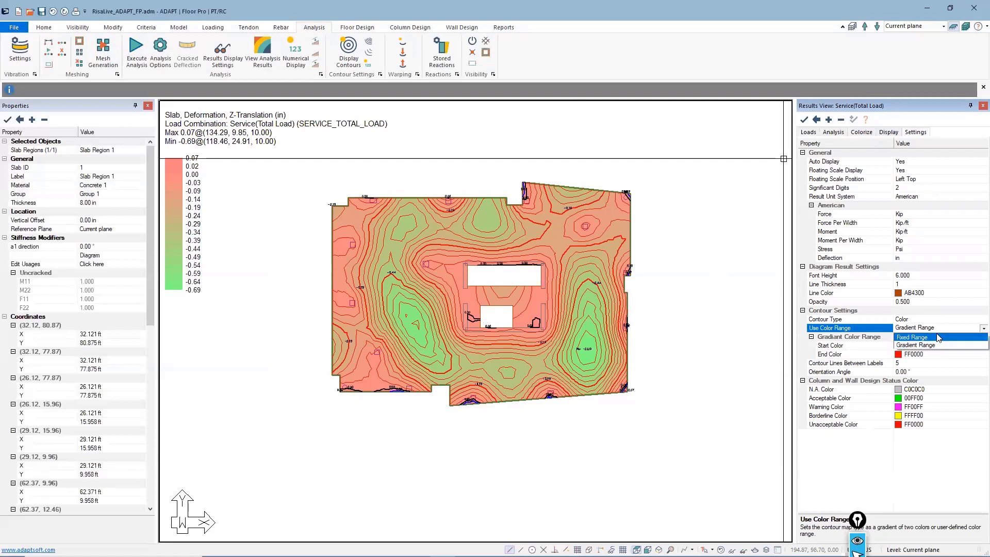
pyautogui.click(912, 336)
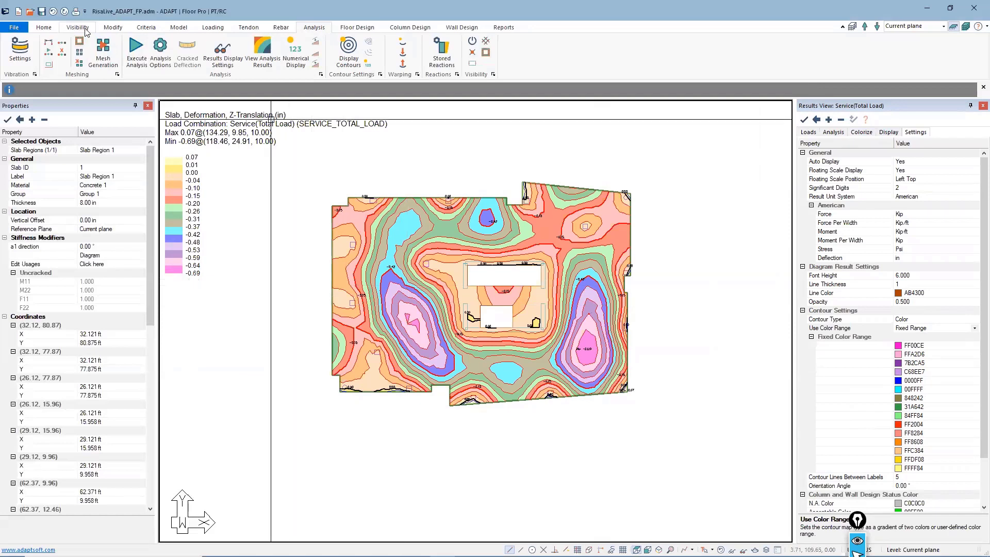
pyautogui.click(75, 28)
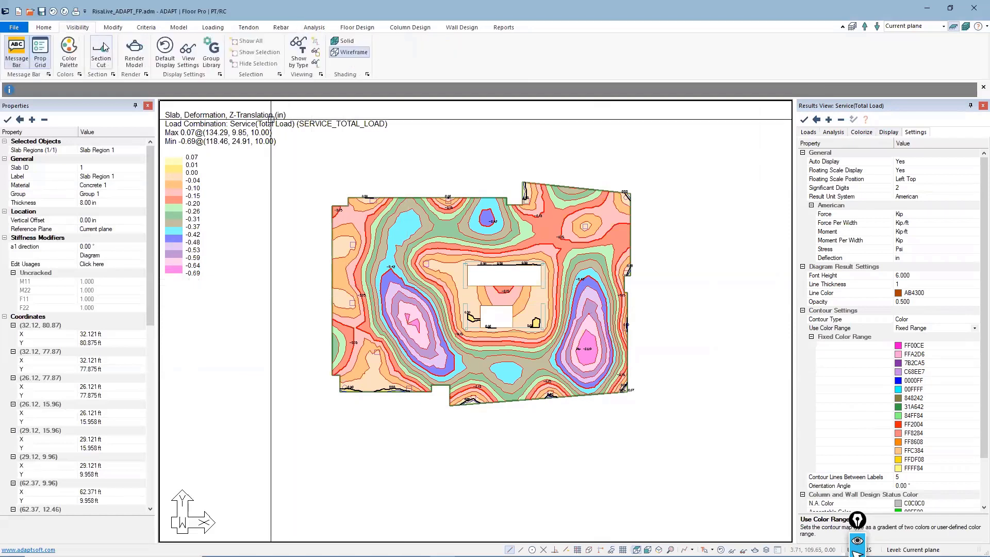
pyautogui.moveTo(335, 299)
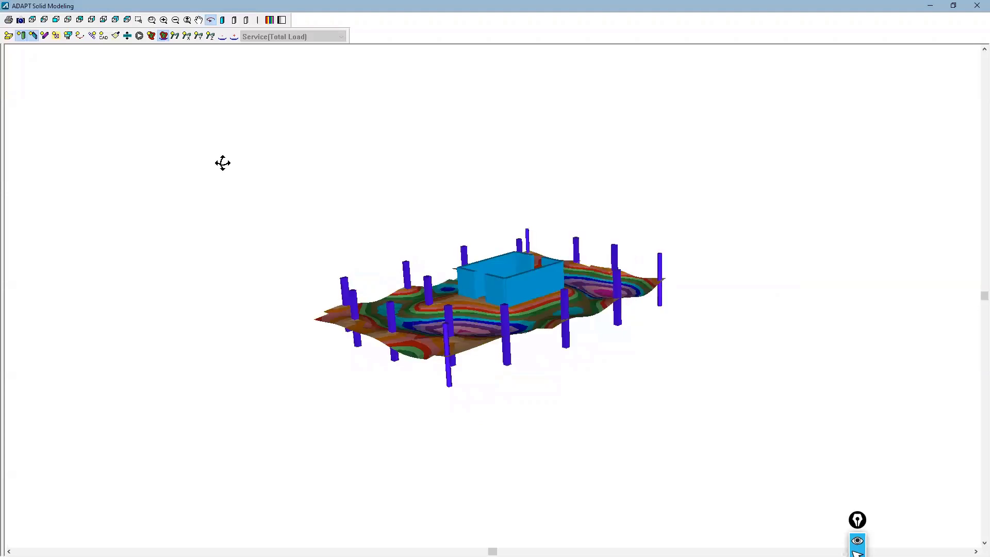
# Step: Orbit the deformed 3D slab to inspect it edge-on and from other sides
pyautogui.moveTo(223, 162); pyautogui.dragTo(322, 350)
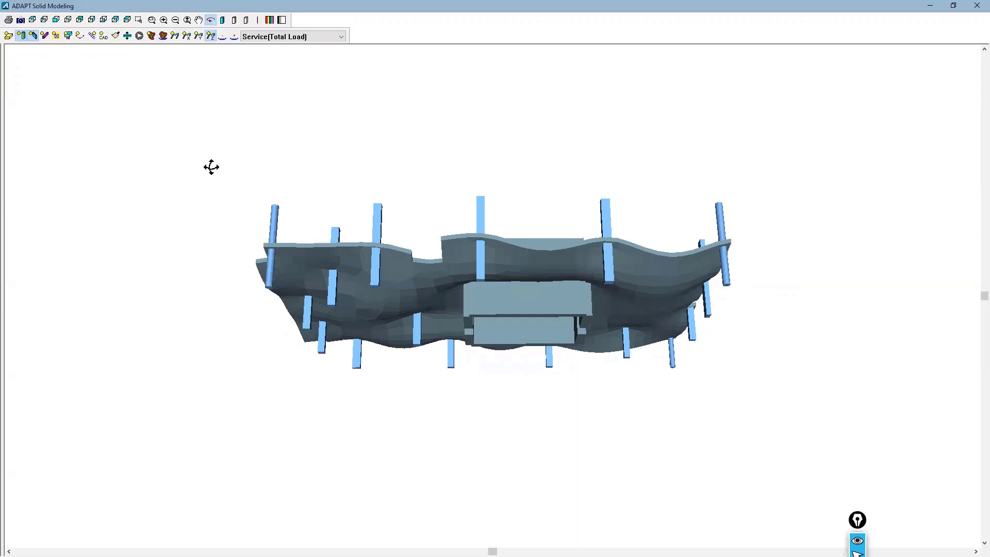
pyautogui.moveTo(211, 167); pyautogui.dragTo(627, 292)
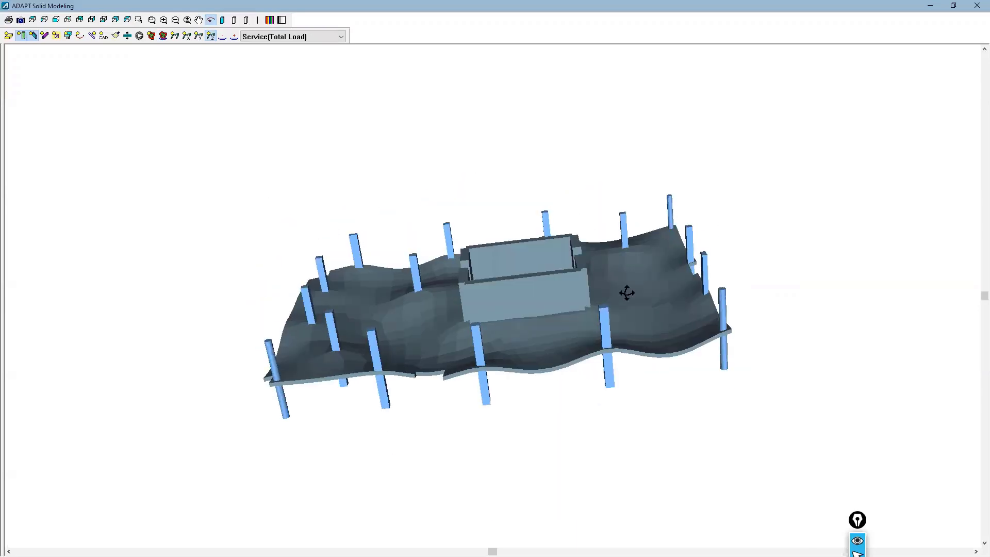
pyautogui.moveTo(627, 292); pyautogui.dragTo(646, 278)
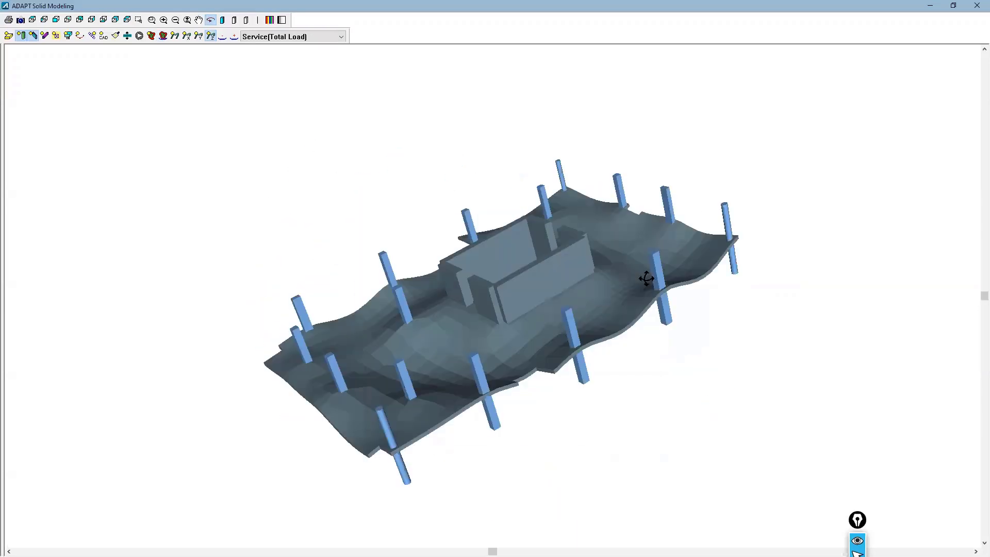
pyautogui.moveTo(978, 7)
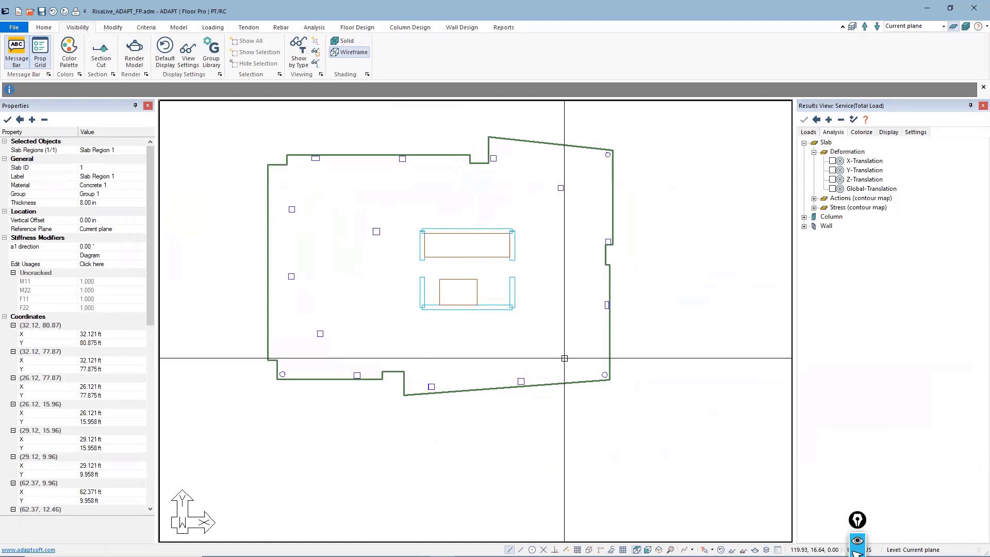
# Step: Start an X-direction support line from the Floor Design tools across the lower-right bay
pyautogui.click(357, 27)
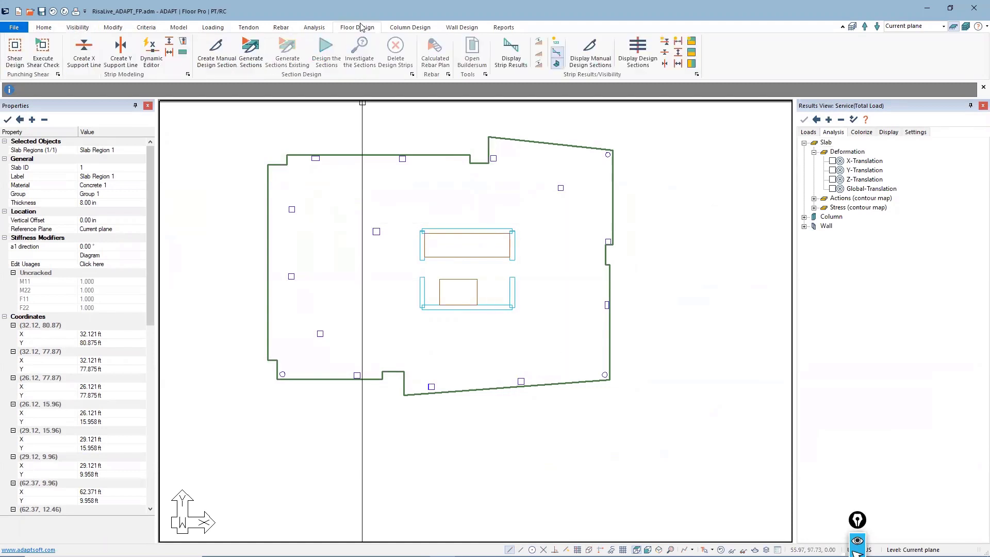
pyautogui.moveTo(84, 49)
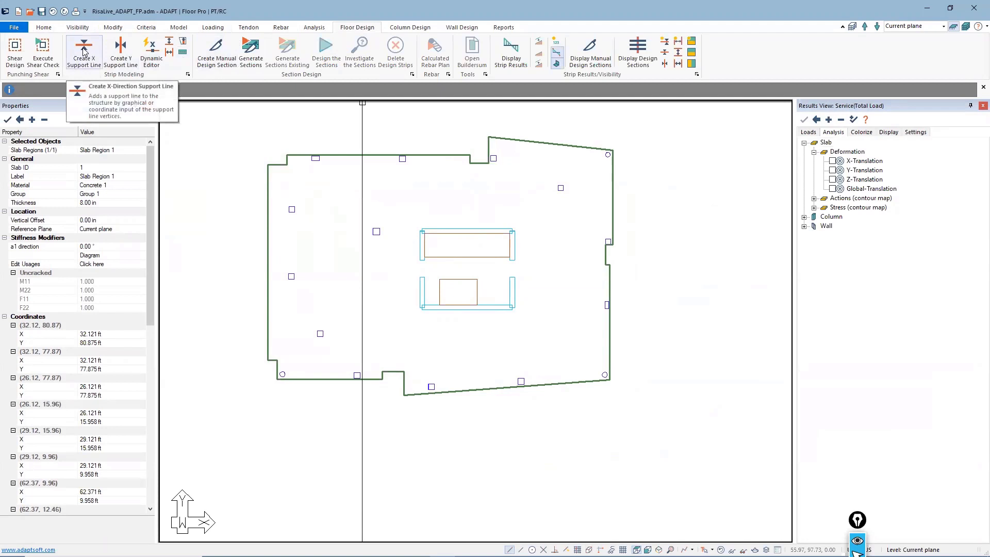
pyautogui.click(83, 52)
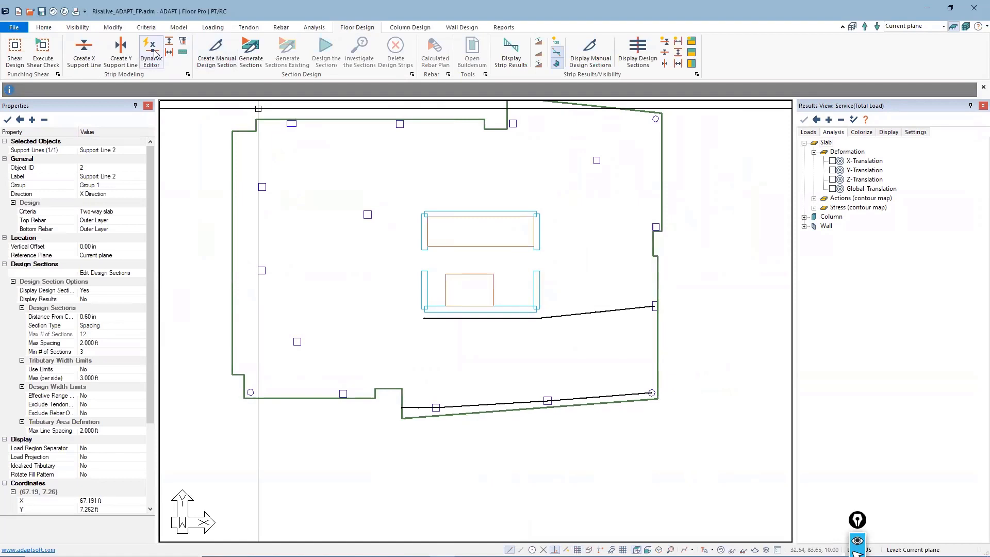
# Step: Set wall boundaries to User Def with X Only Boundary in the support-line Dynamic Editor
pyautogui.click(151, 48)
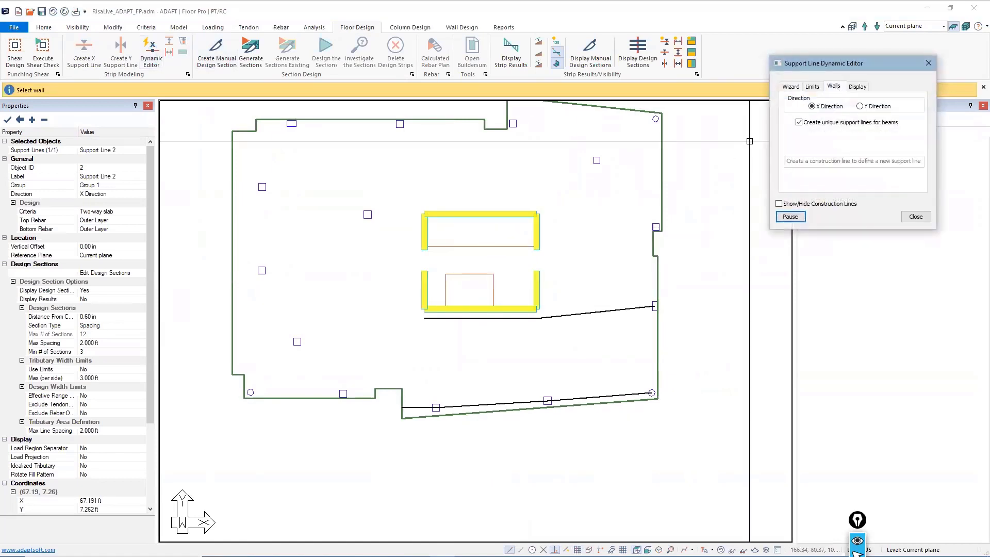
pyautogui.click(834, 87)
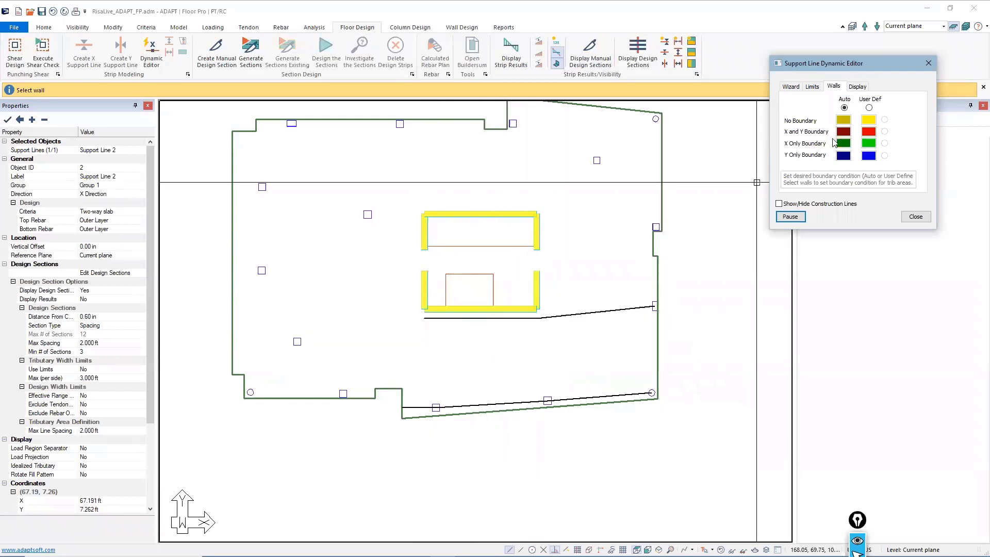
pyautogui.click(884, 119)
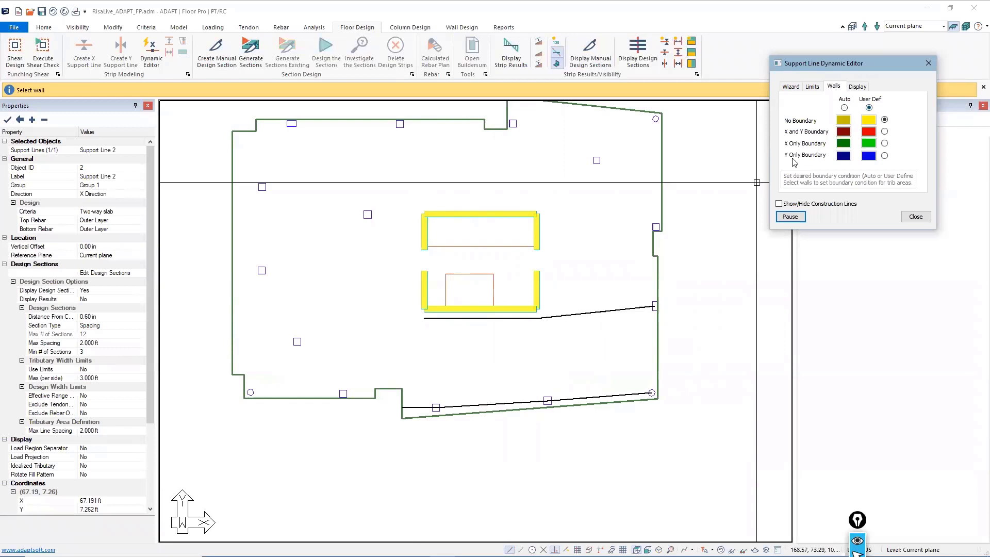
pyautogui.click(885, 143)
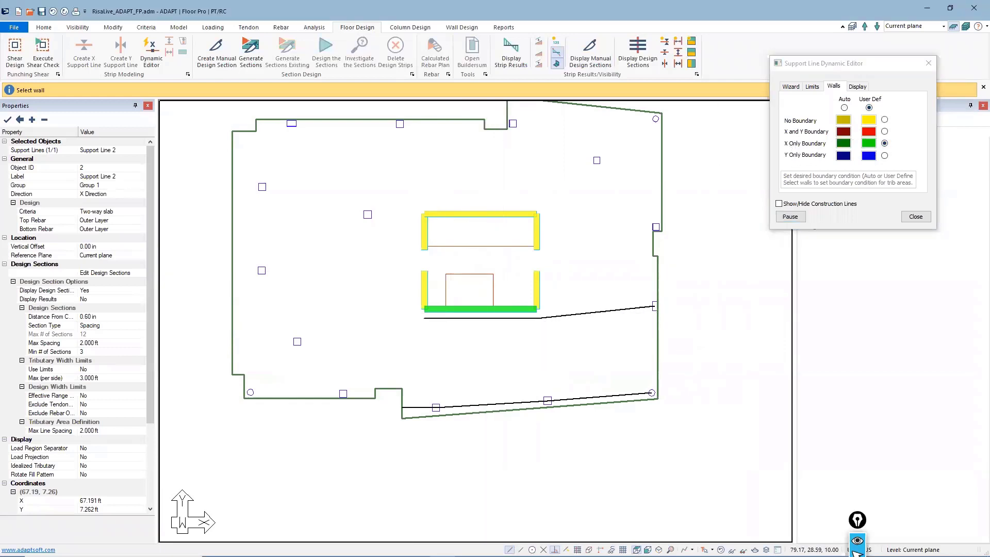
pyautogui.moveTo(487, 306)
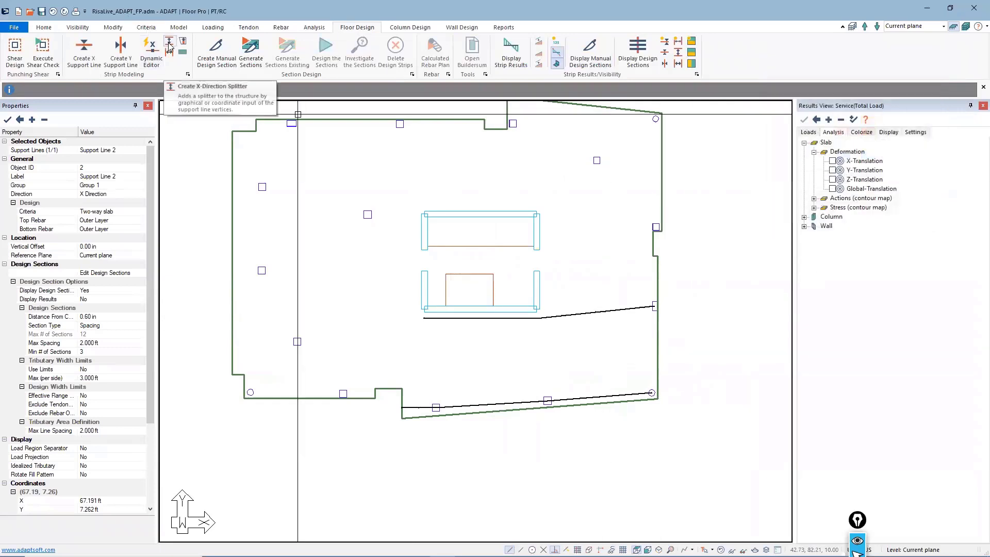
# Step: Place an X-direction strip splitter before generating the design sections
pyautogui.click(167, 40)
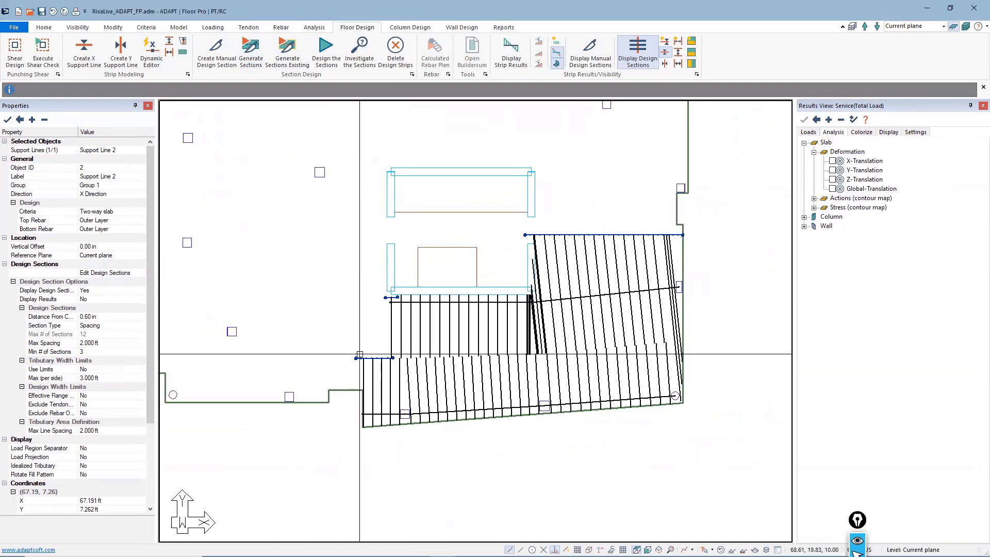
pyautogui.click(504, 27)
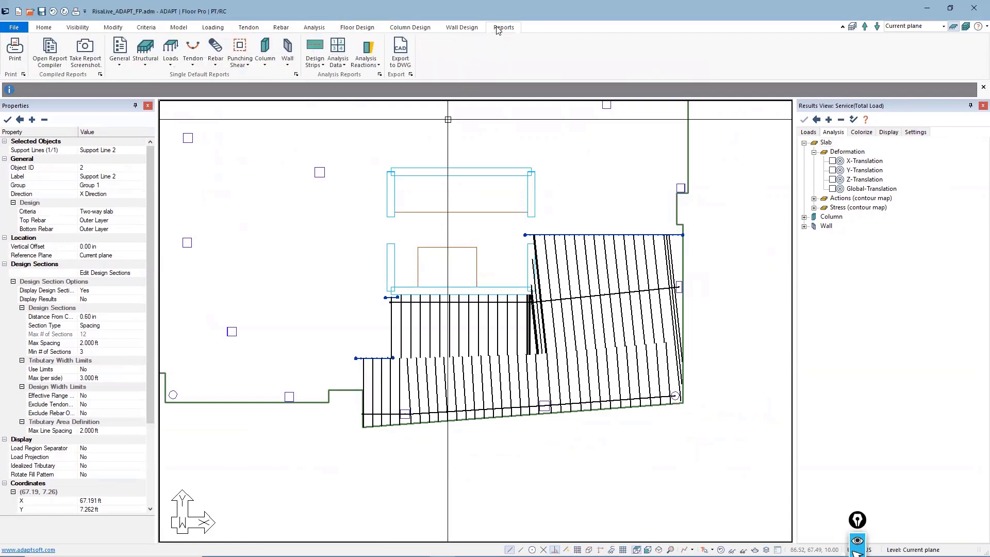
pyautogui.click(313, 48)
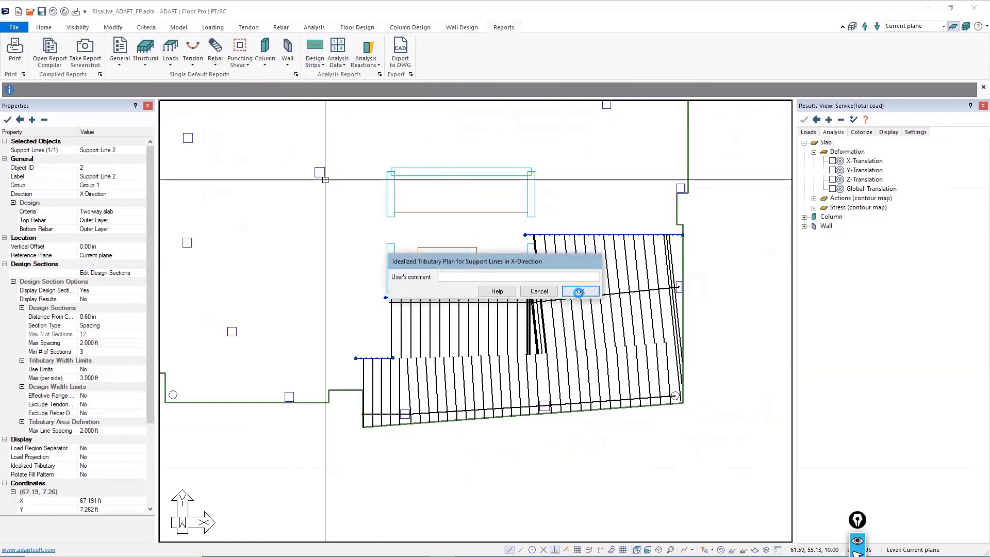
pyautogui.click(580, 291)
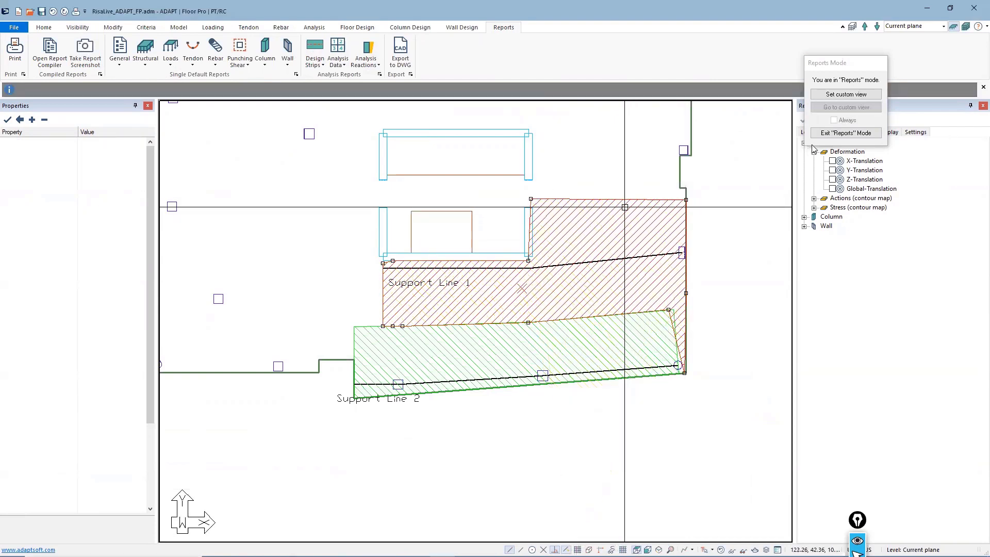
pyautogui.click(846, 132)
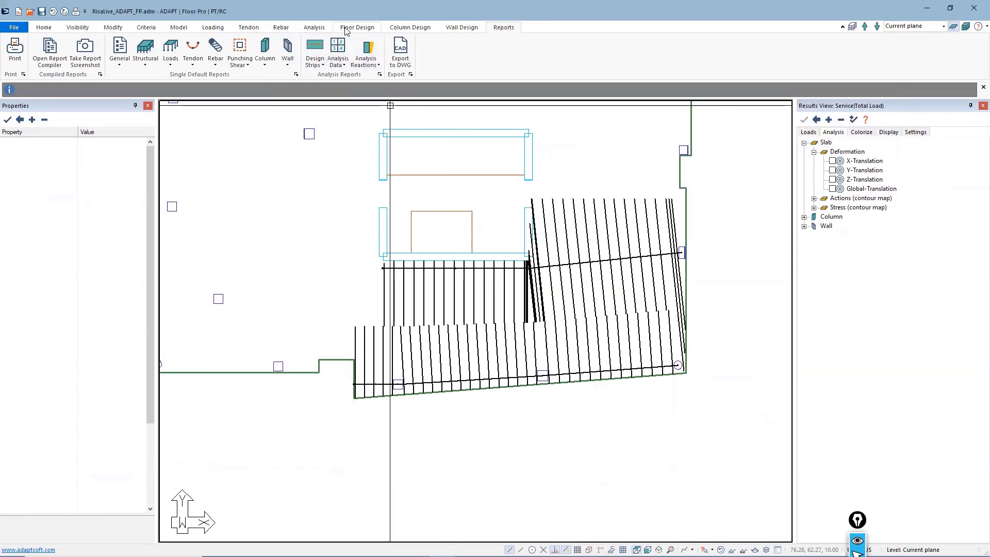
pyautogui.click(357, 27)
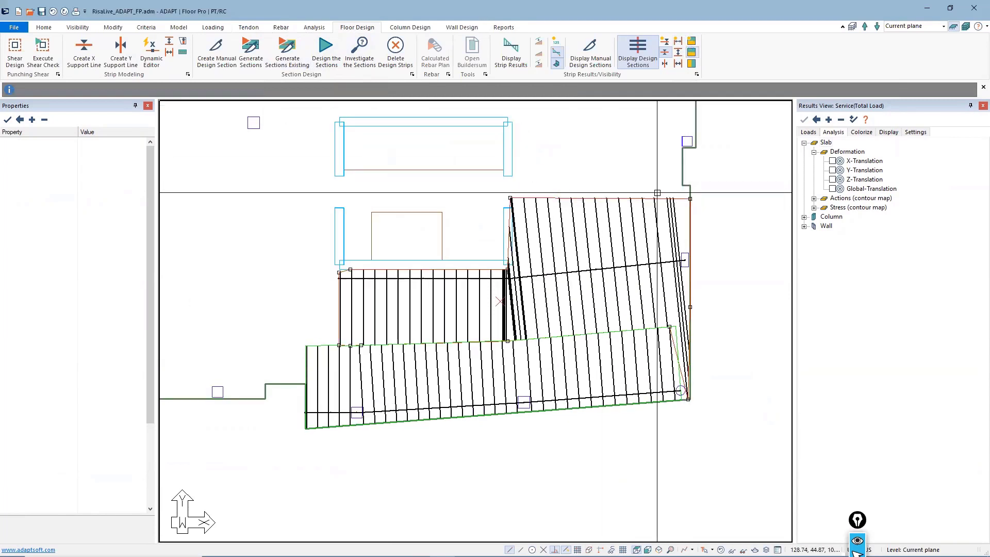
pyautogui.moveTo(287, 51)
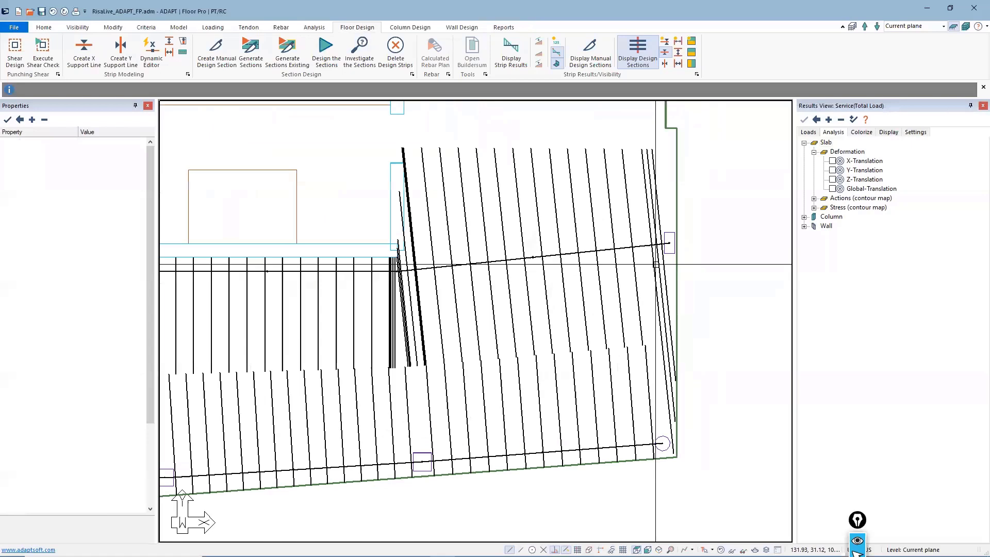
# Step: Insert a new vertex near the right end of Support Line 1 at the slab edge
pyautogui.click(648, 246)
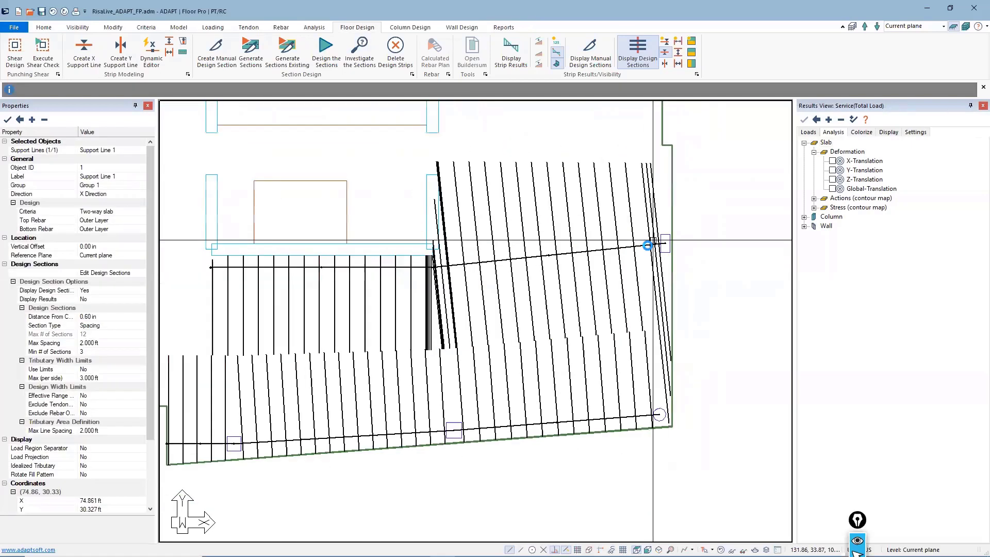
pyautogui.rightClick(648, 246)
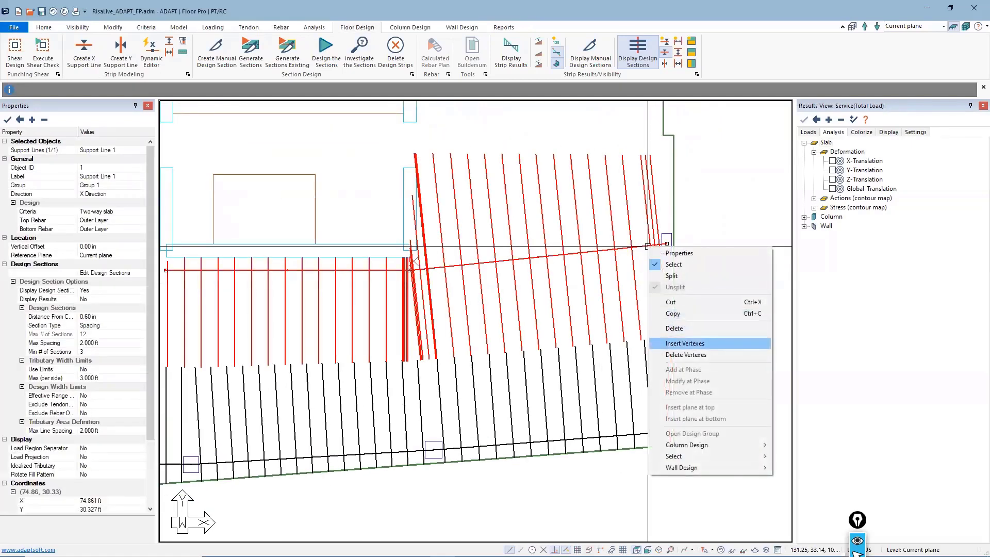
pyautogui.click(685, 344)
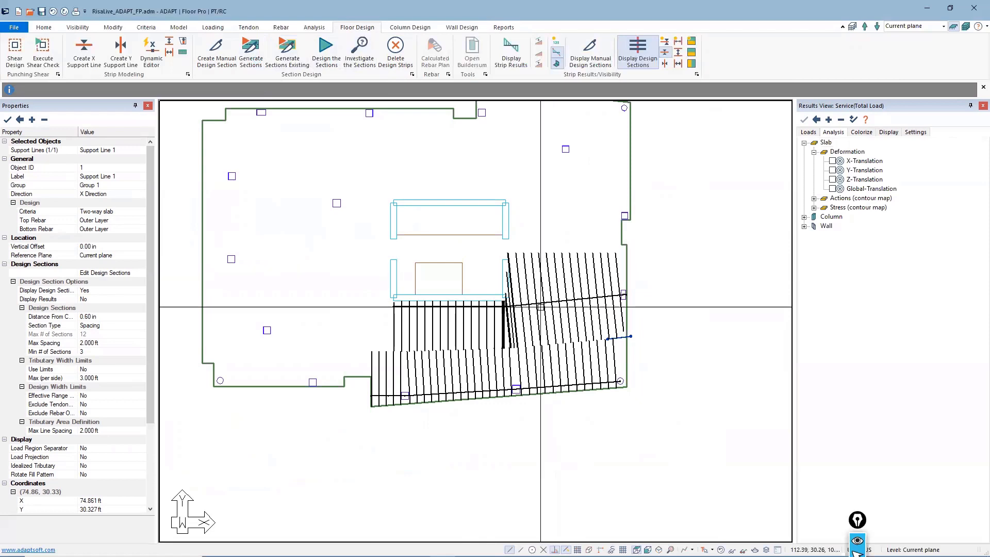
pyautogui.click(248, 27)
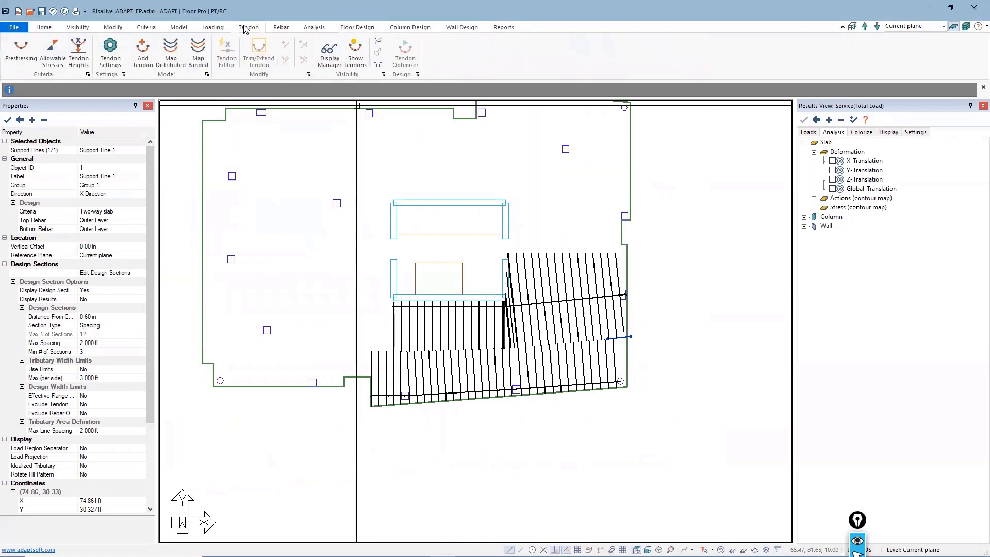
pyautogui.moveTo(142, 49)
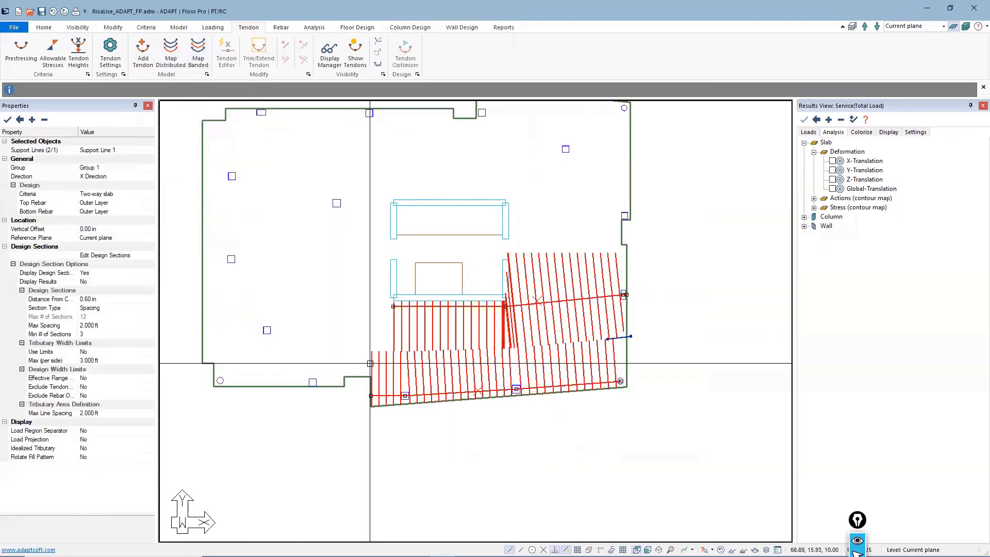
pyautogui.moveTo(198, 48)
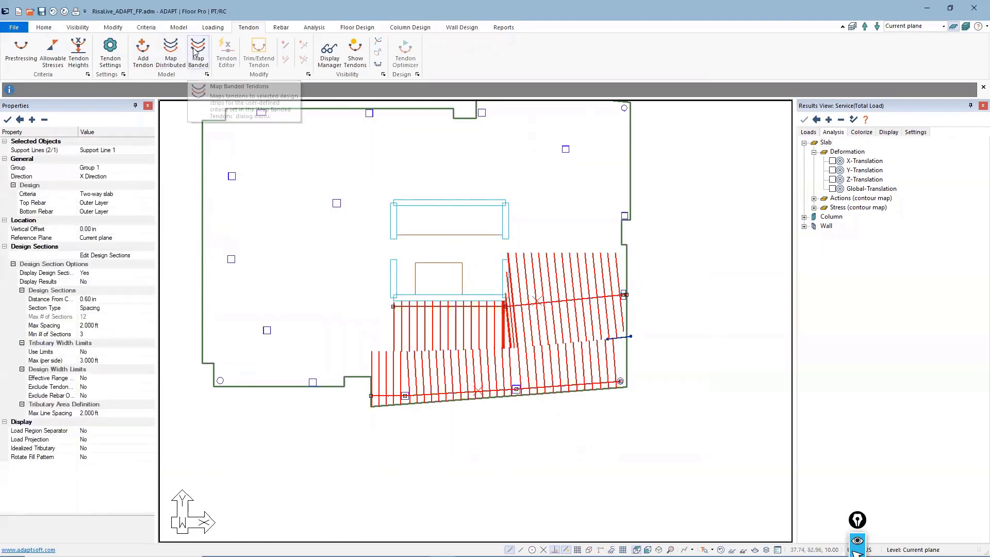
# Step: Open banded tendon mapping for both selected X-direction support lines
pyautogui.click(198, 48)
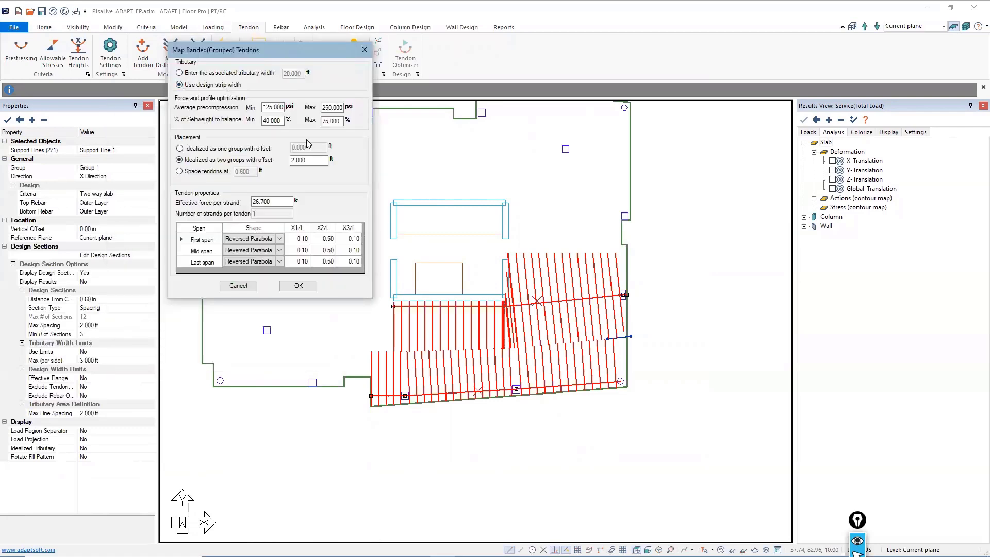
pyautogui.moveTo(403, 372)
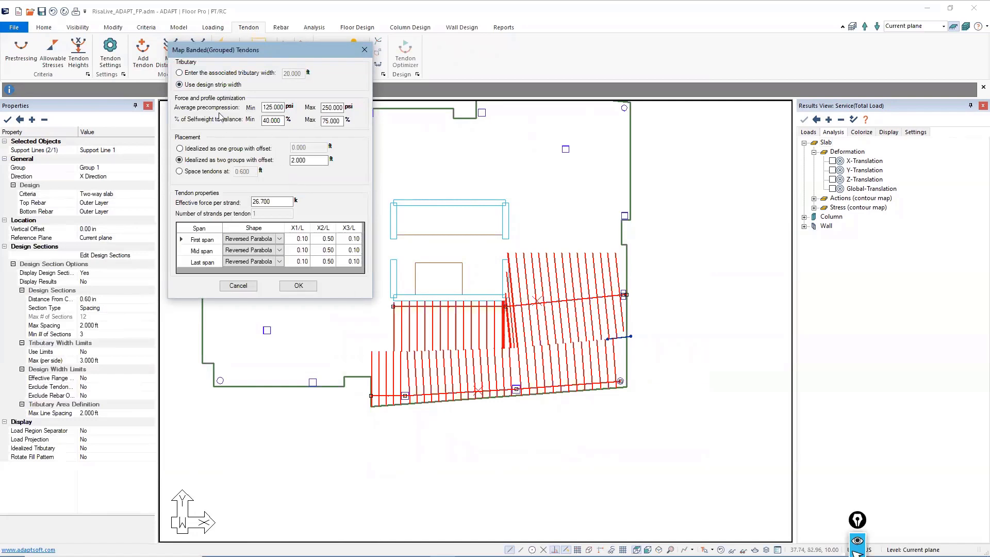
# Step: Set average precompression to 150–350 psi and self-weight to balance from 50 to 100%
pyautogui.click(273, 106)
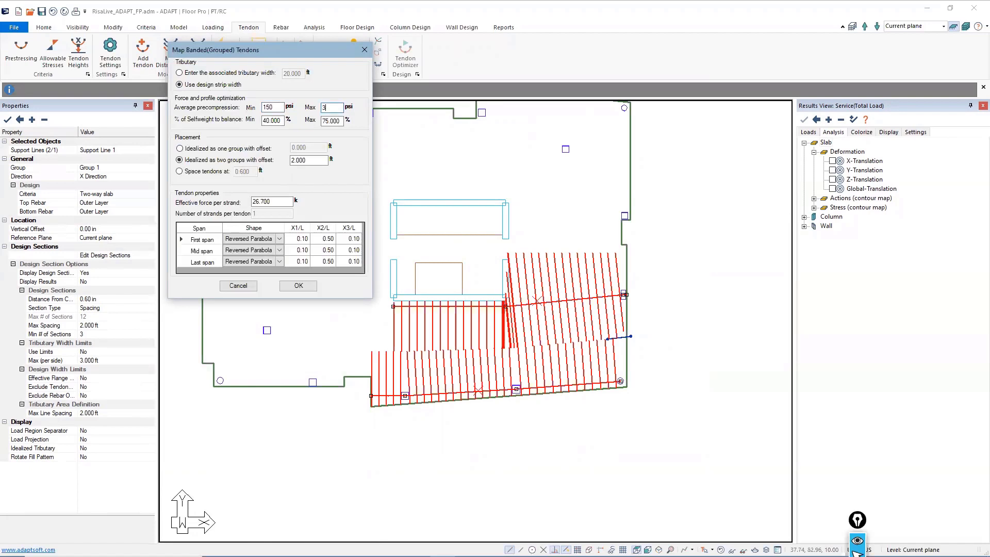
pyautogui.write('530')
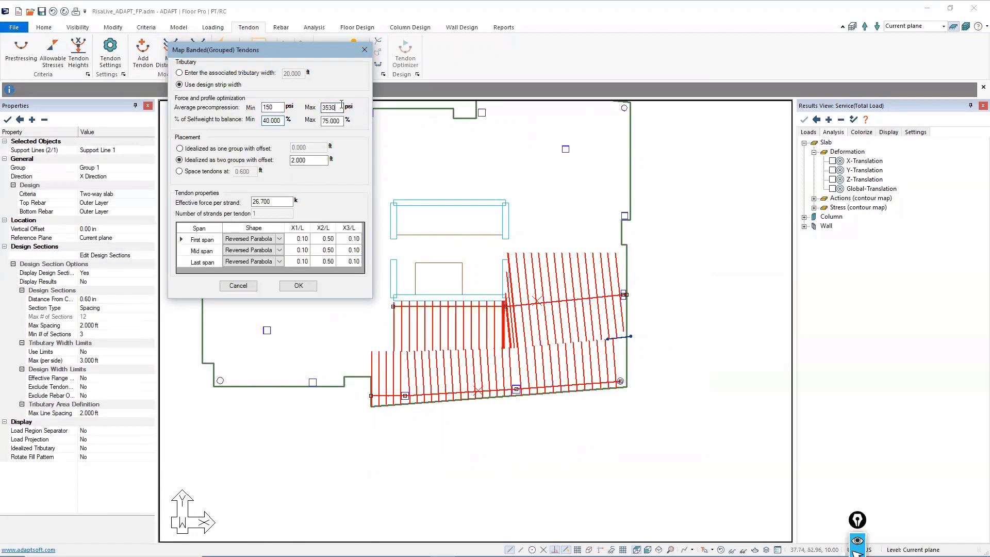
pyautogui.write('350')
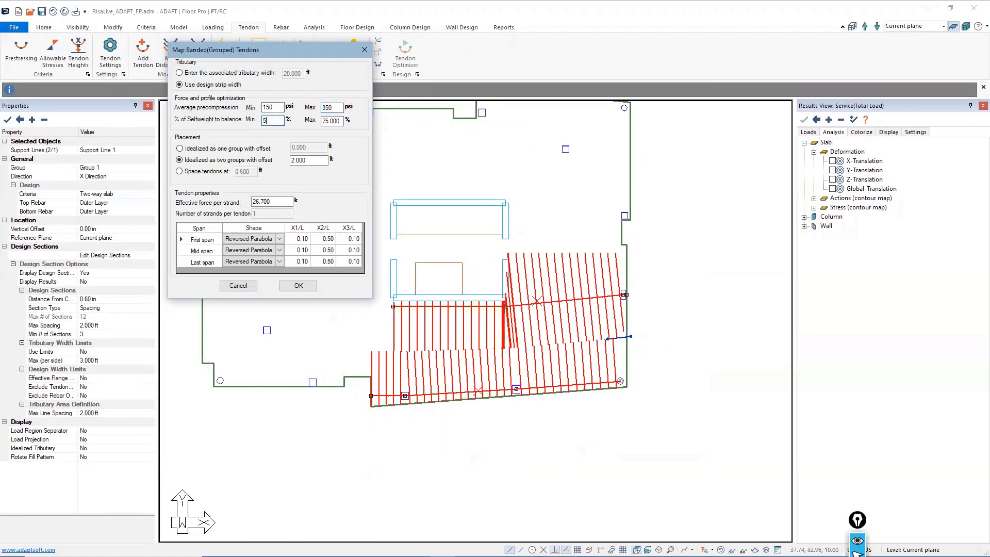
pyautogui.write('50')
pyautogui.click(332, 120)
pyautogui.write('100')
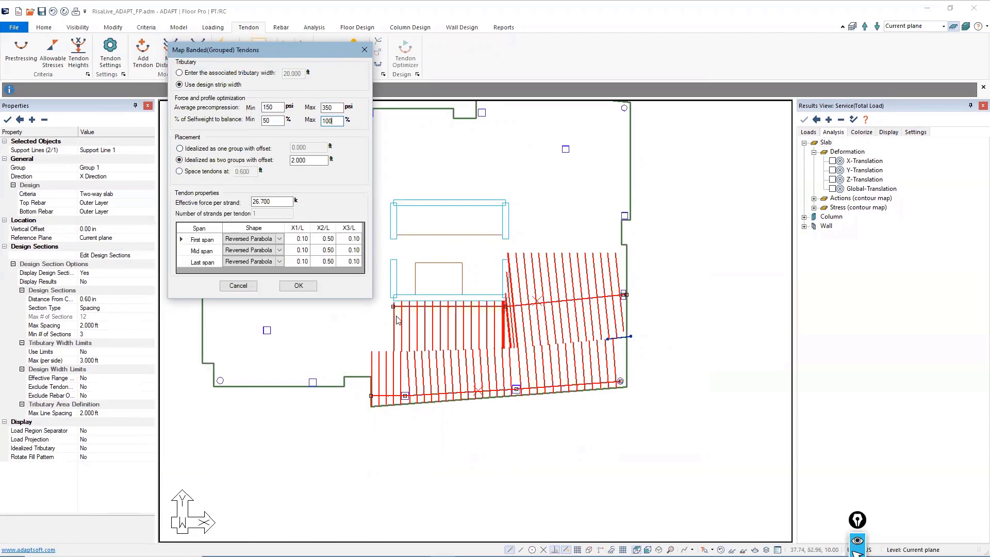
pyautogui.moveTo(562, 314)
pyautogui.write('1')
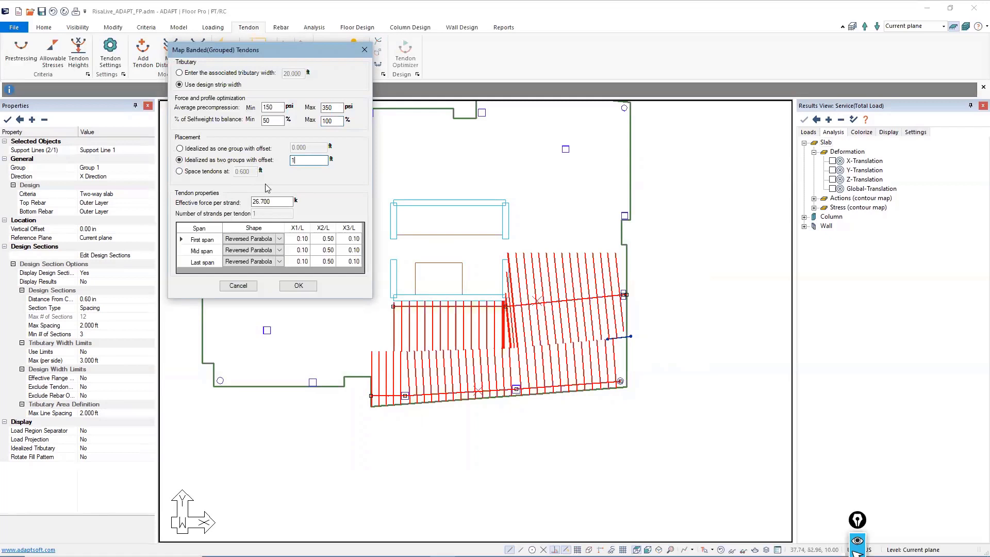
pyautogui.moveTo(417, 275)
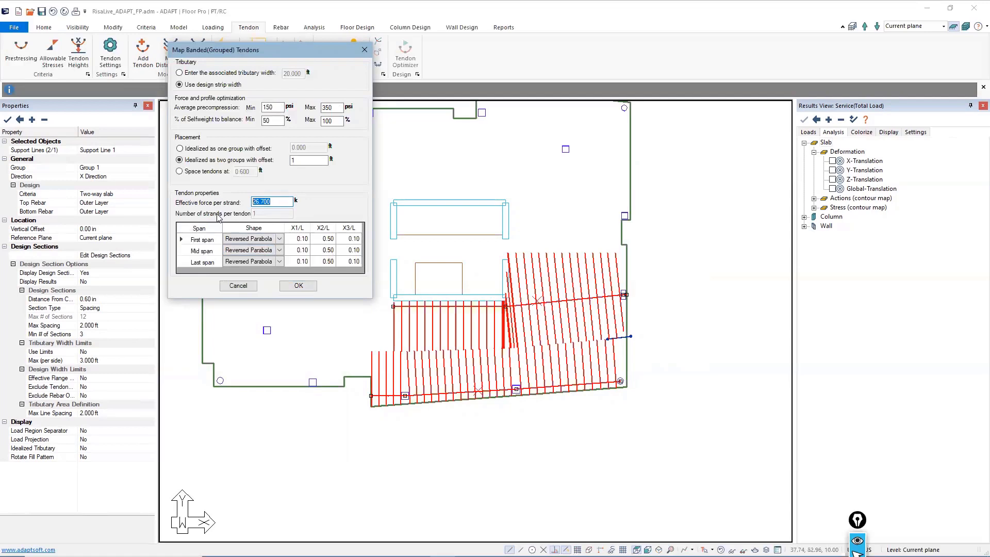
pyautogui.moveTo(216, 262)
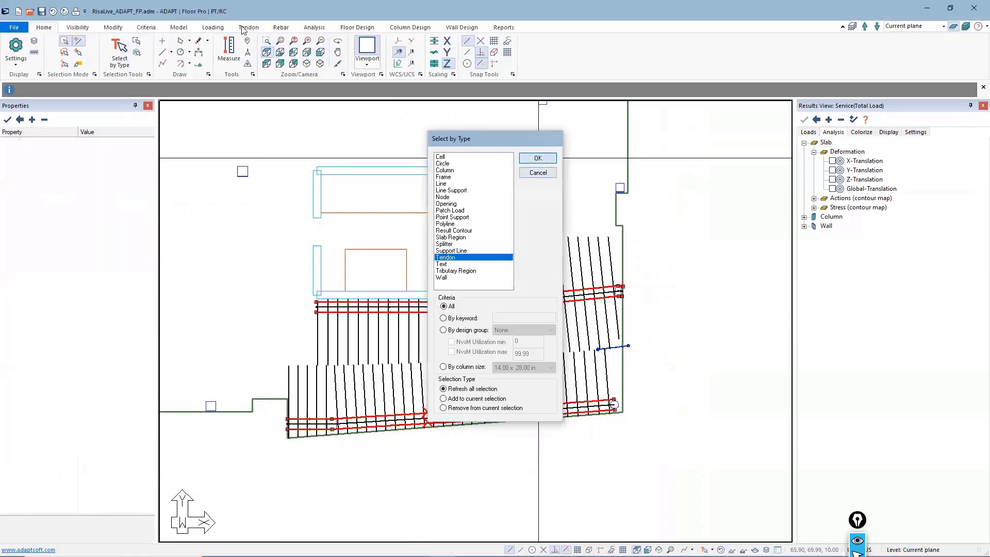
# Step: Select all tendons, accept Tendon 3's profile, and start interactive tendon editing
pyautogui.click(537, 158)
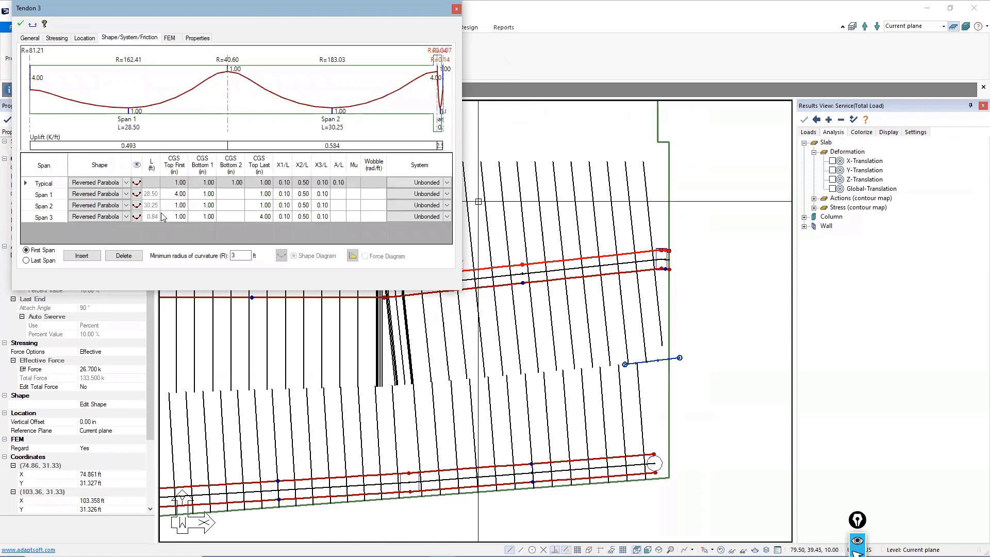
pyautogui.moveTo(239, 142)
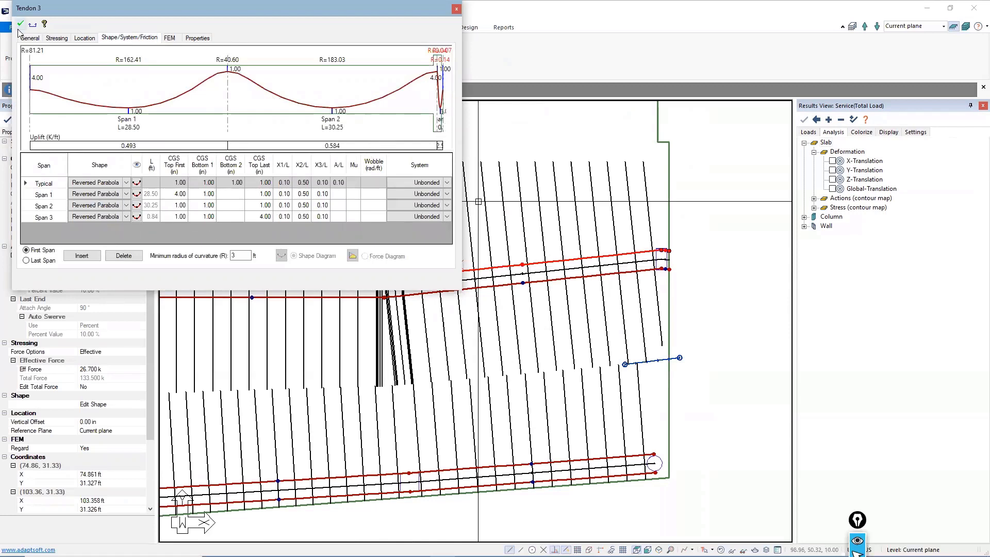
pyautogui.click(56, 37)
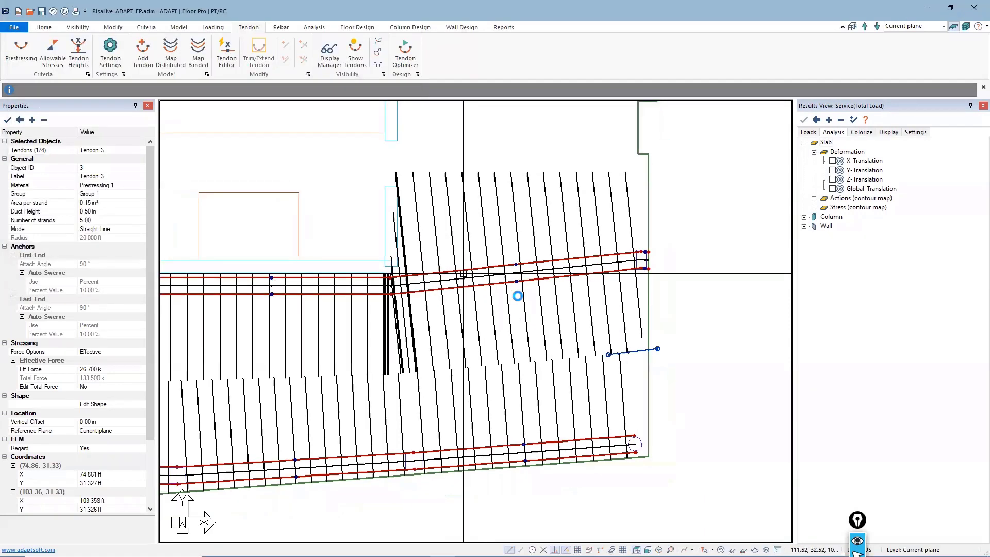
pyautogui.click(225, 54)
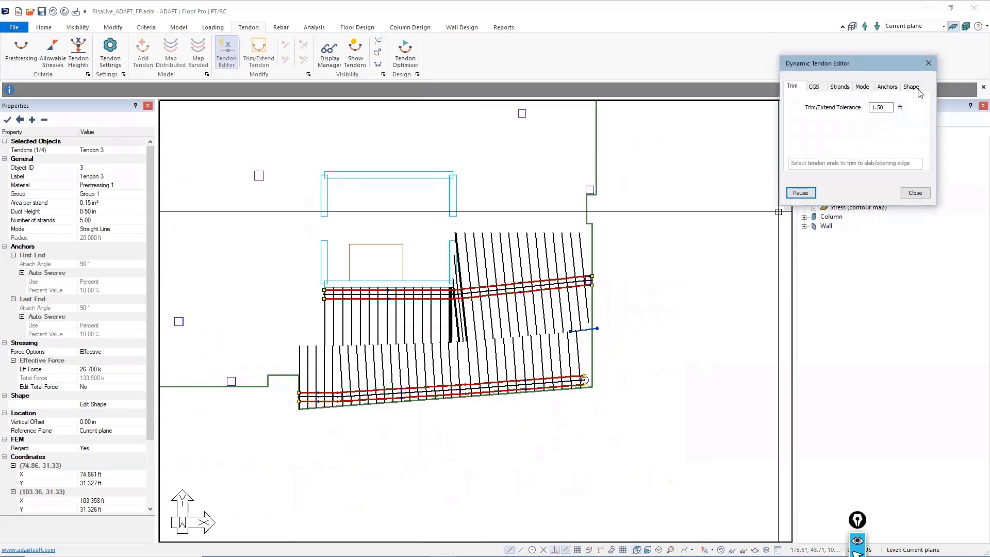
# Step: Set tendon end spans to Cant Down with 4.00 in CGS and finish editing
pyautogui.click(912, 87)
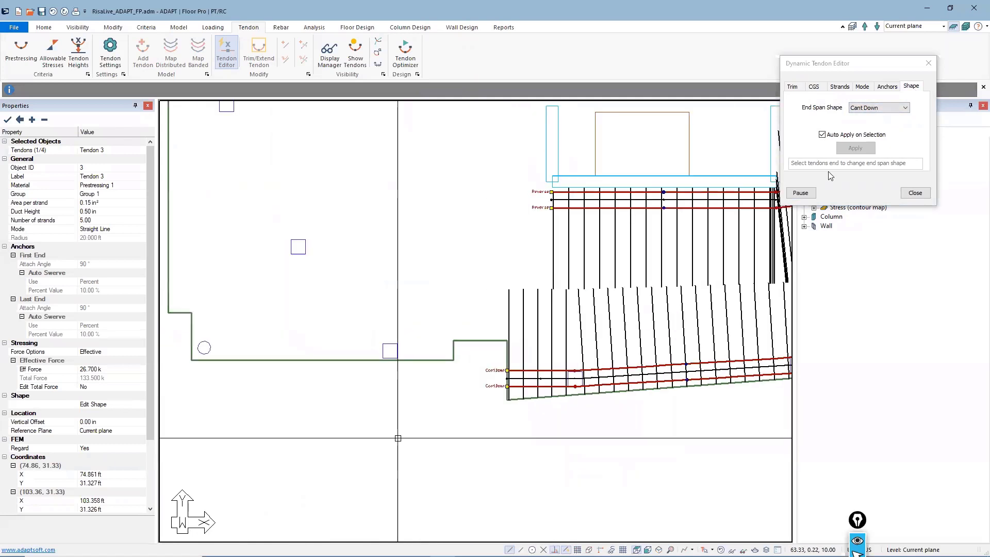
pyautogui.click(815, 87)
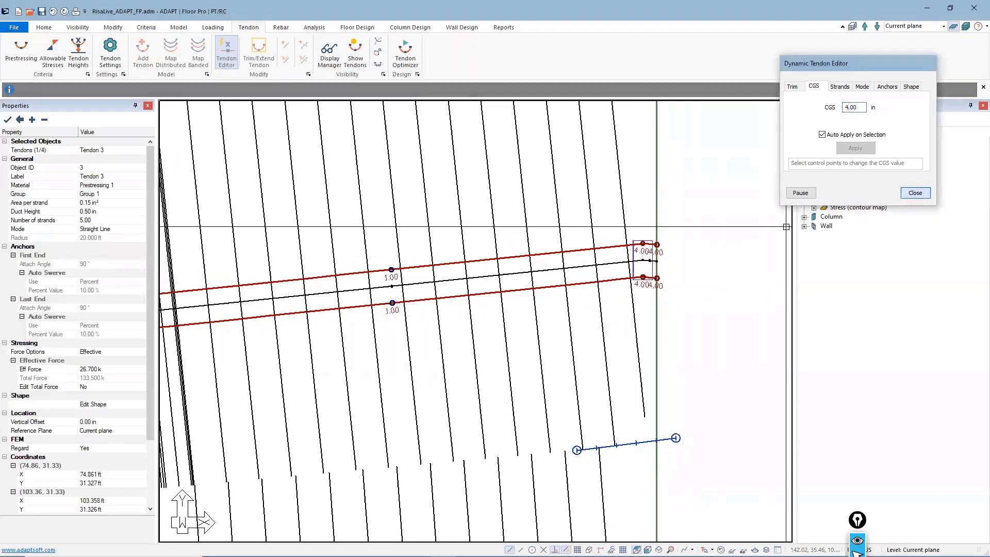
pyautogui.click(916, 193)
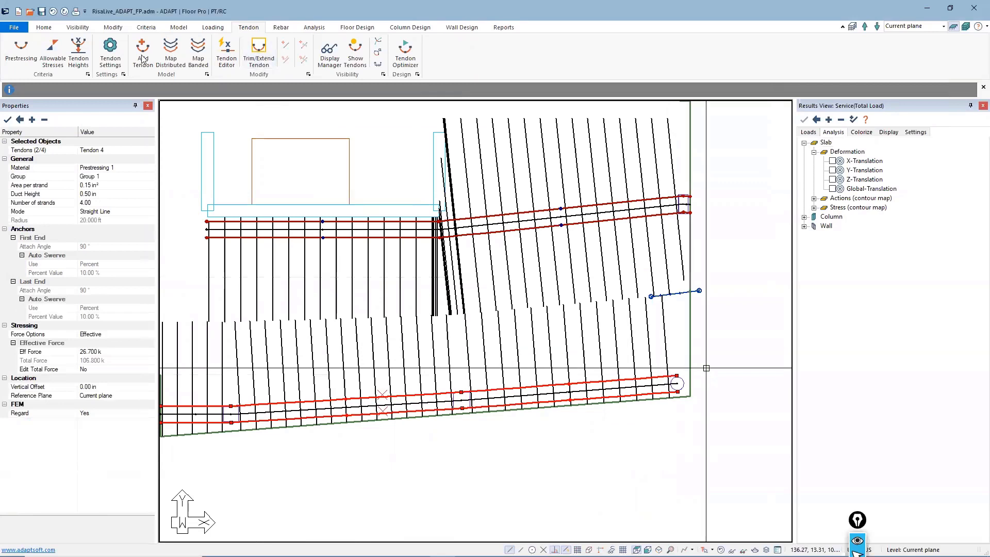
# Step: Zoom to the full slab extents and bring up the Visibility tools for rendering the model
pyautogui.click(90, 49)
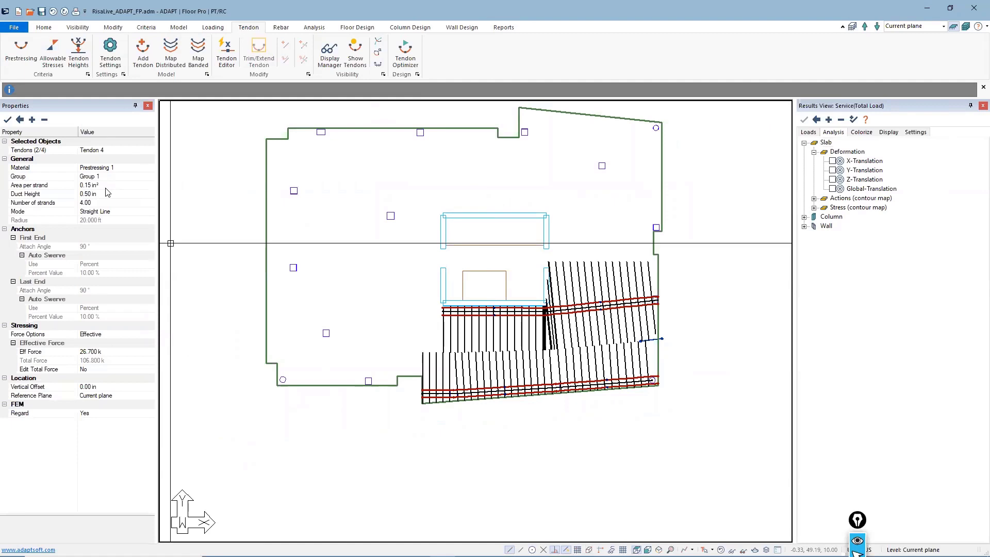
pyautogui.moveTo(93, 37)
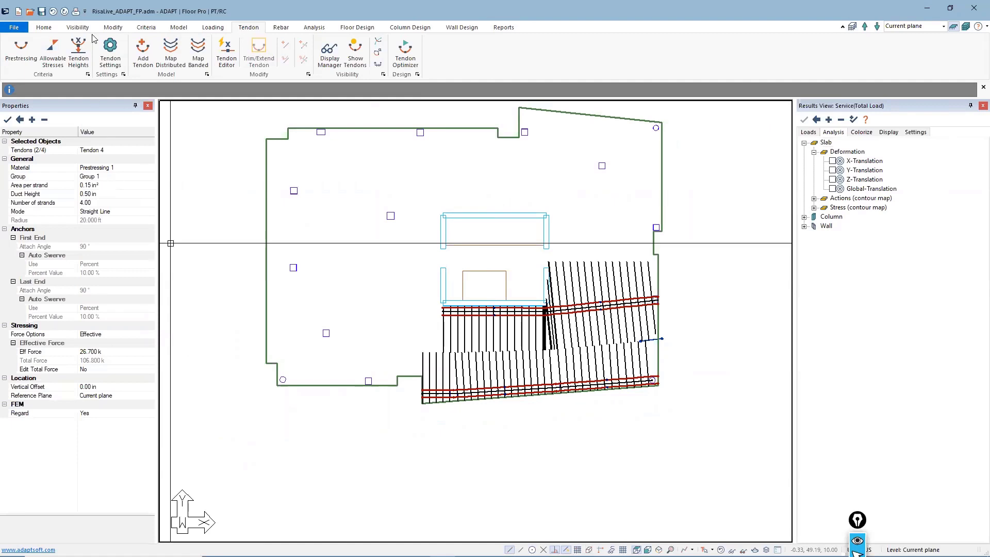
pyautogui.click(77, 27)
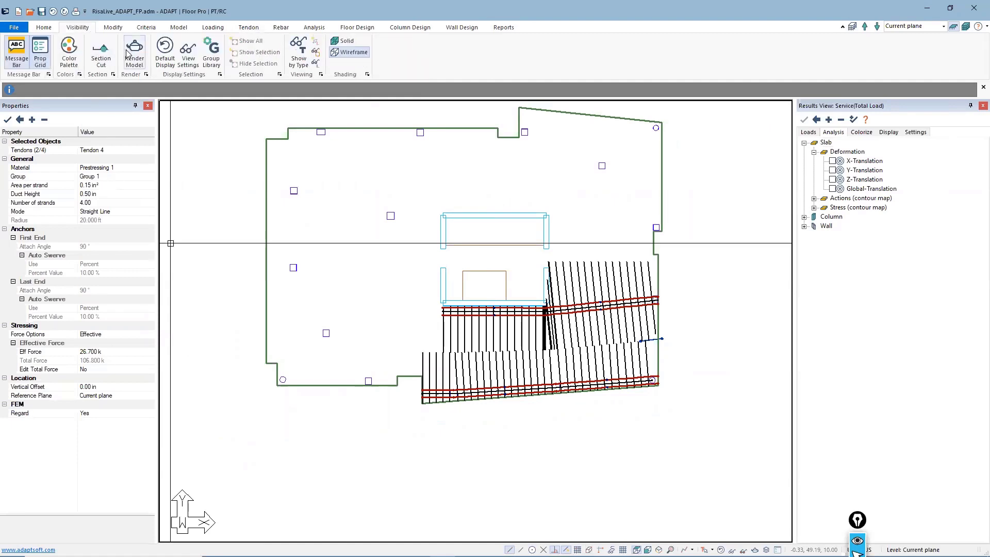
pyautogui.moveTo(330, 136)
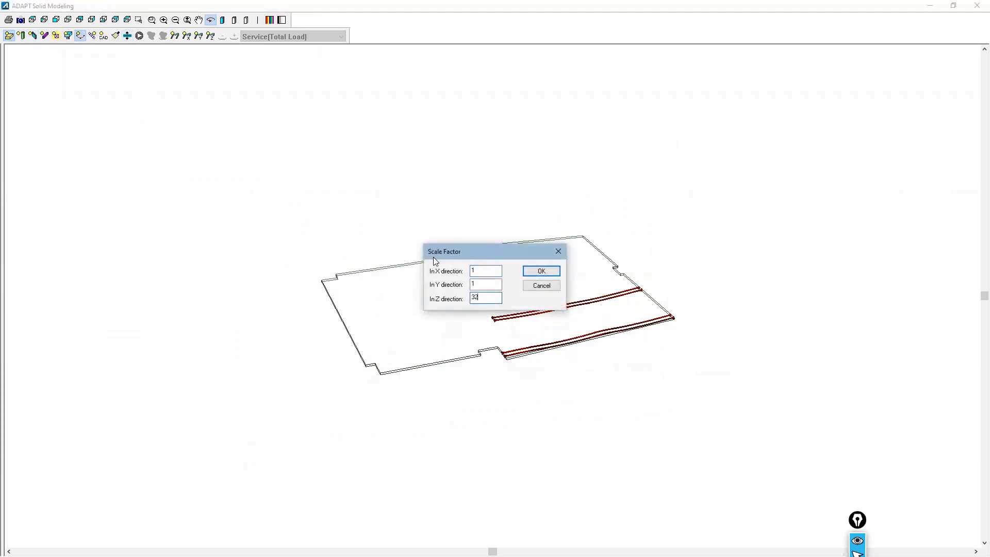
# Step: Confirm the Z scale factors and return from the 3D solid view to the slab floor plan
pyautogui.click(542, 270)
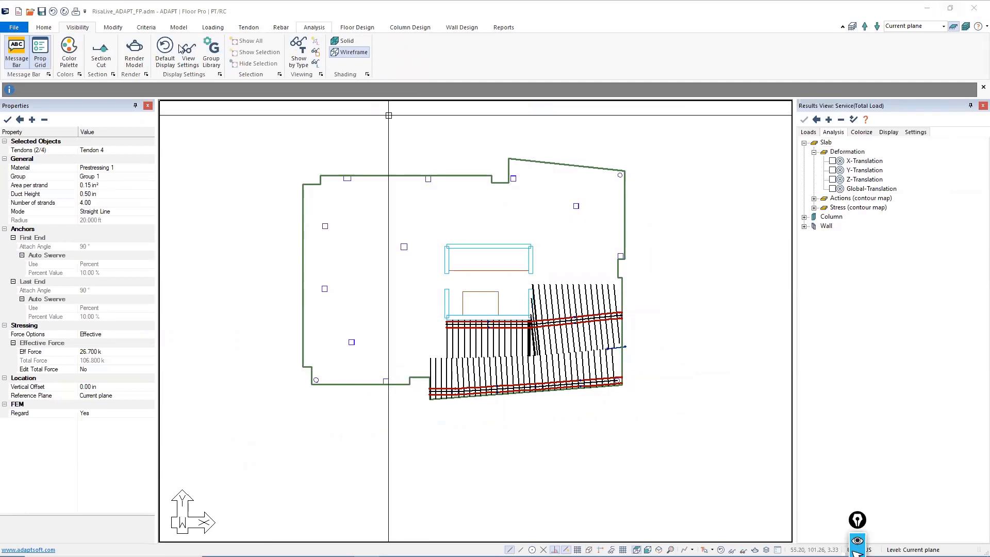
# Step: View the analysis results and expand Design Sections > Actions in the Results View
pyautogui.click(313, 26)
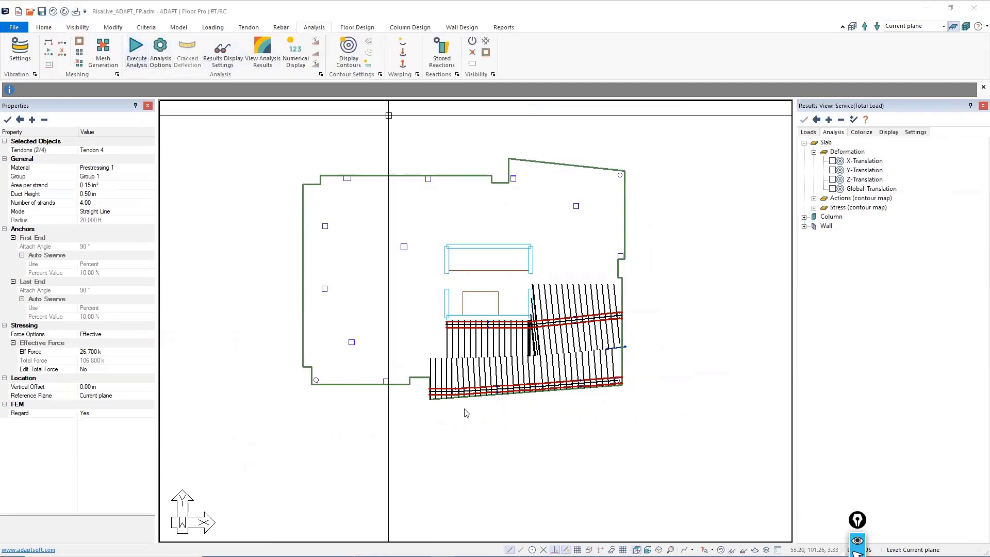
pyautogui.click(136, 49)
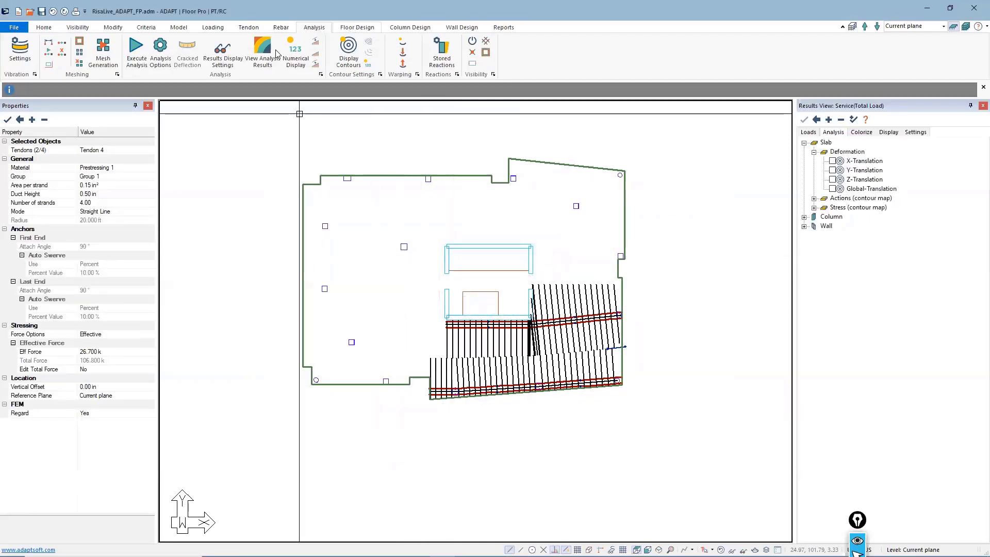
pyautogui.click(357, 27)
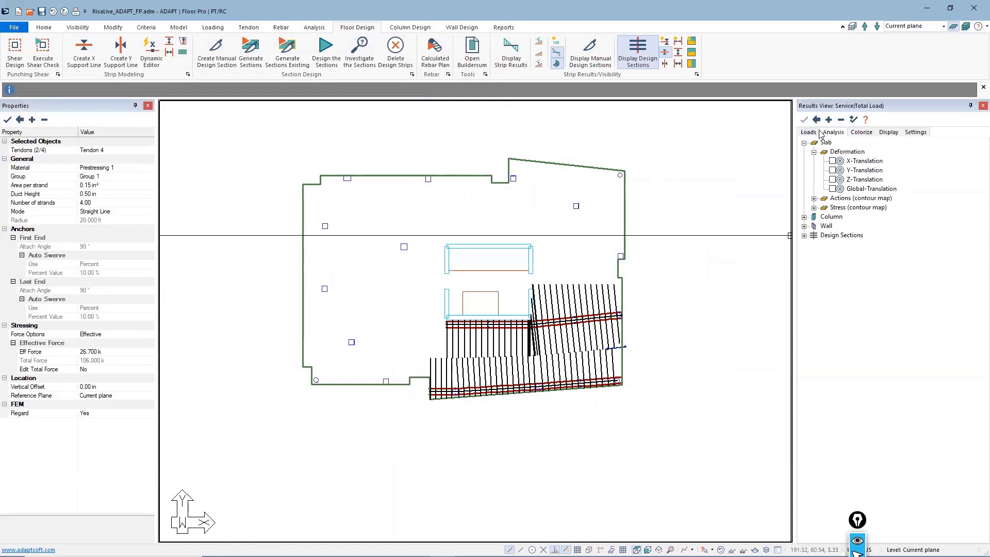
pyautogui.moveTo(564, 334)
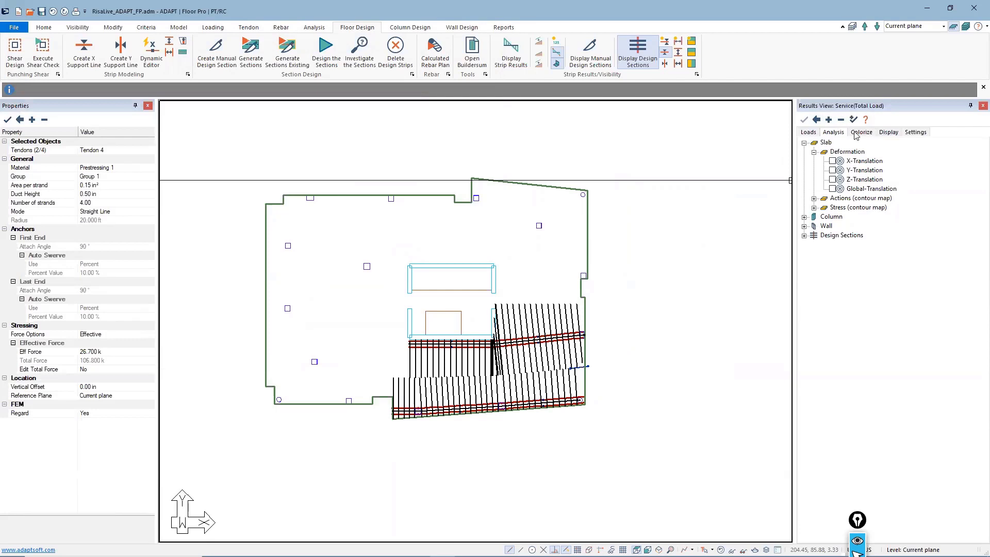
pyautogui.click(804, 236)
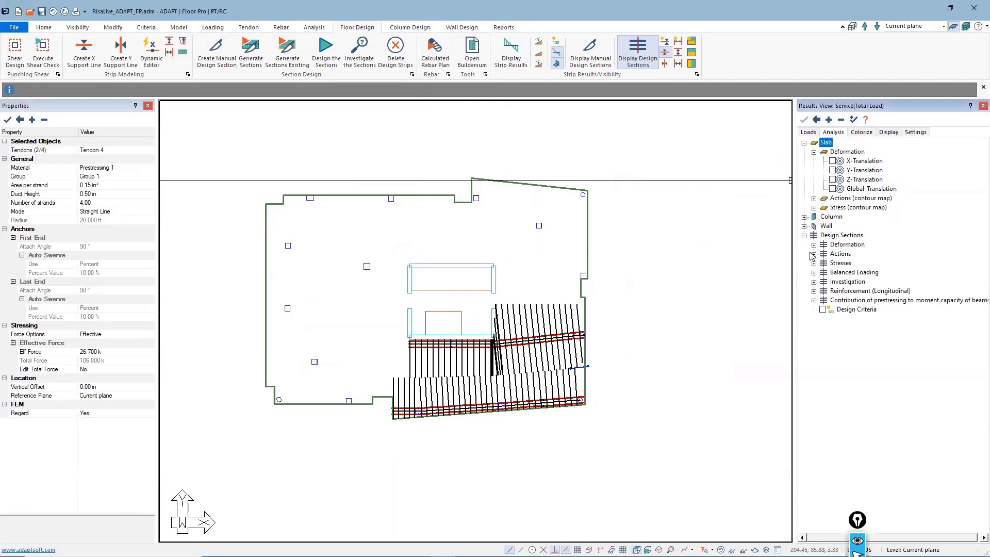
pyautogui.click(812, 254)
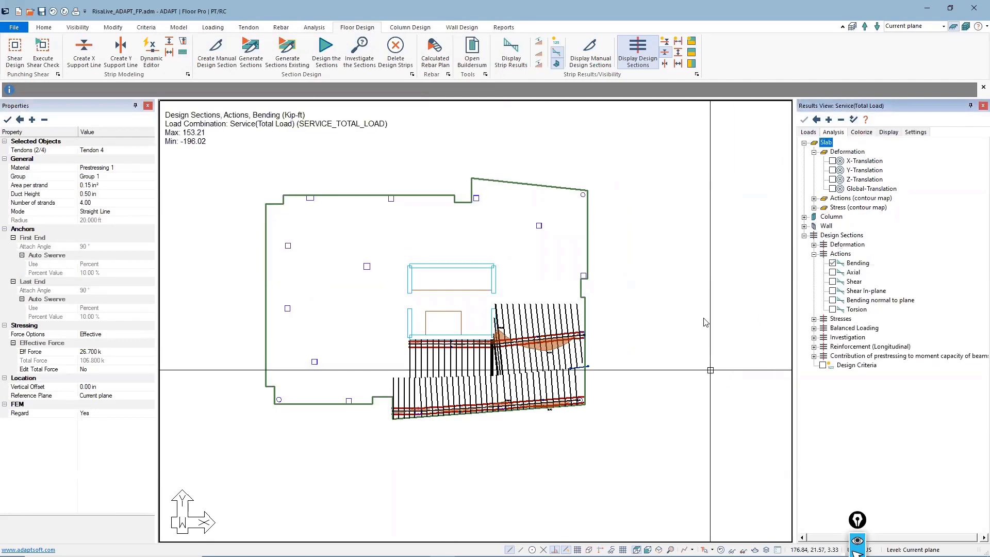
# Step: Toggle axial then bending moments over the banded bay and expand the Stresses checks, flagged NG
pyautogui.click(554, 45)
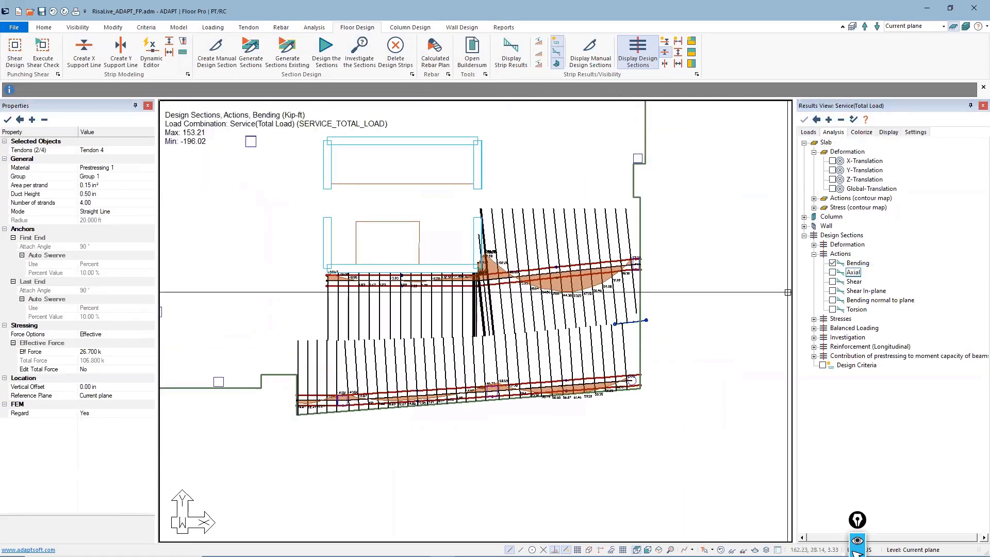
pyautogui.click(831, 272)
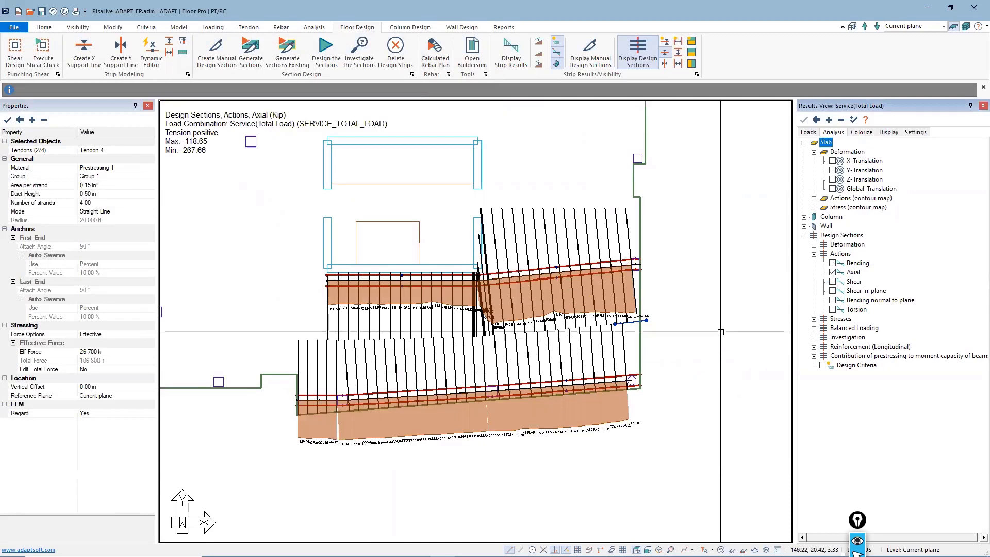
pyautogui.click(832, 263)
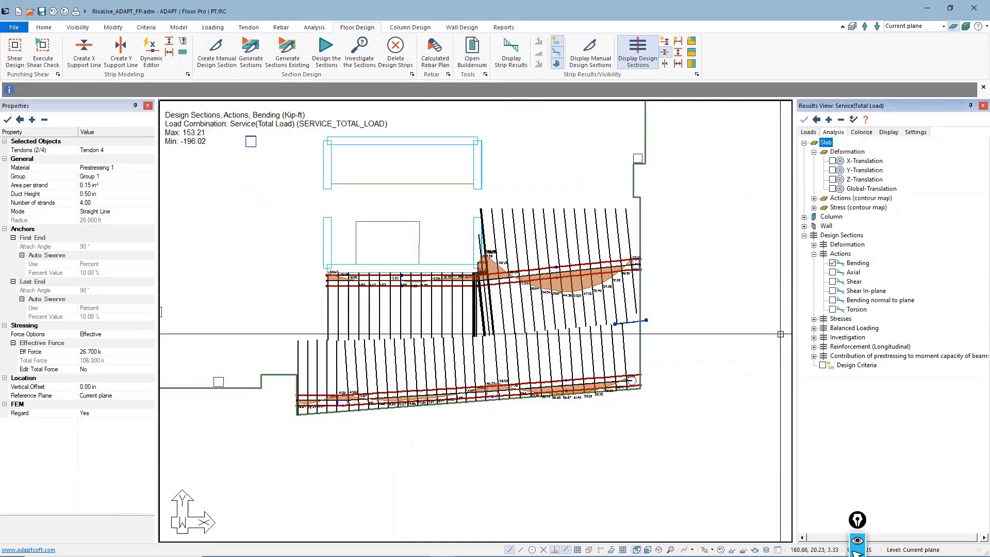
pyautogui.click(814, 319)
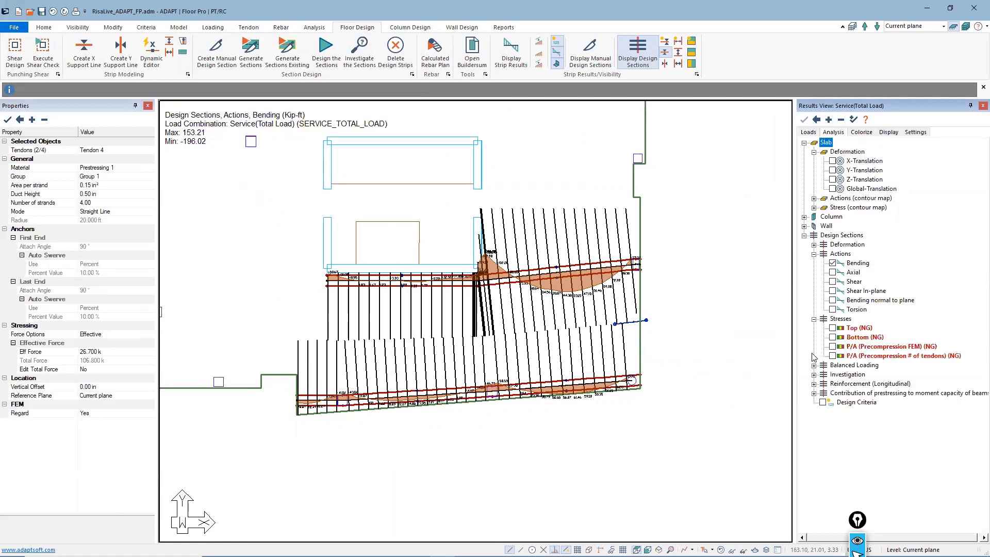
# Step: Plot design-section P/A precompression by number of tendons, failing against the 125 psi minimum
pyautogui.click(833, 356)
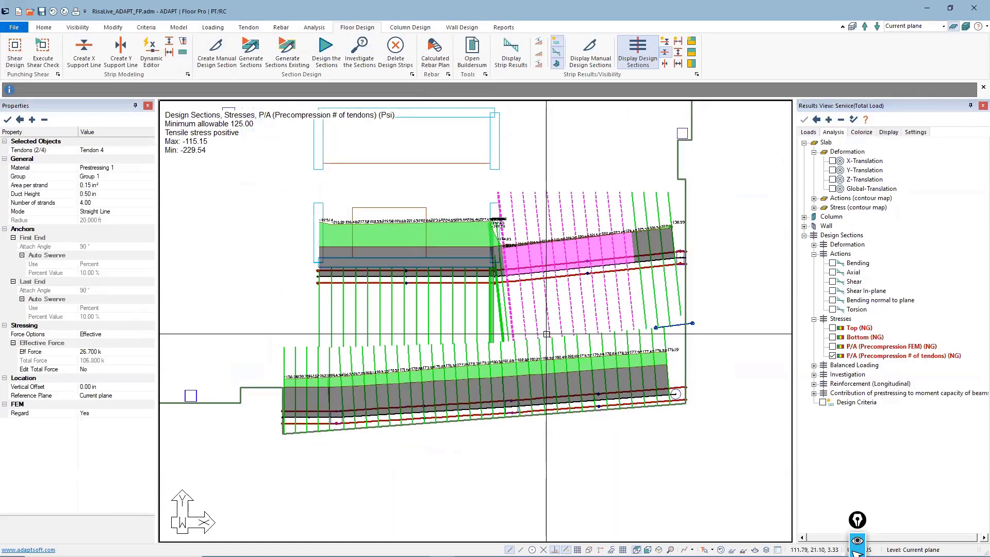
pyautogui.moveTo(846, 148)
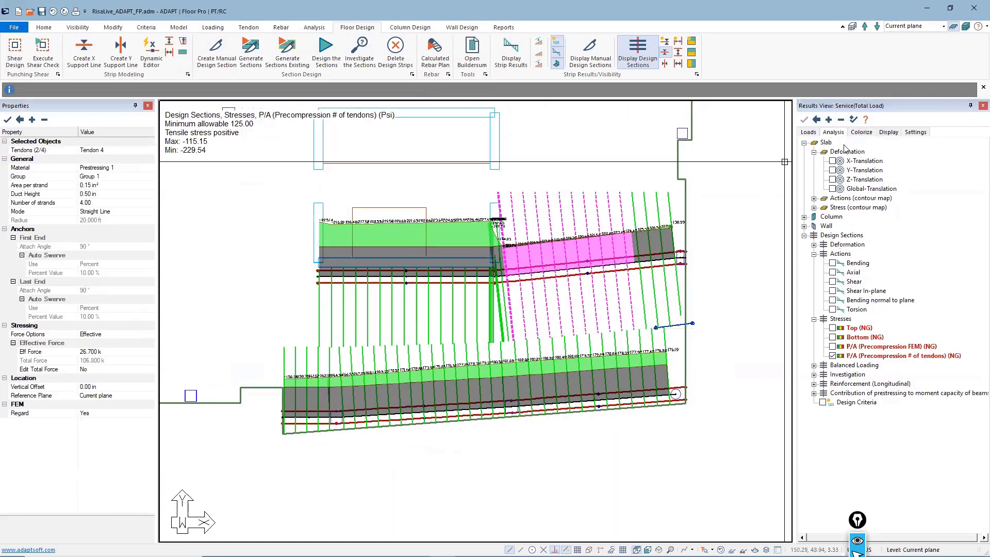
pyautogui.click(889, 132)
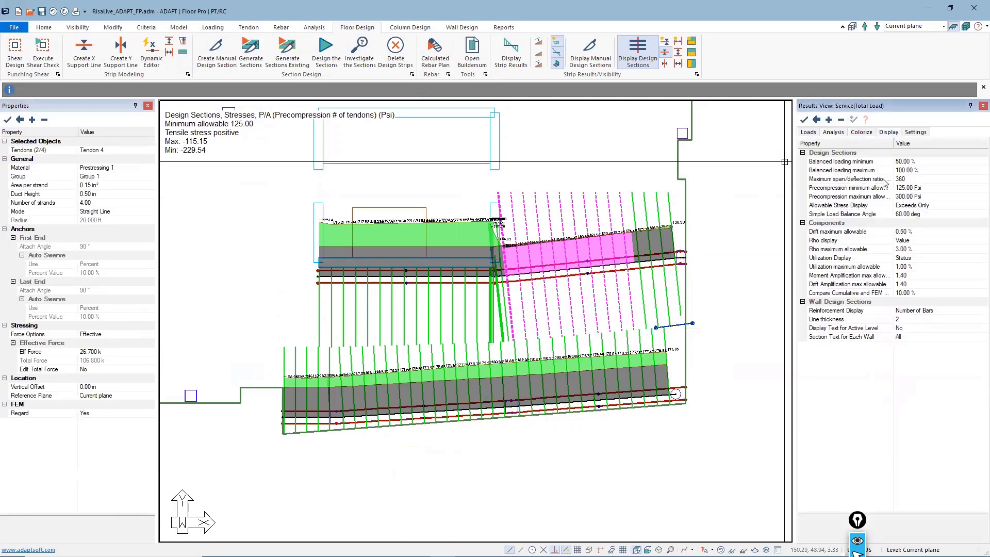
pyautogui.click(809, 132)
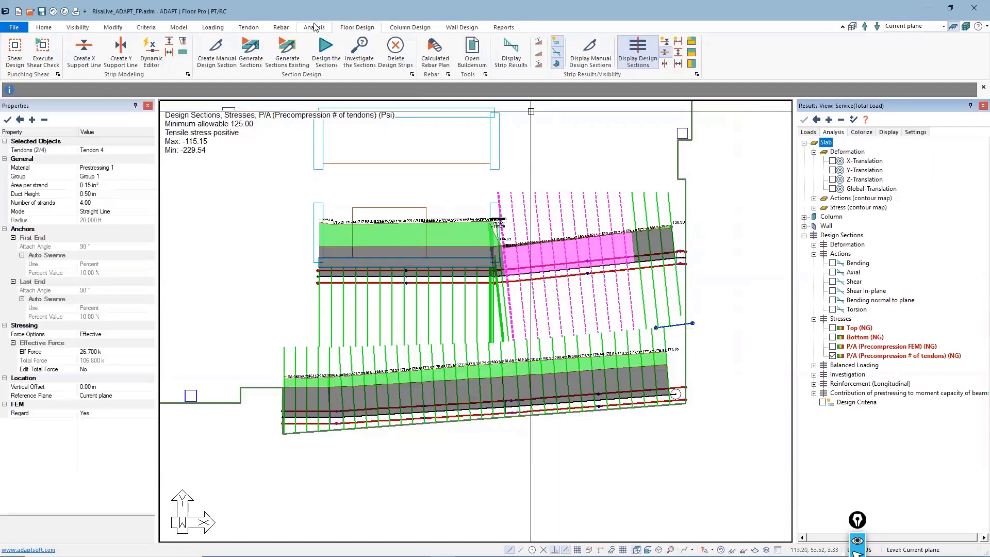
# Step: Review the Criteria > Allowable Stresses limits and accept them unchanged
pyautogui.click(146, 27)
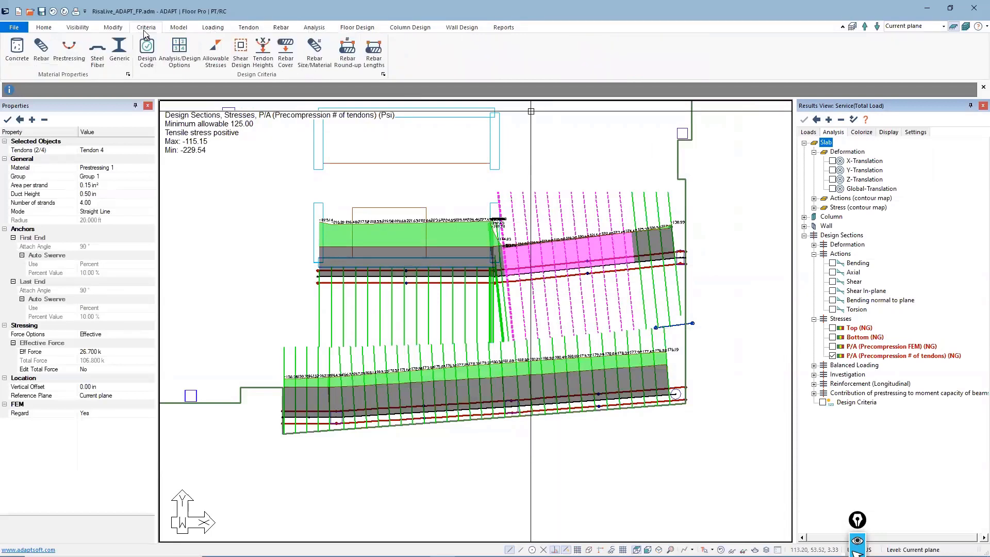
pyautogui.moveTo(215, 47)
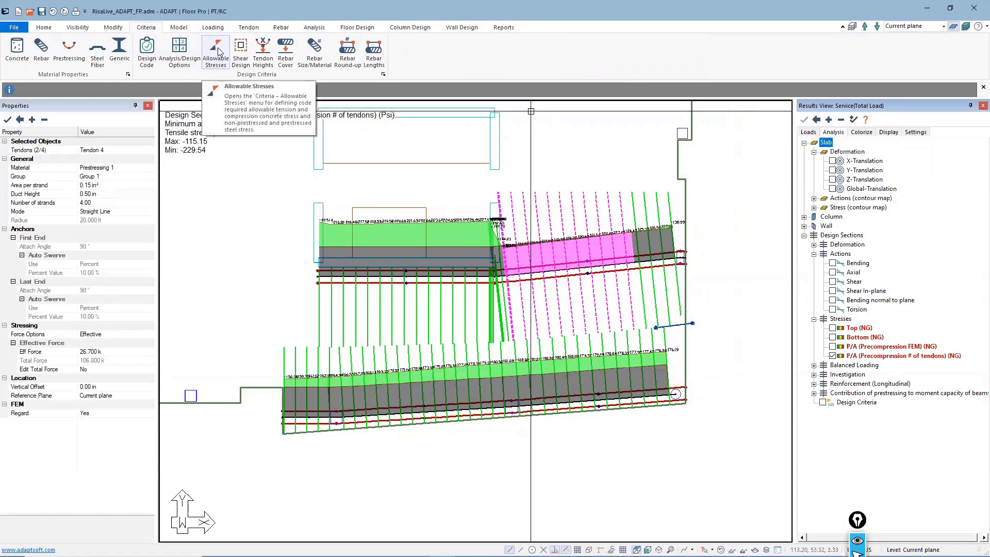
pyautogui.click(214, 49)
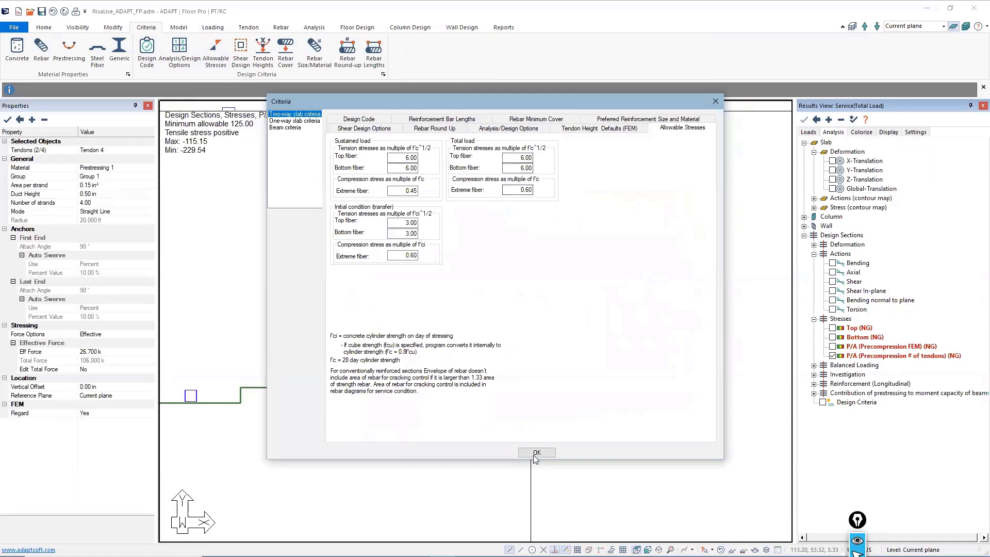
pyautogui.click(537, 453)
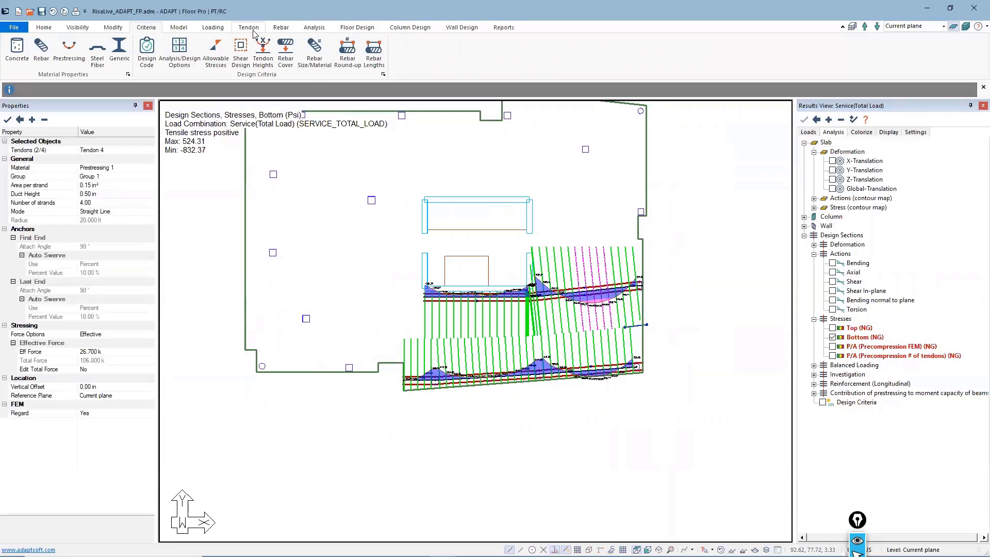
# Step: In the Tendon Optimizer settings enter precompression minimum 150 and maximum 350 psi
pyautogui.click(248, 26)
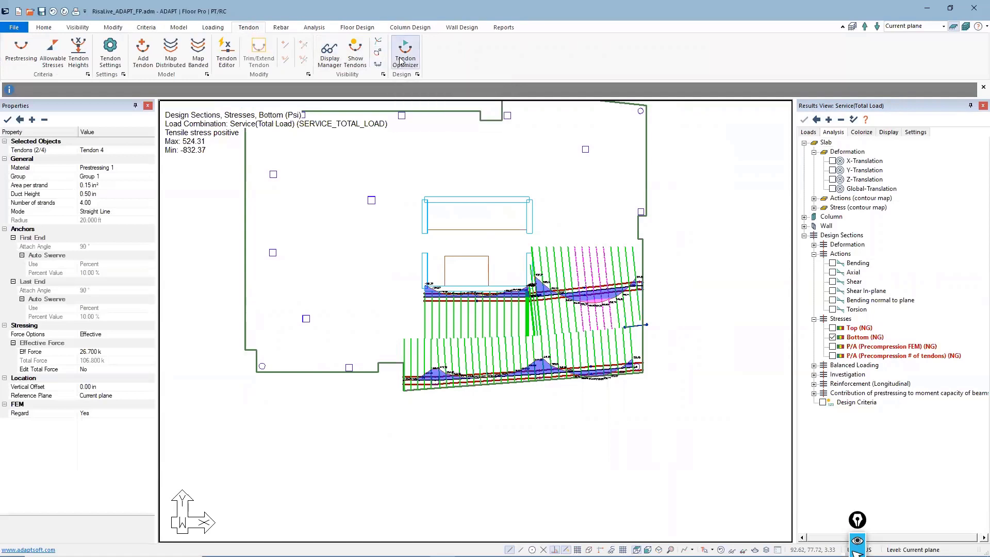
pyautogui.click(405, 49)
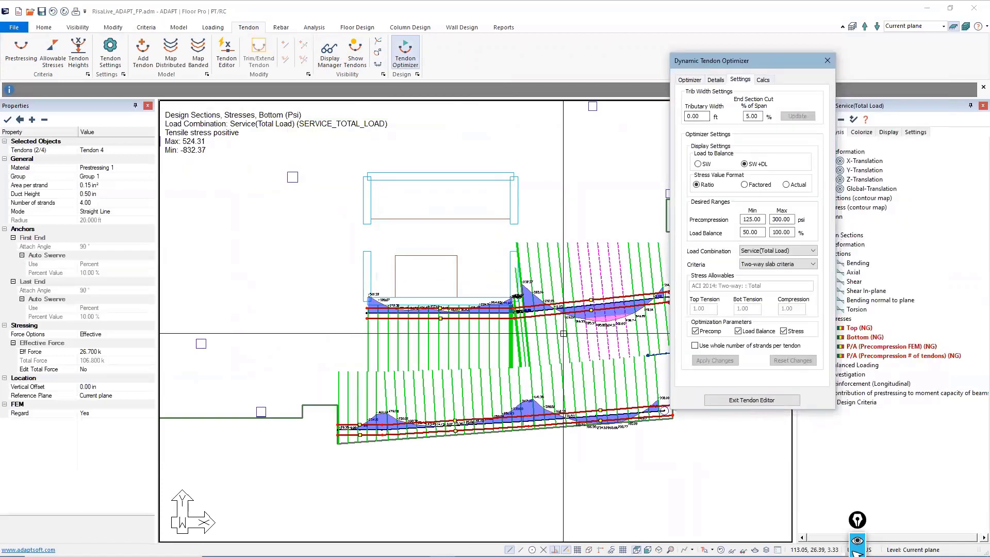
pyautogui.moveTo(733, 176)
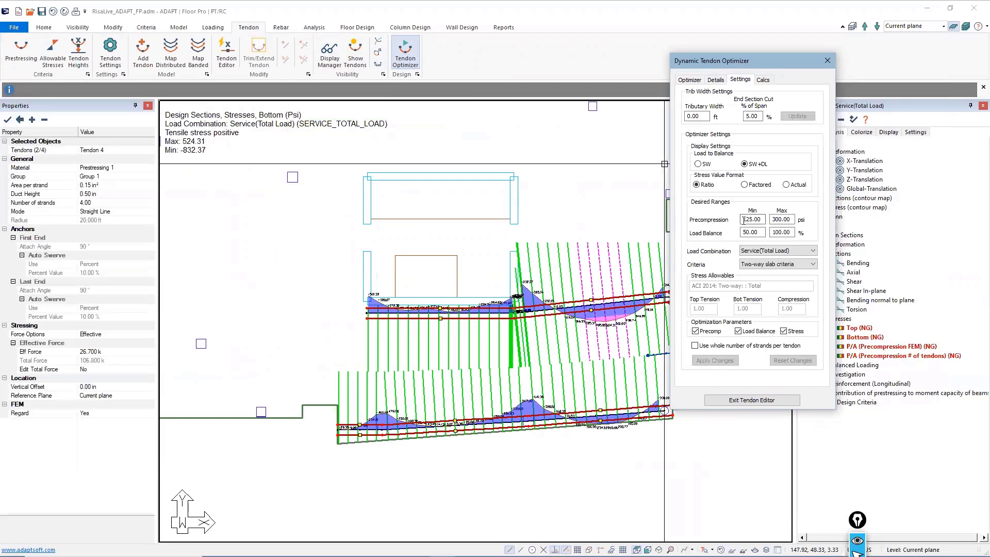
pyautogui.write('150.00')
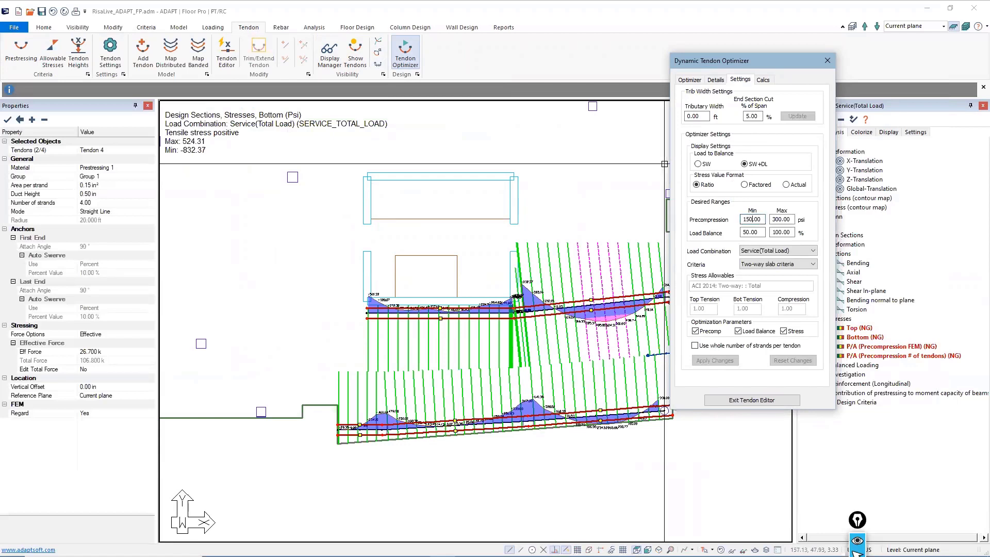
pyautogui.write('350.00')
pyautogui.click(752, 115)
pyautogui.write('1')
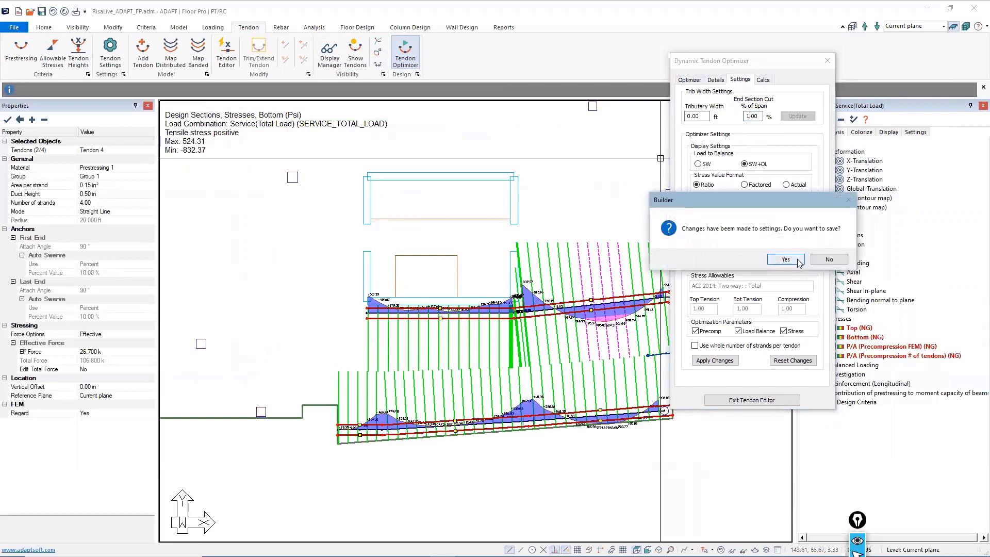
# Step: Save the settings, set a 25 ft tributary width, update, and view the now-passing optimizer estimates
pyautogui.click(786, 260)
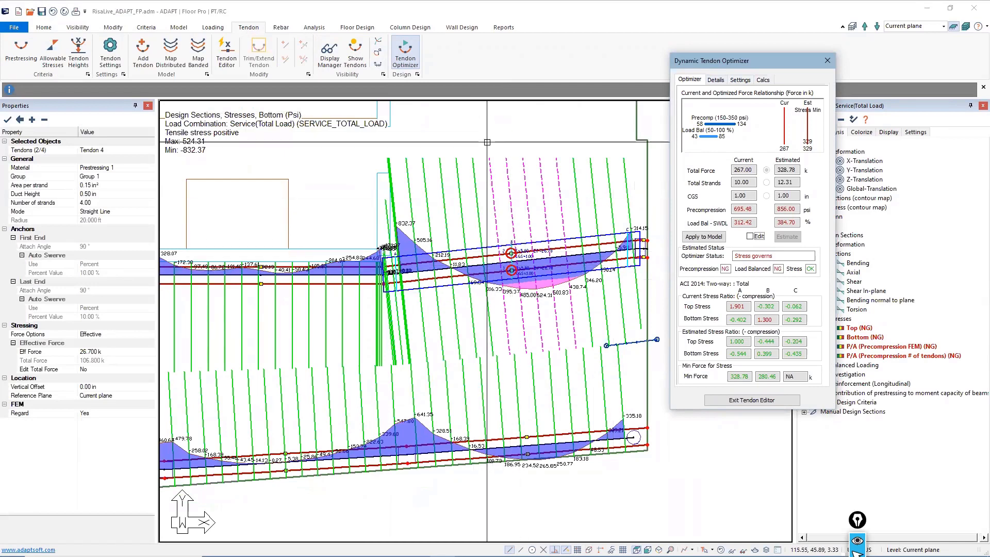
pyautogui.click(741, 79)
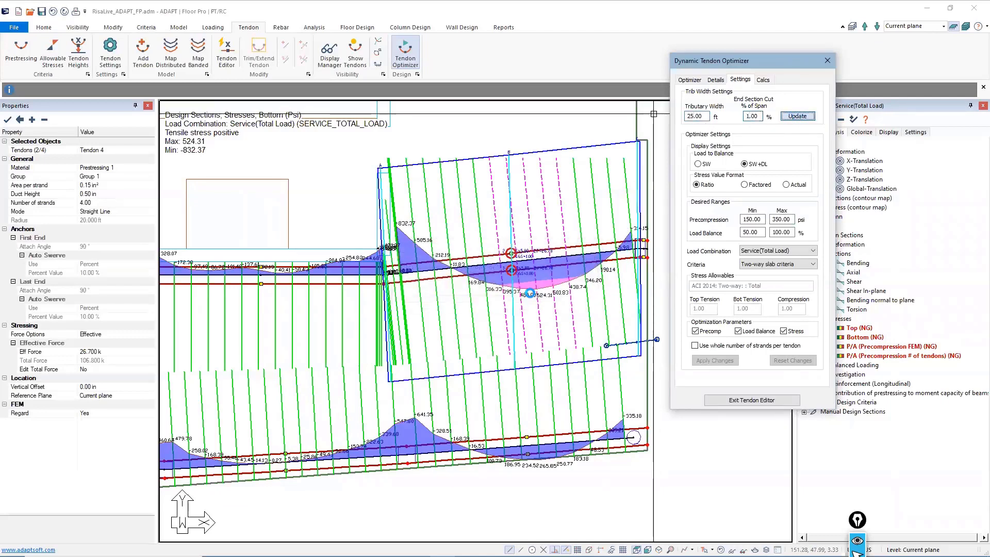
pyautogui.click(797, 116)
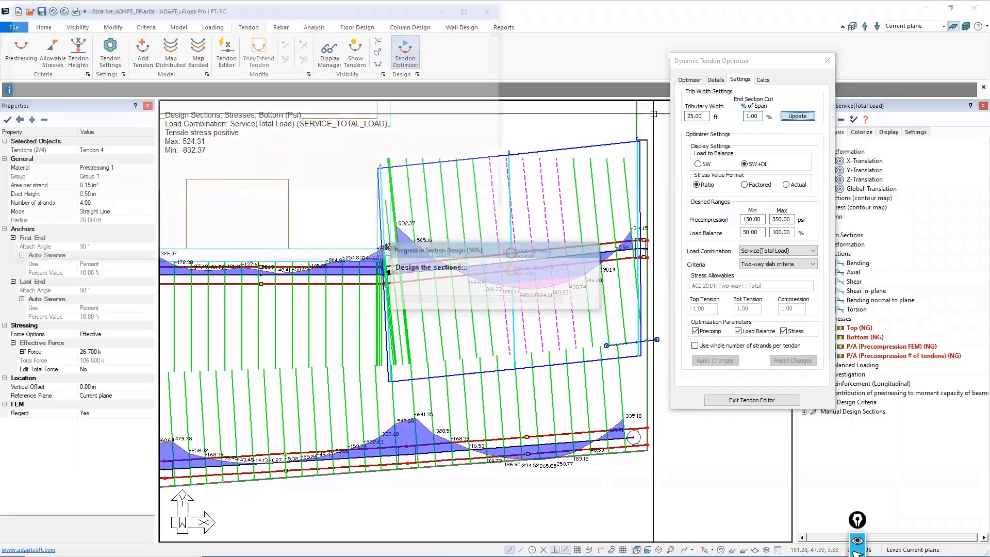
pyautogui.click(689, 80)
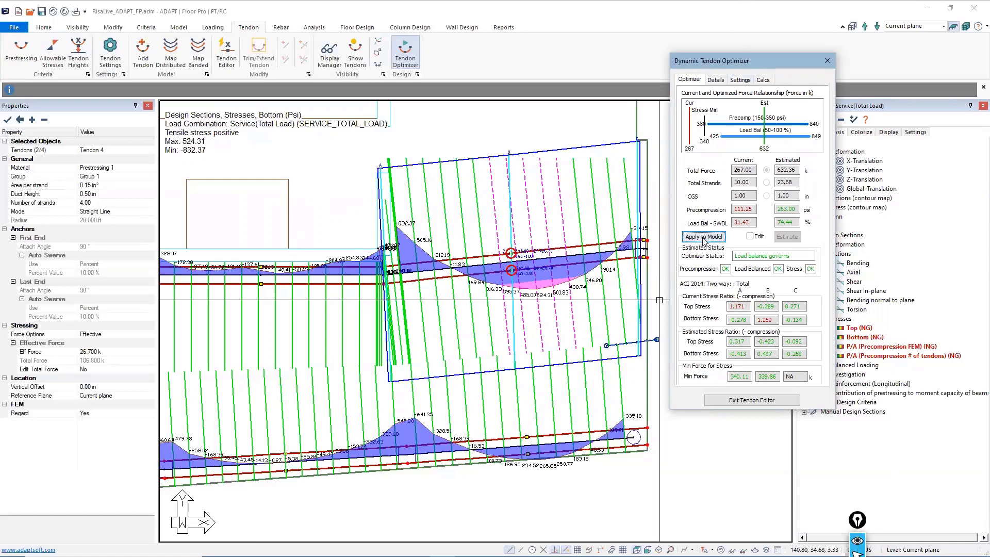
# Step: Apply the optimized force as one partial tendon from section A to slab edge and rerun analysis
pyautogui.click(703, 238)
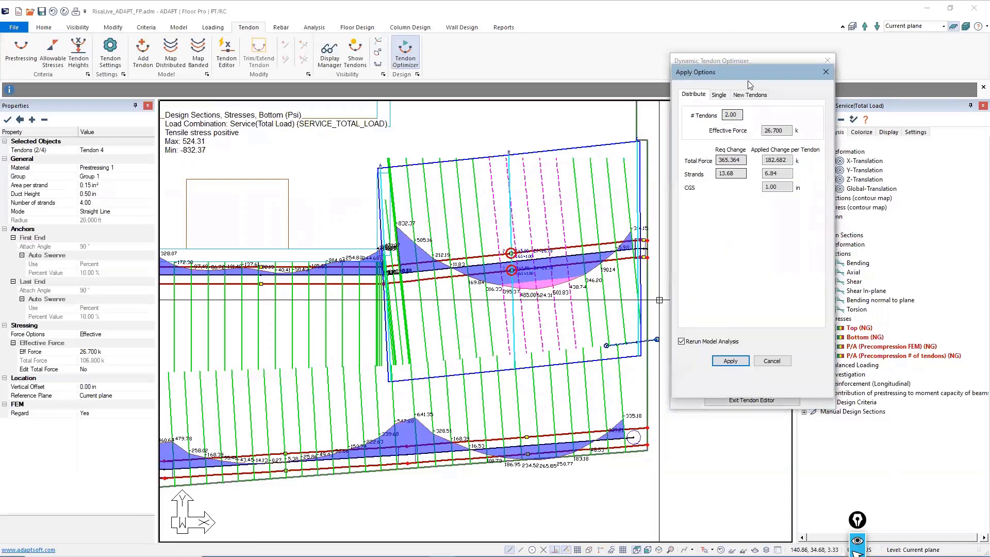
pyautogui.click(750, 94)
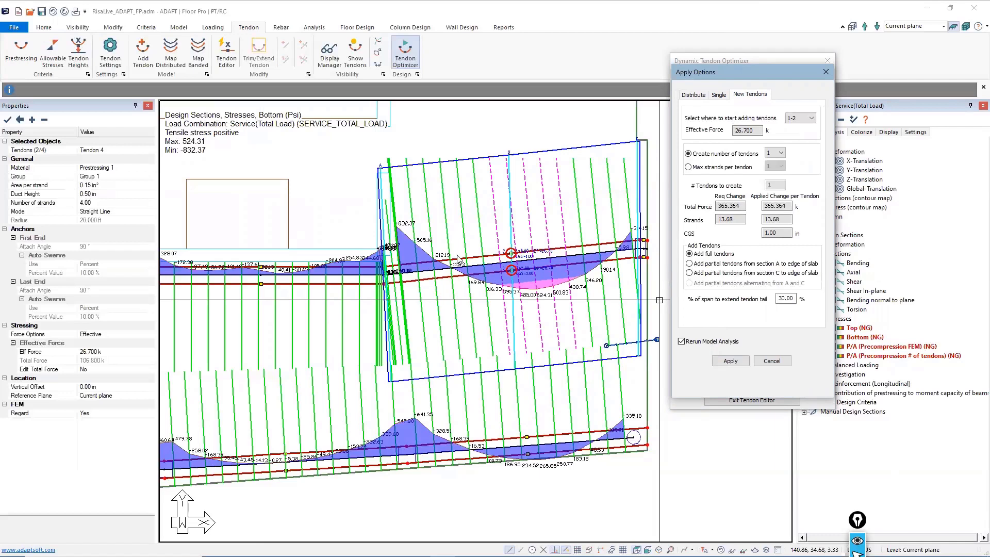
pyautogui.moveTo(381, 184)
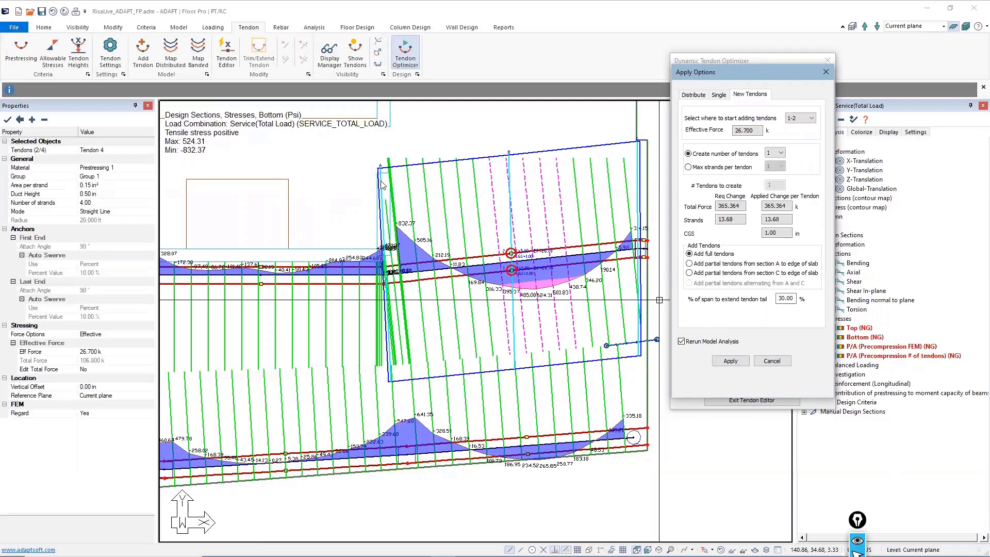
pyautogui.moveTo(396, 167)
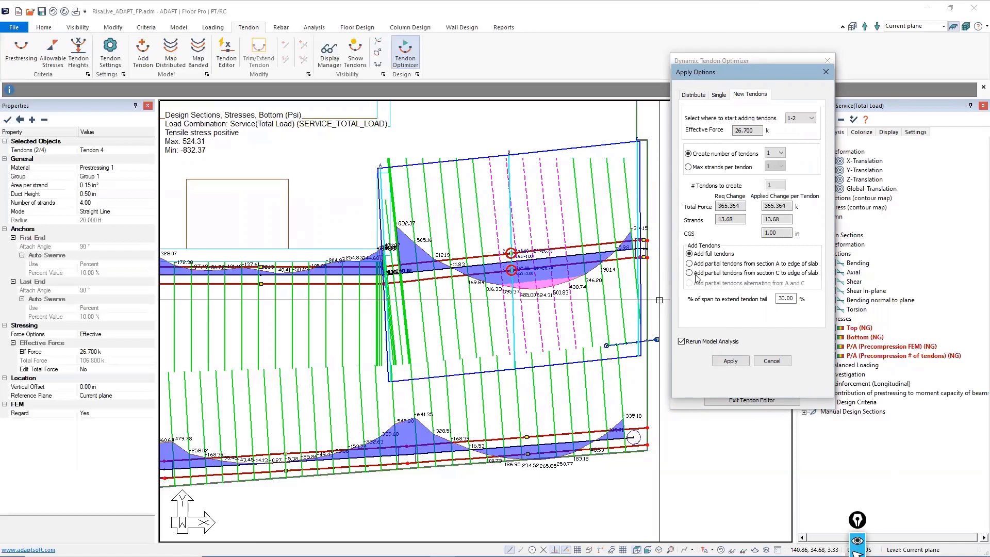
pyautogui.click(689, 264)
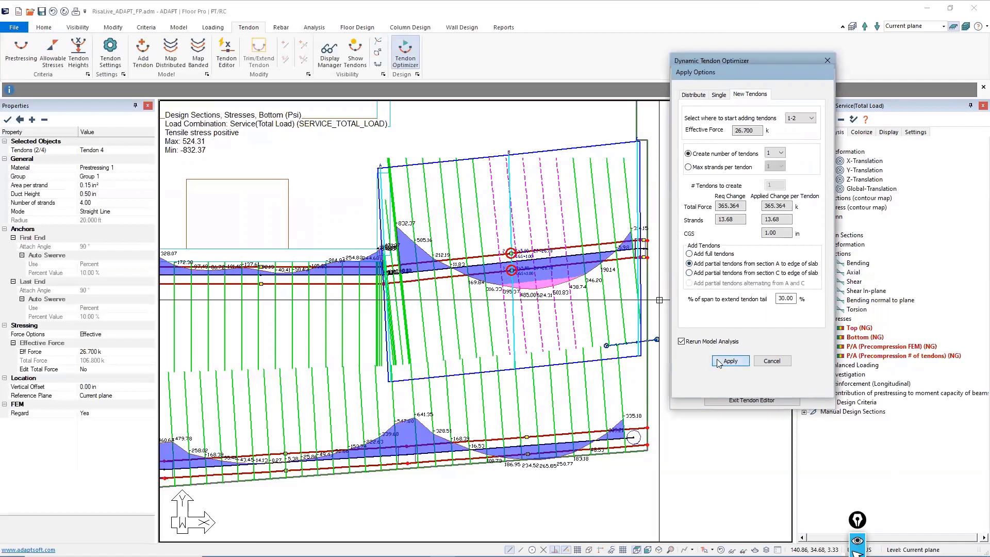
pyautogui.click(731, 361)
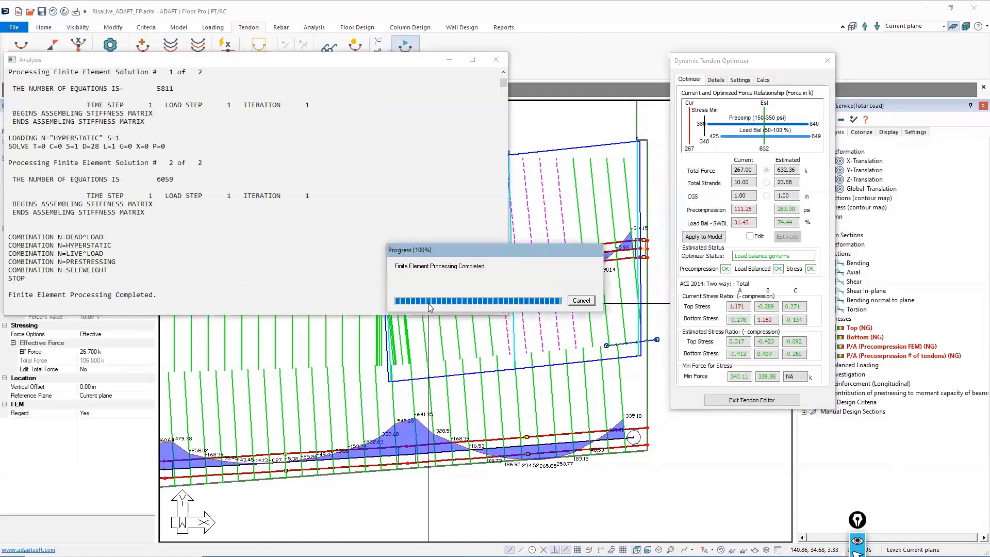
# Step: Exit the tendon editor, regenerate the existing design sections and save the design results
pyautogui.click(582, 300)
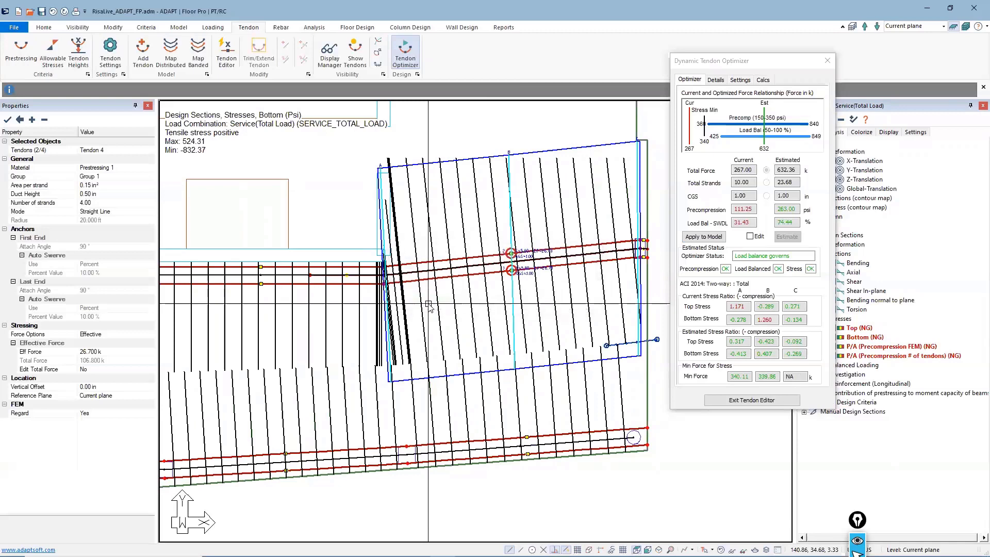
pyautogui.click(704, 237)
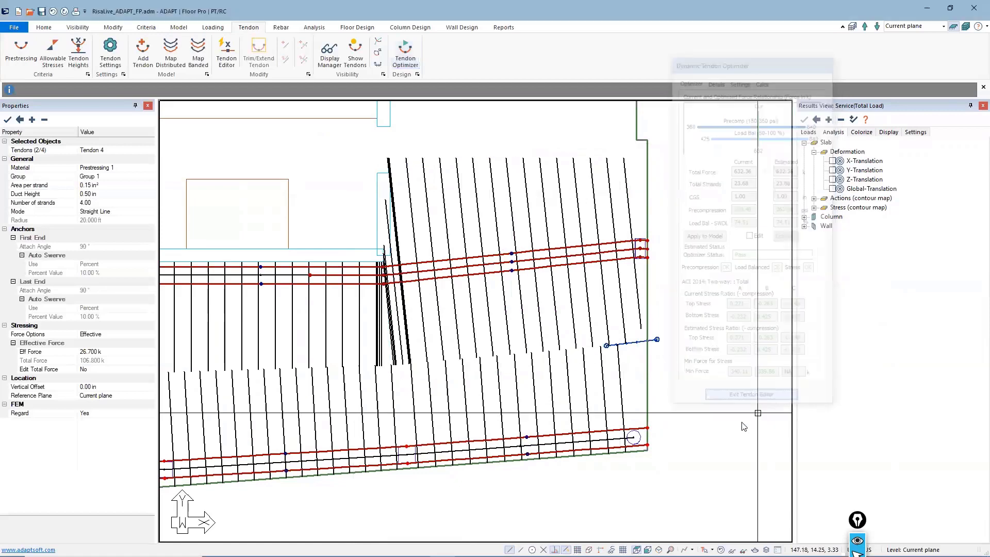
pyautogui.click(357, 27)
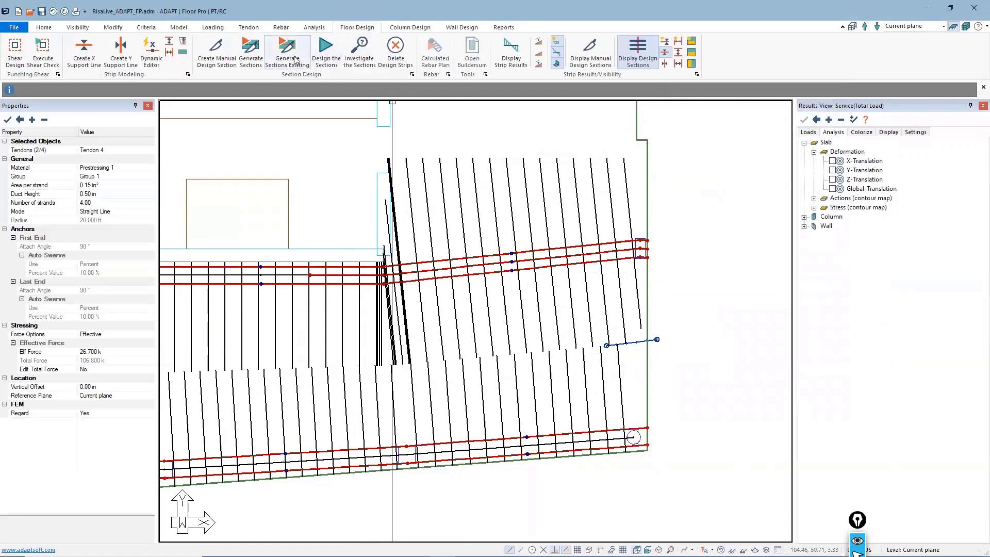
pyautogui.click(287, 48)
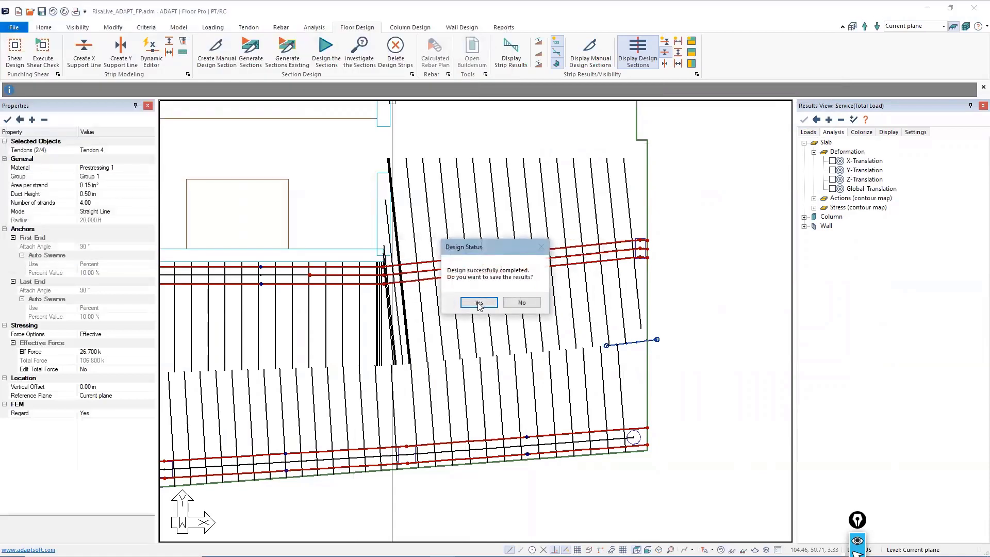
pyautogui.click(479, 302)
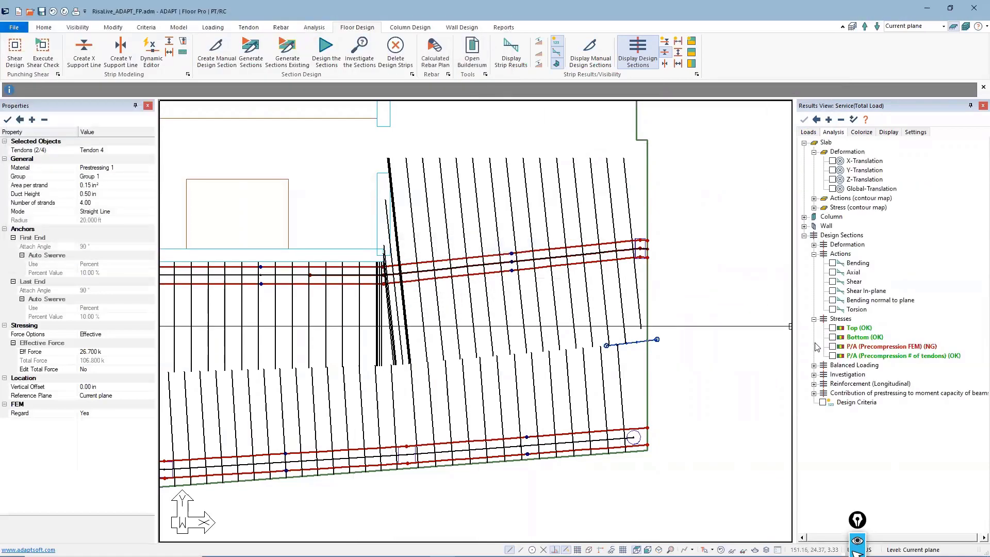